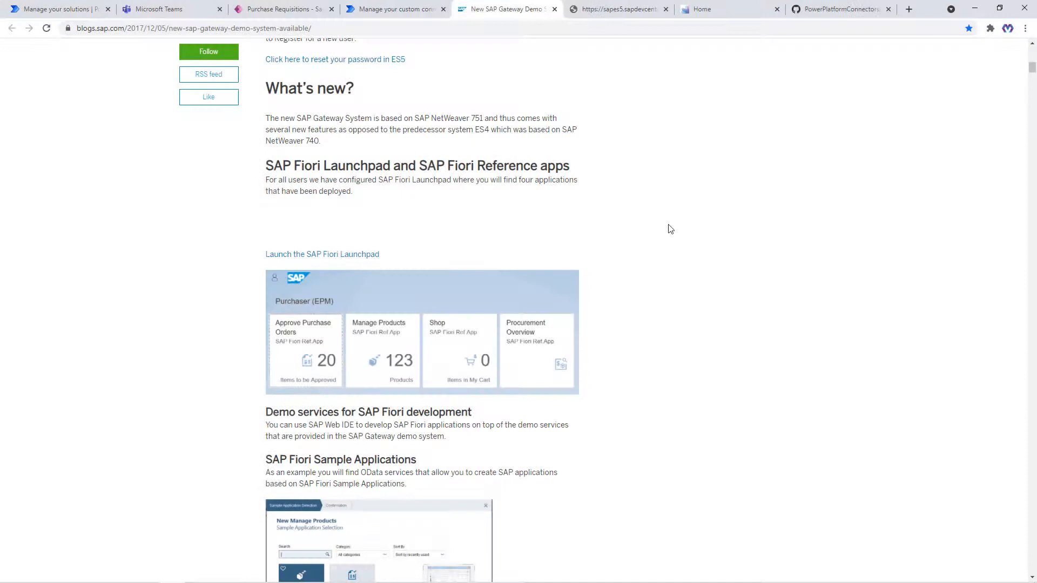
mouse_move(598, 218)
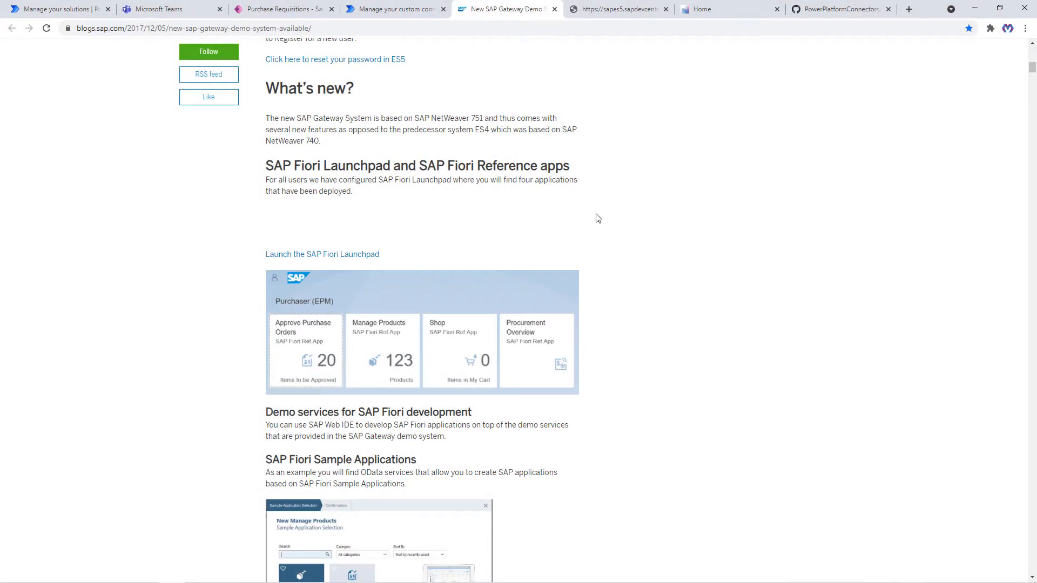
mouse_move(697, 306)
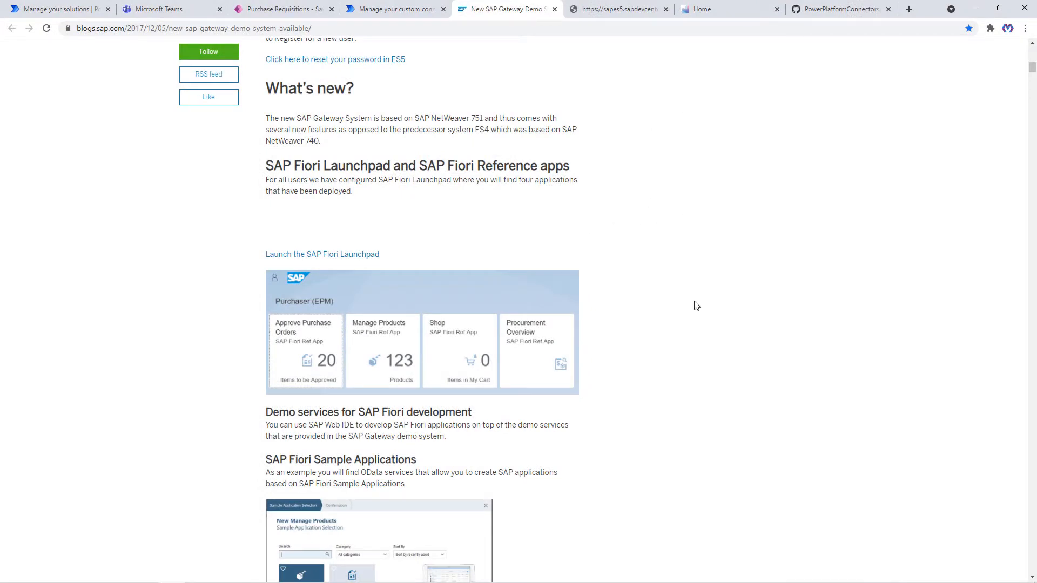
Scroll the SAP Gateway demo blog to GWSAMPLE_BASIC and open the sample product data page.
scroll(down, 3)
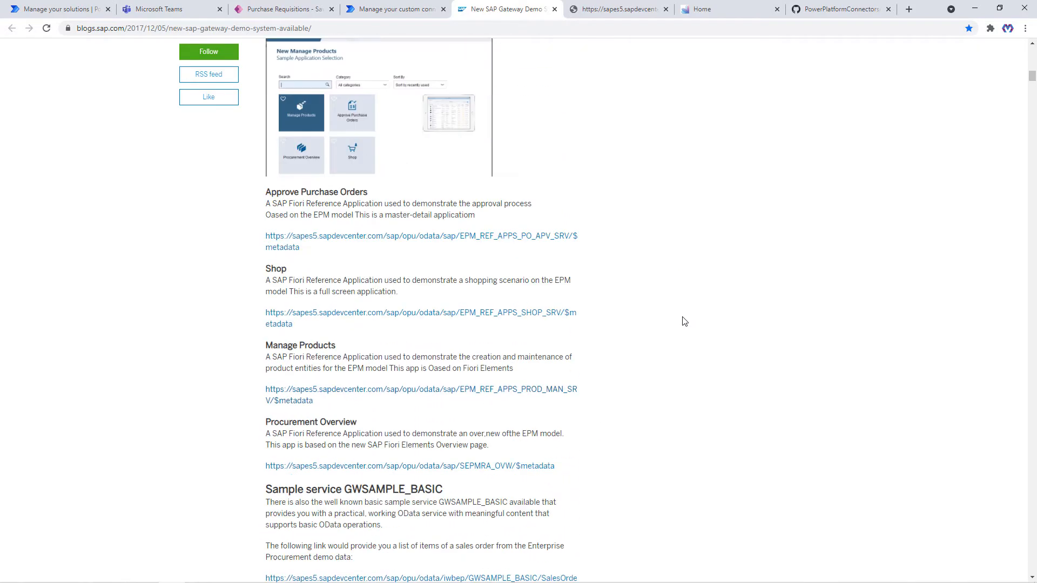
scroll(up, 3)
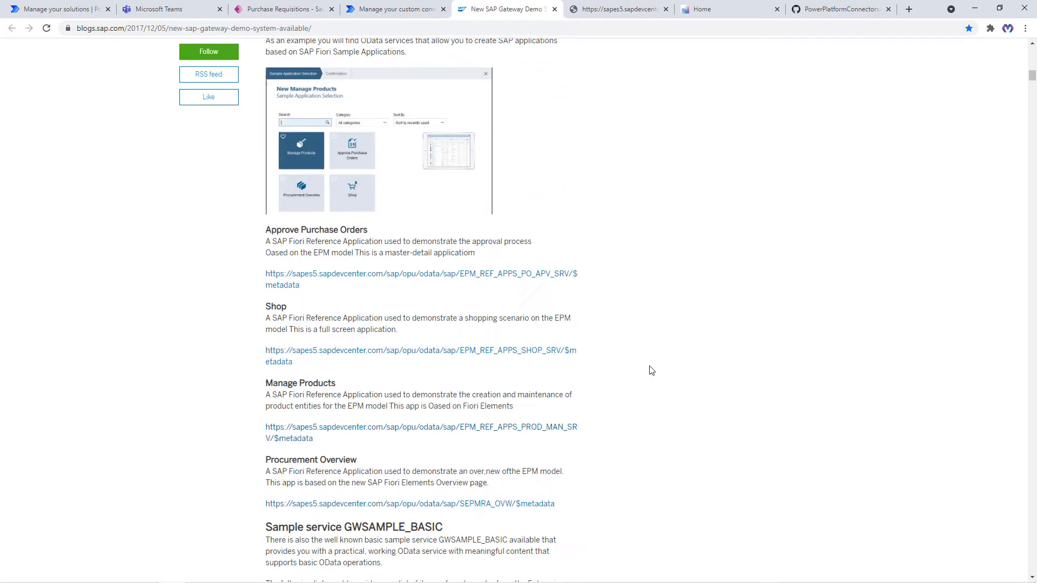
mouse_move(658, 408)
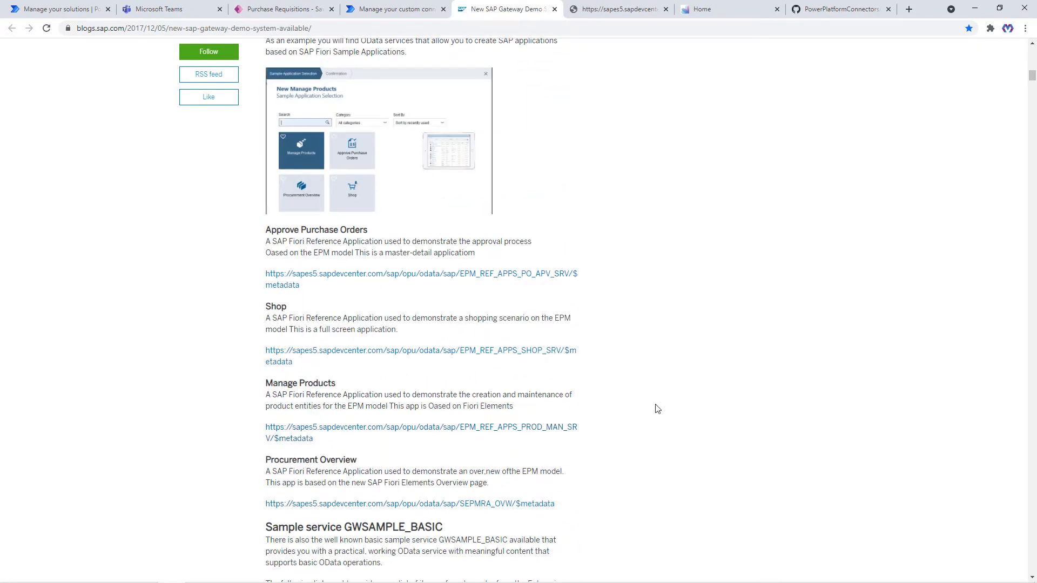
scroll(down, 3)
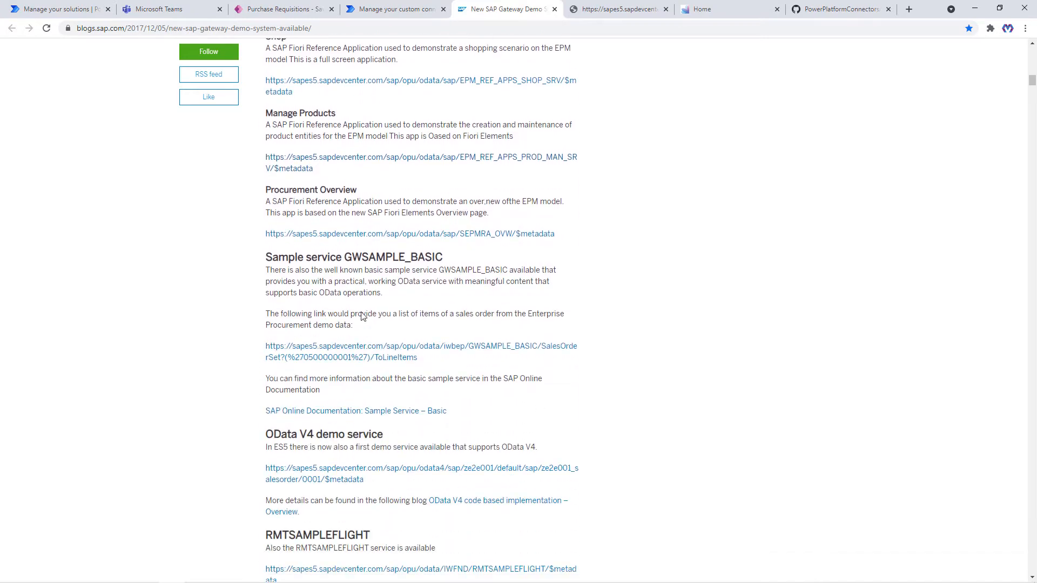
mouse_move(638, 290)
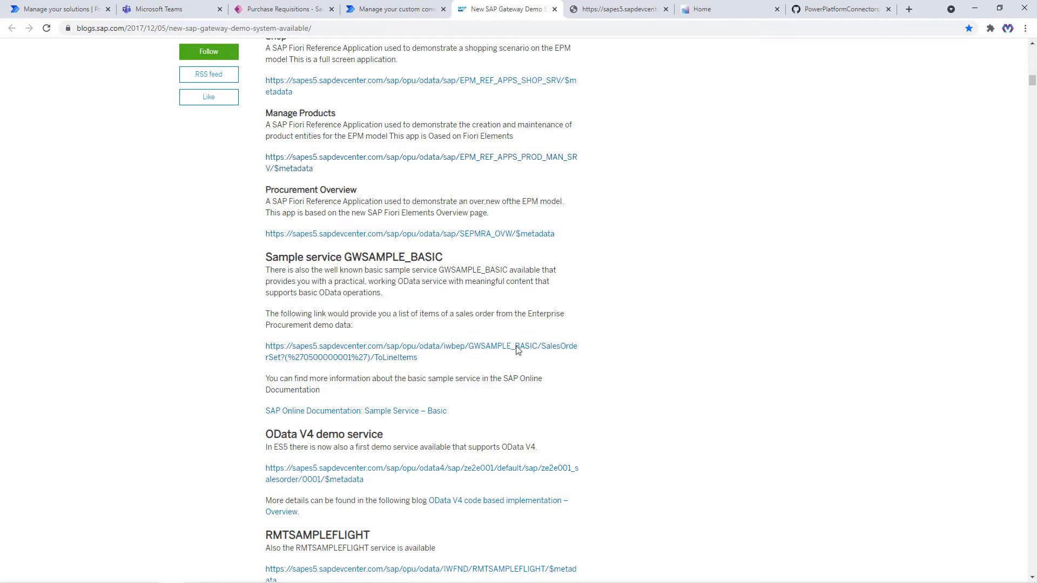
mouse_move(689, 159)
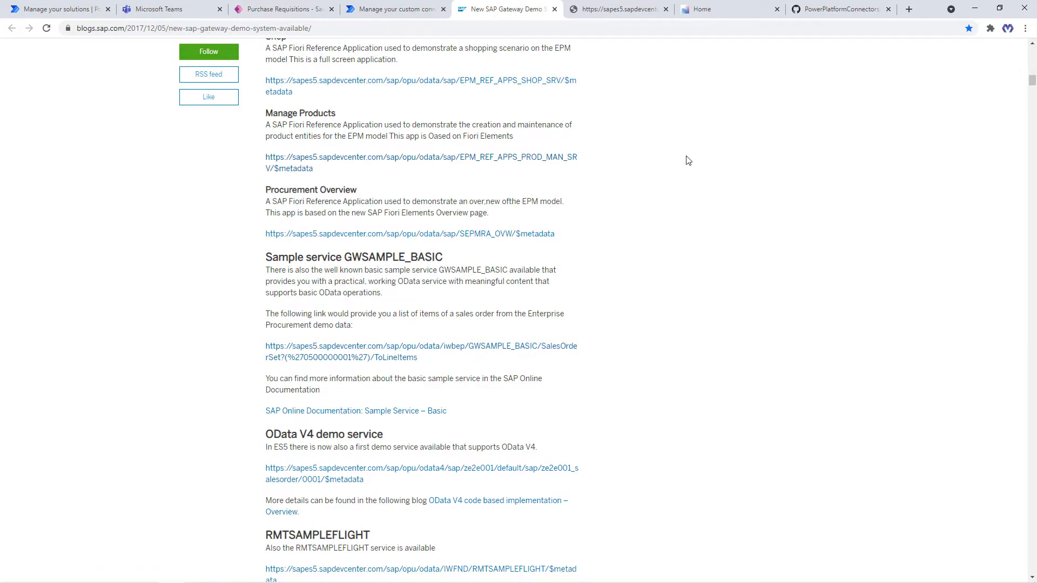
click(621, 9)
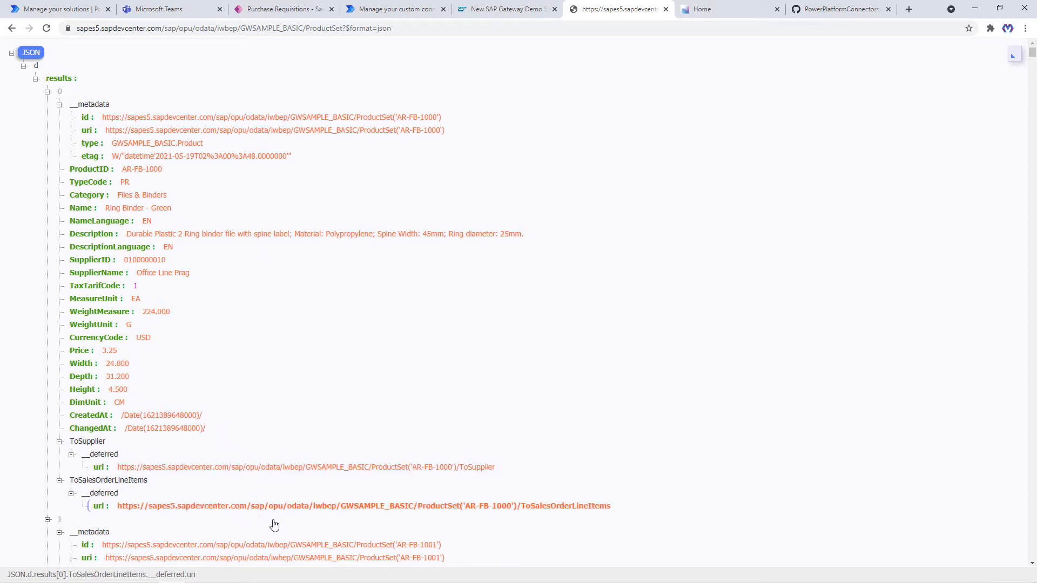
mouse_move(721, 12)
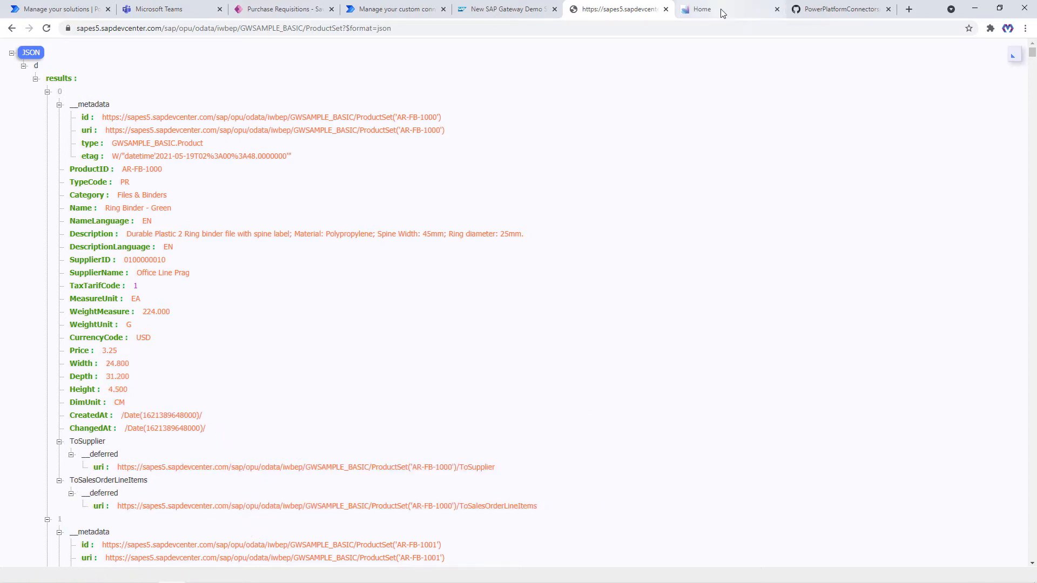
Switch to the Manage Products app and load all 205 products.
click(722, 10)
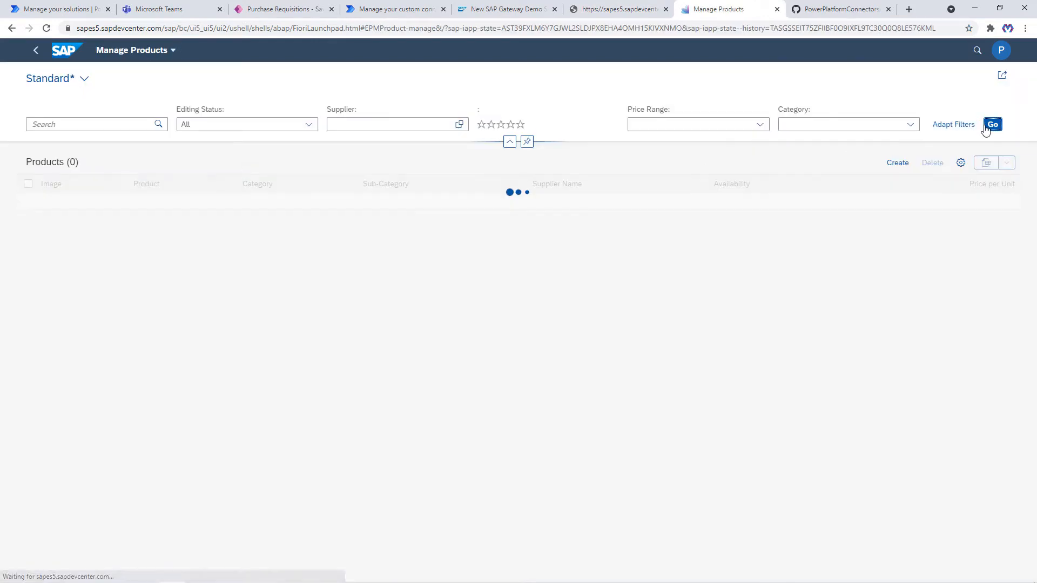
click(991, 124)
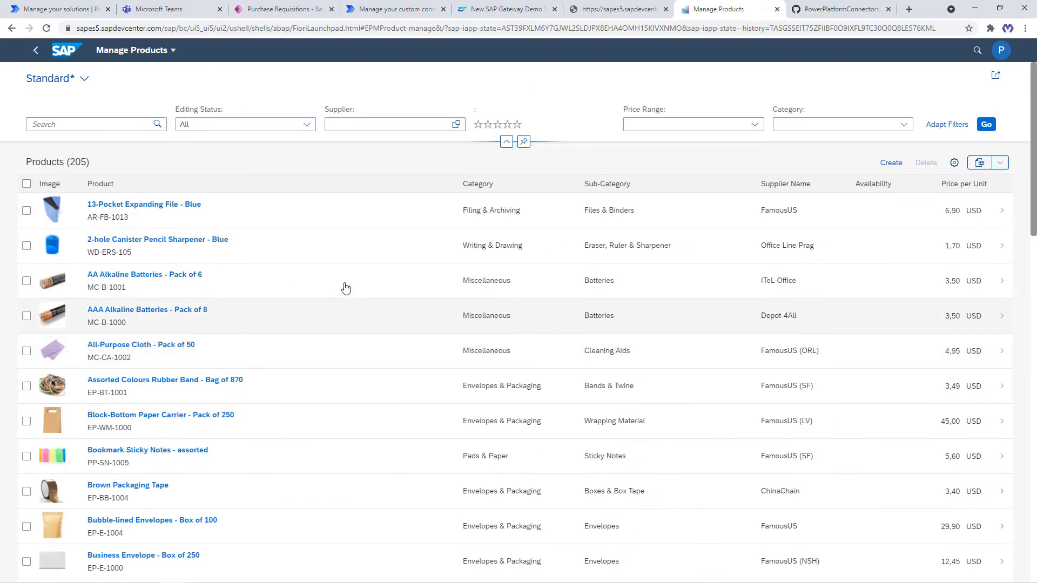
Show the Procurement channel's Purchase Requisitions tab in Microsoft Teams.
click(162, 9)
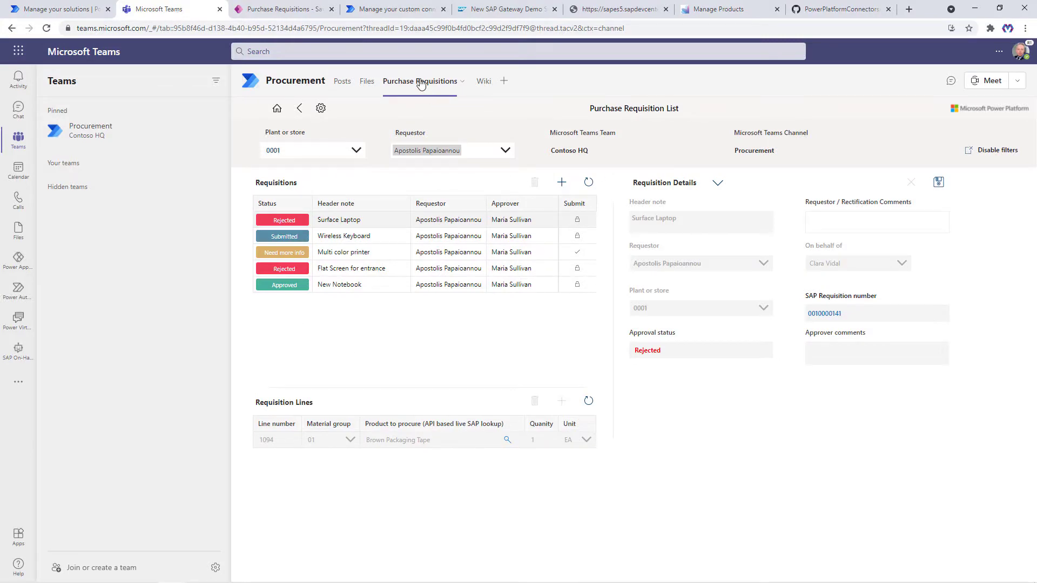
mouse_move(439, 90)
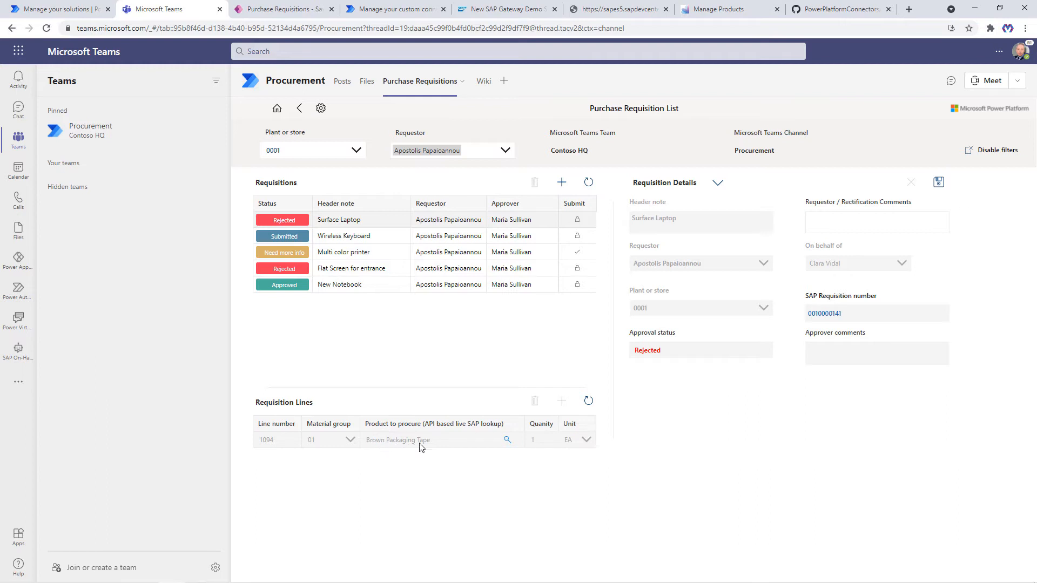
mouse_move(444, 501)
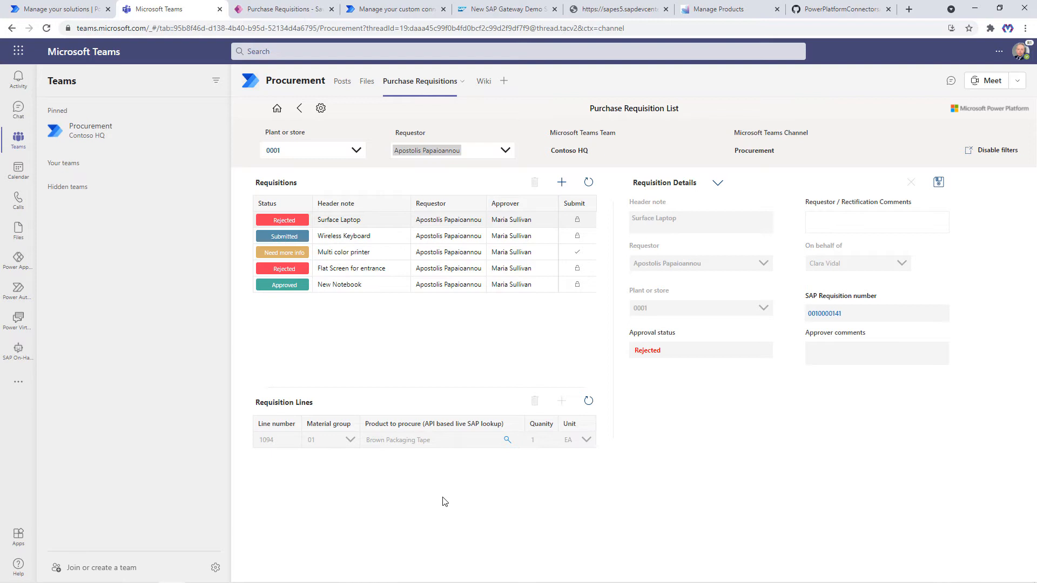
mouse_move(491, 335)
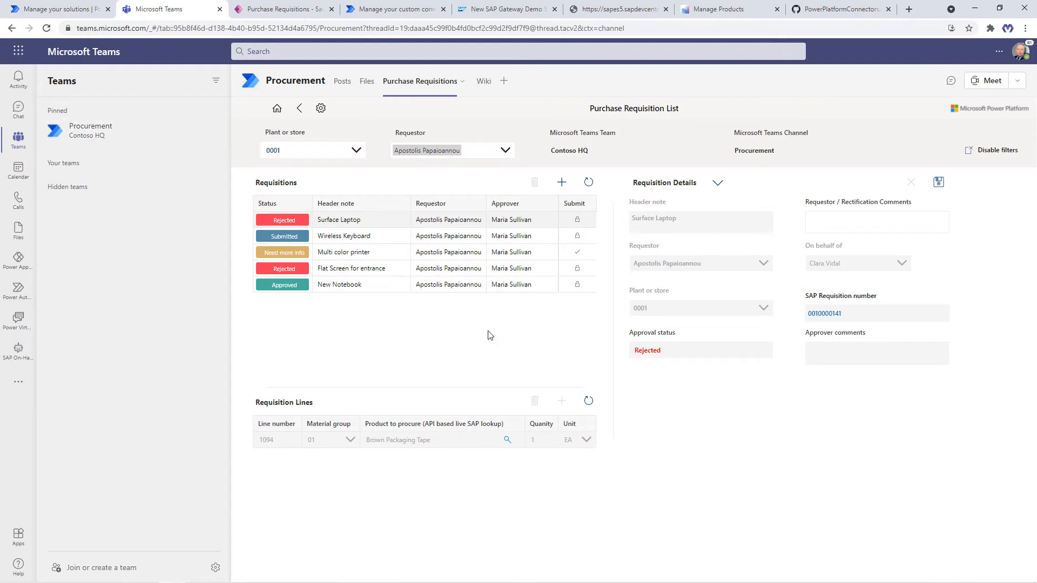
mouse_move(167, 186)
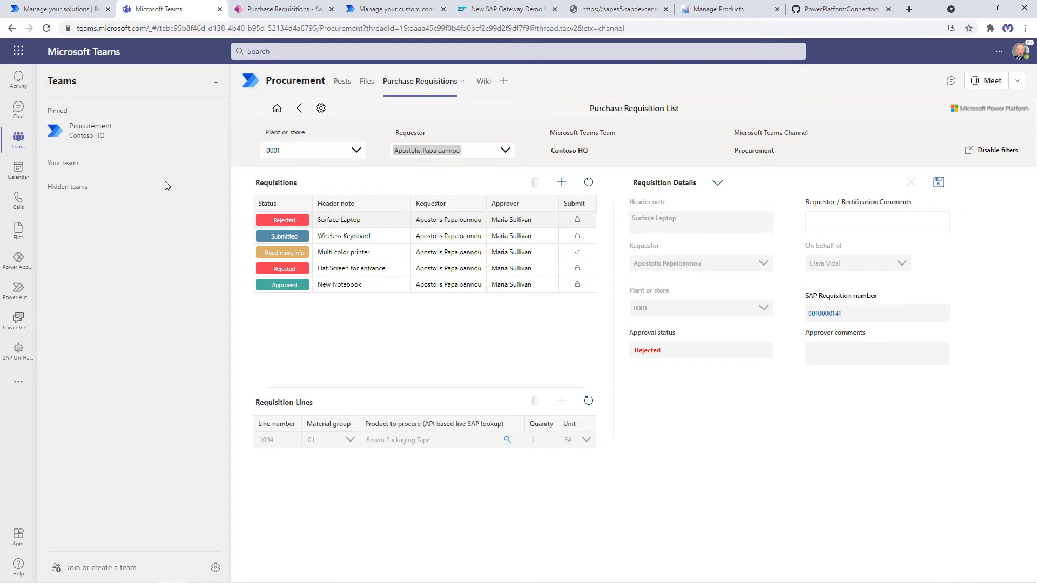
Go to the Custom connectors page and show the New custom connector options.
click(393, 10)
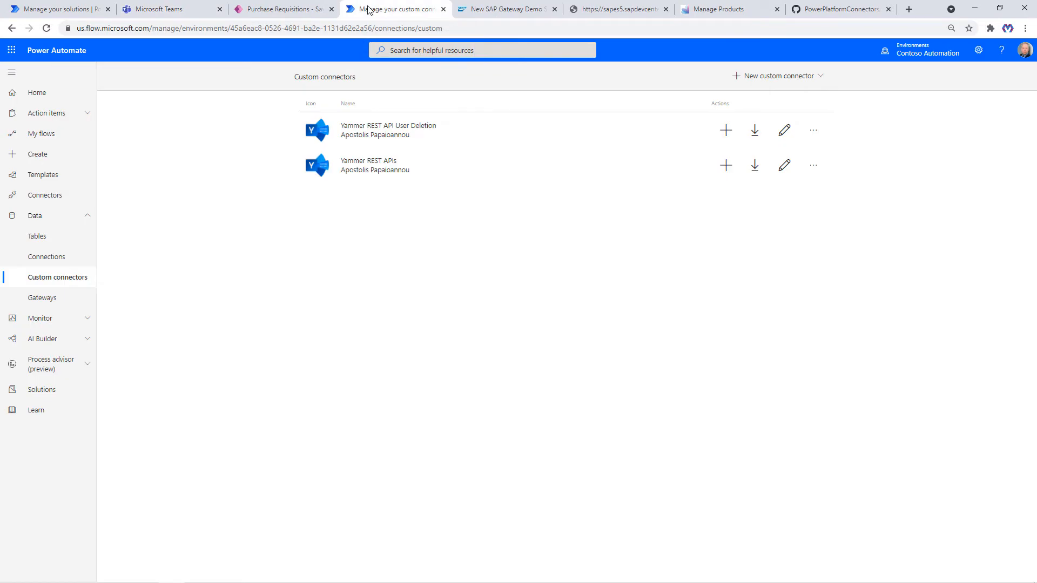
mouse_move(106, 56)
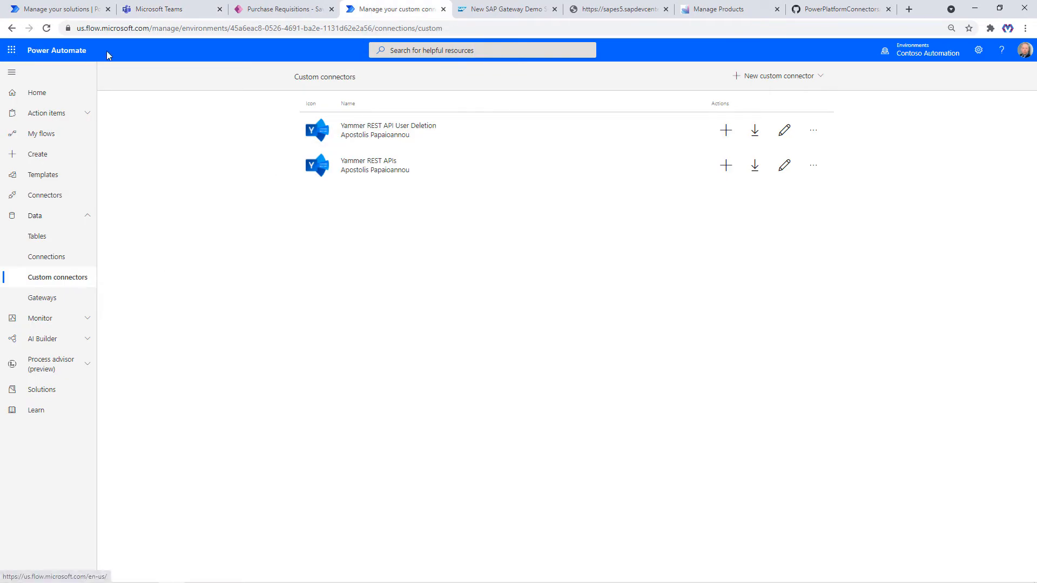
mouse_move(439, 287)
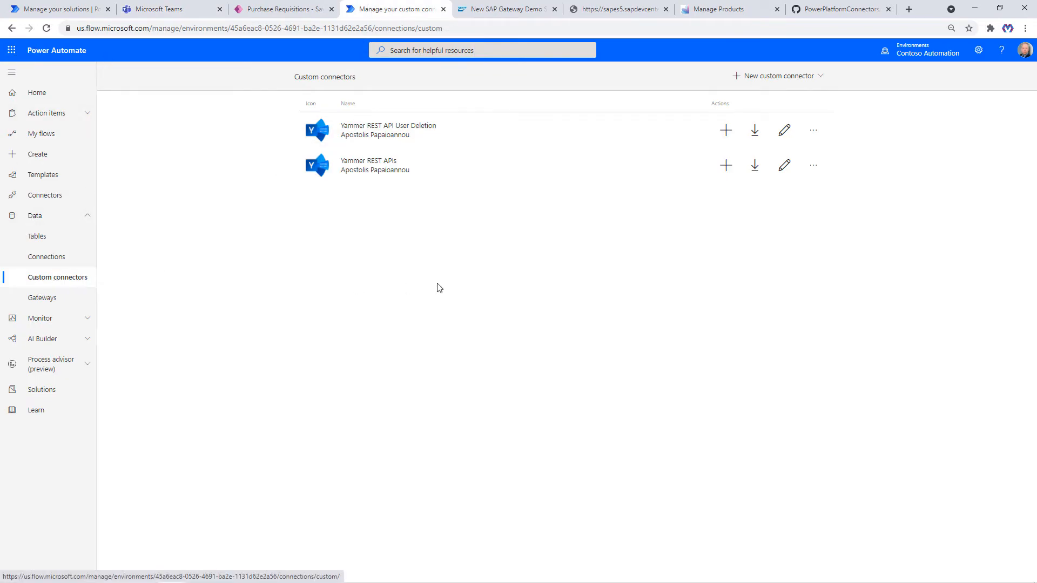
click(778, 76)
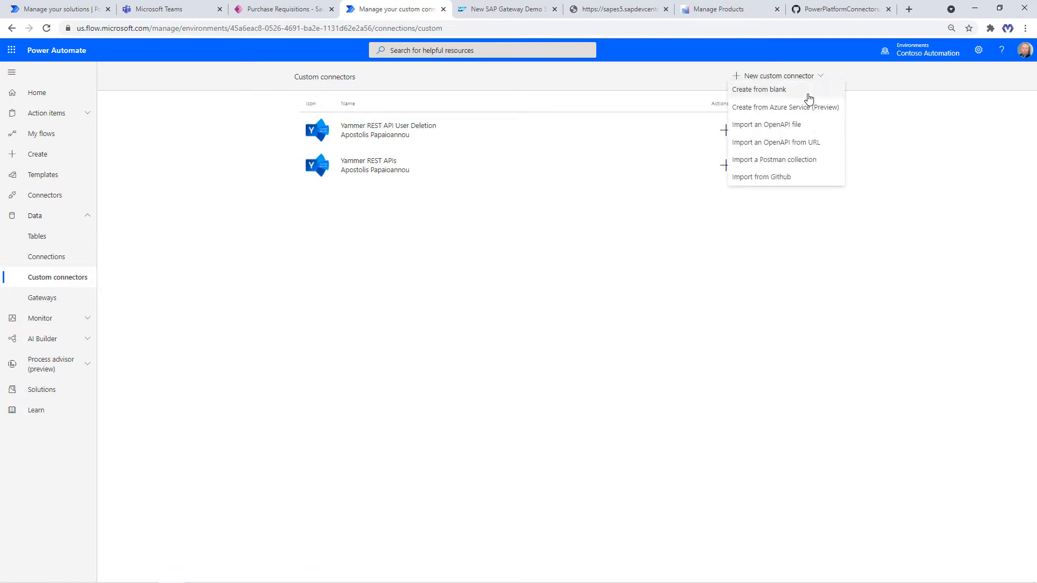
mouse_move(818, 110)
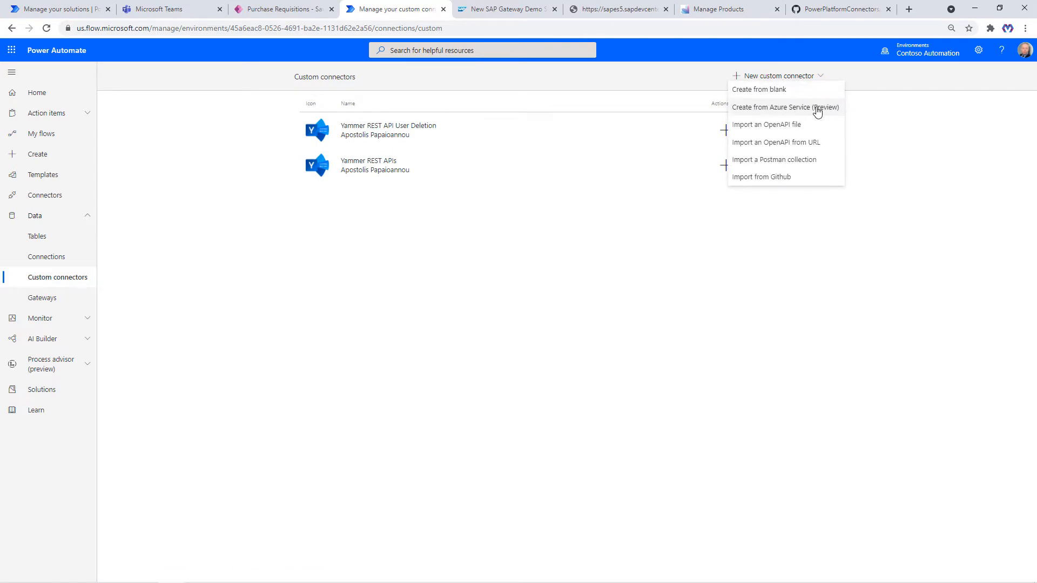
mouse_move(838, 132)
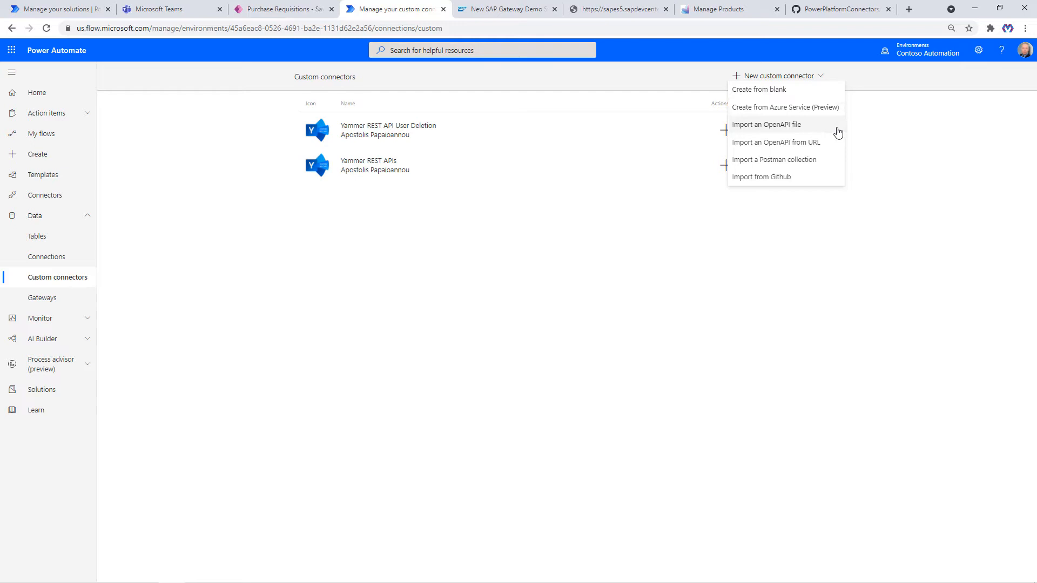
mouse_move(787, 164)
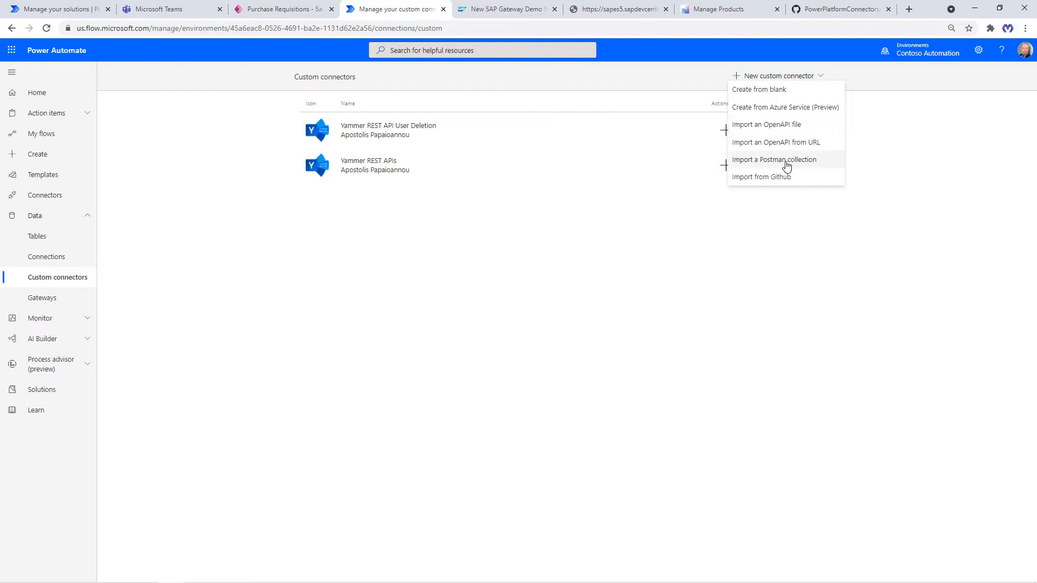
mouse_move(787, 154)
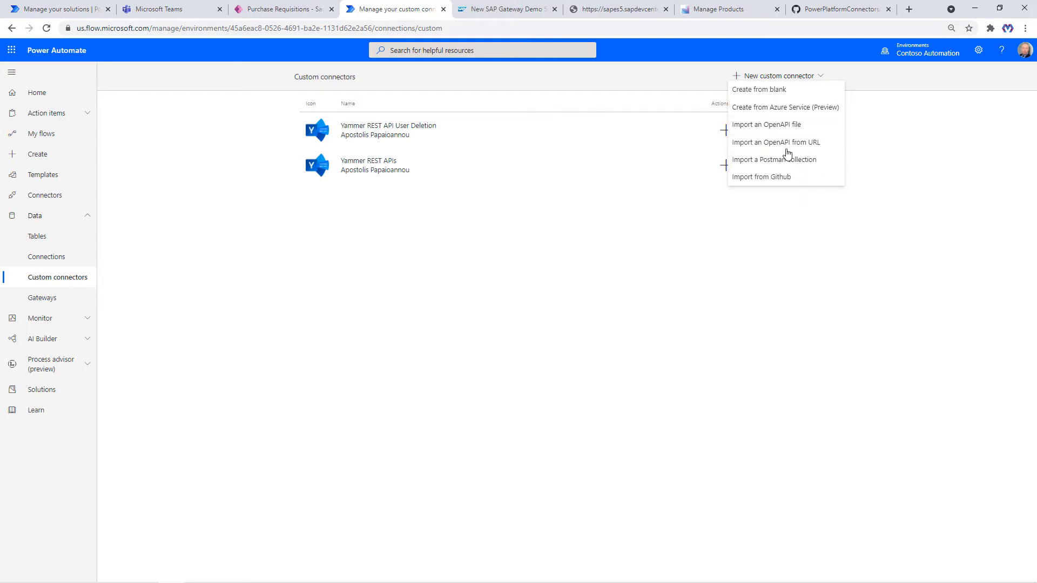
Create a blank connector named 'SAP EPM Connector' and continue to its General settings.
click(758, 89)
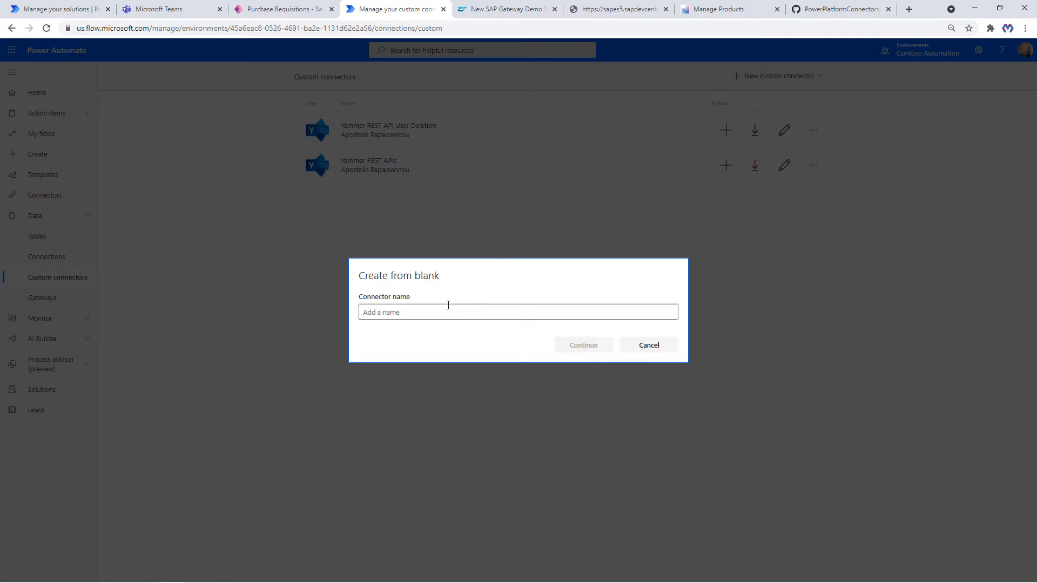
text(SAP)
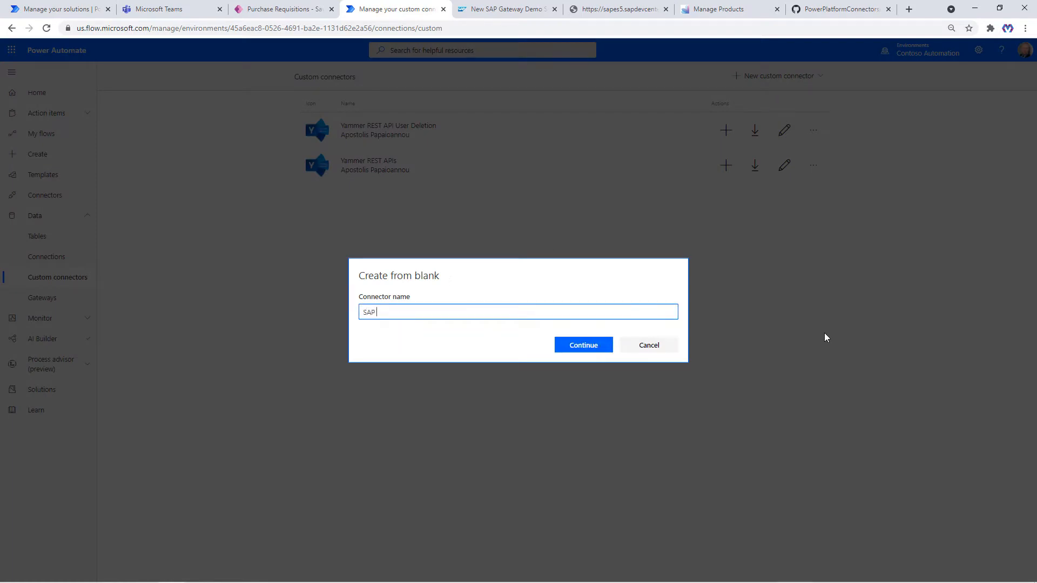
click(583, 345)
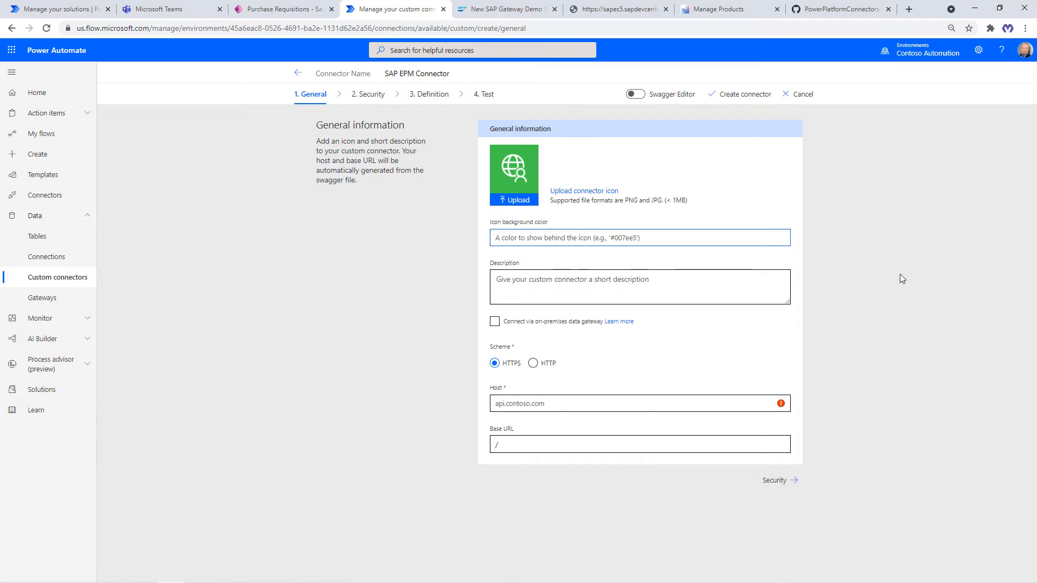
click(640, 238)
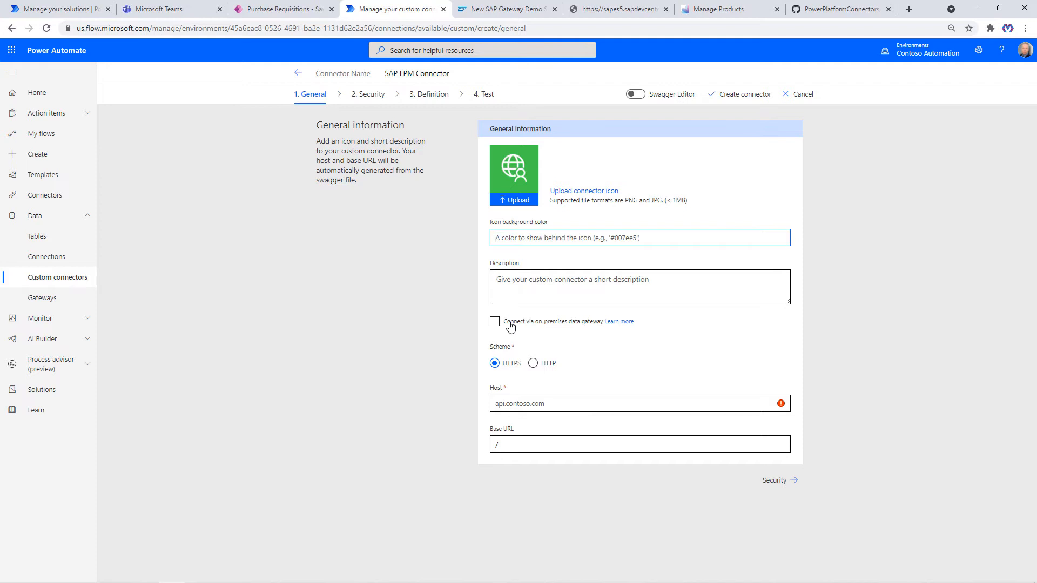
click(640, 238)
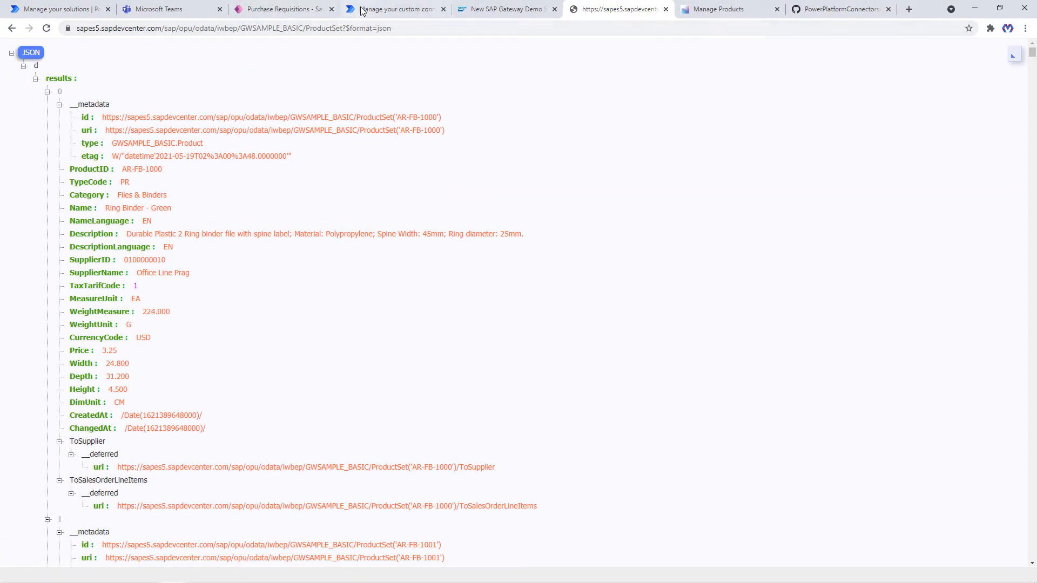
Set the SAP EPM Connector's authentication type to Basic authentication.
click(401, 10)
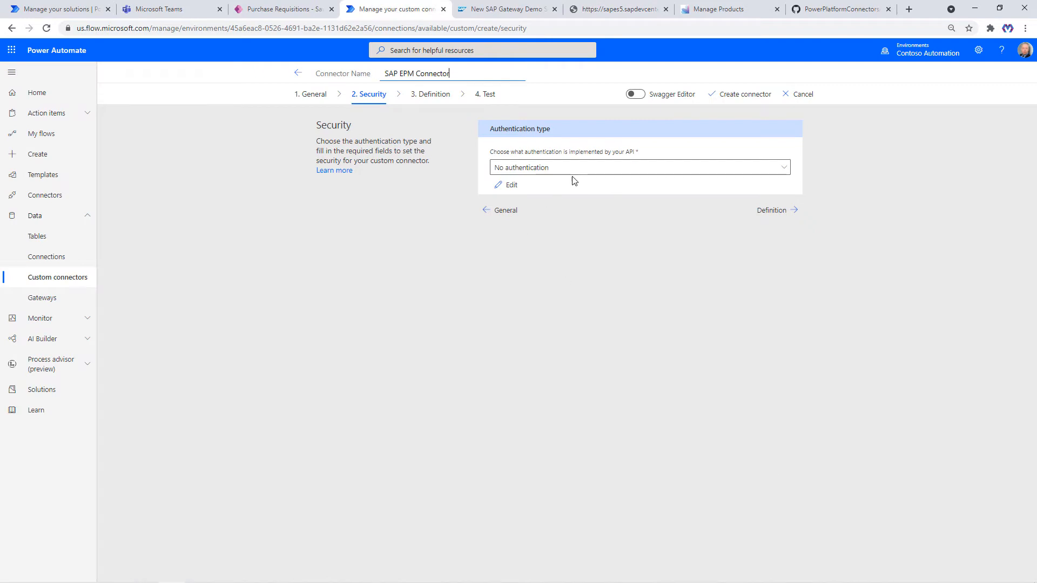
click(640, 167)
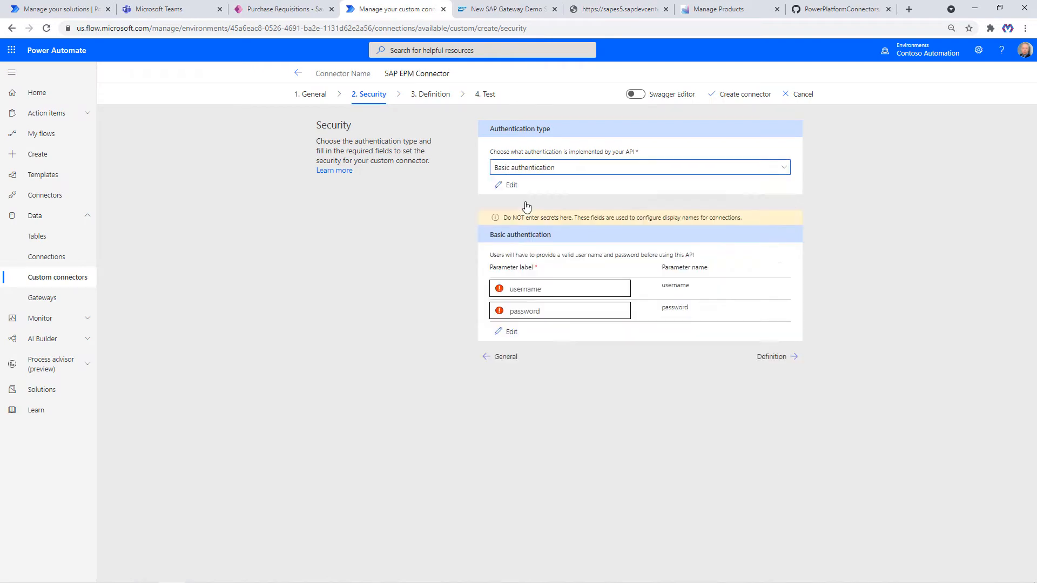
text(SAP)
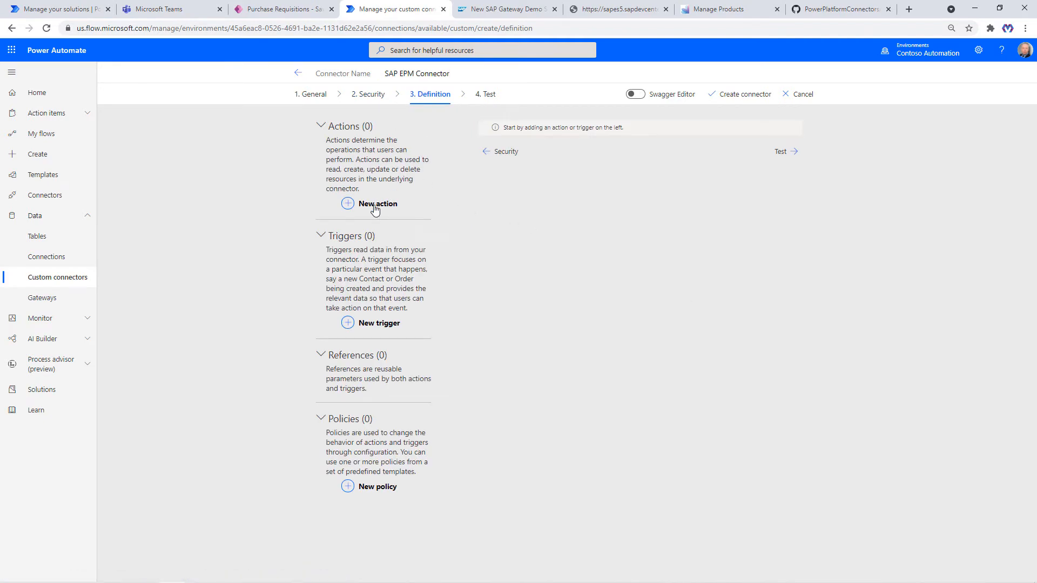
Add an action with summary and description 'List Products' and operation ID 'ListProducts'.
click(370, 203)
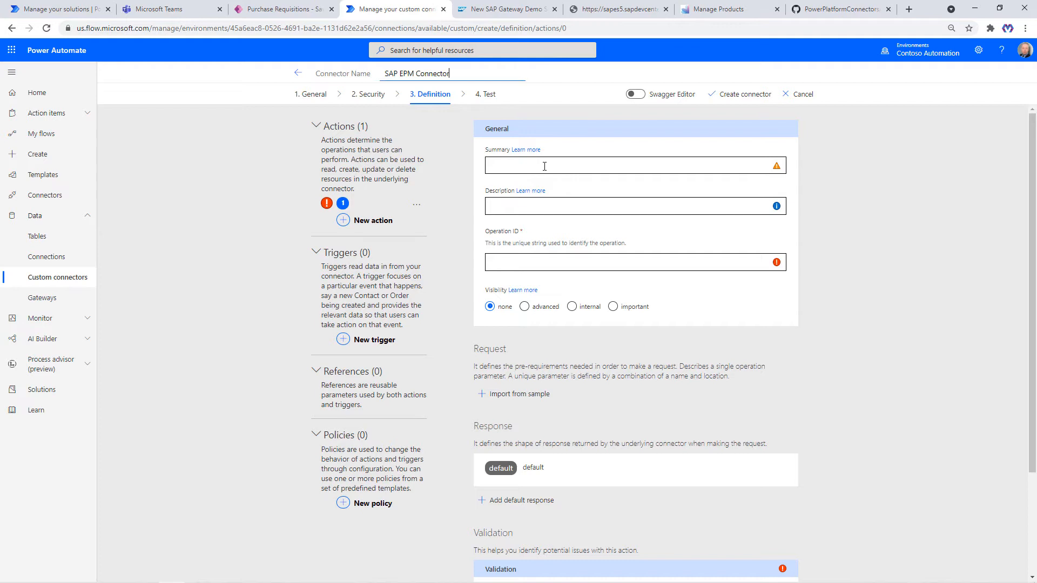
click(635, 166)
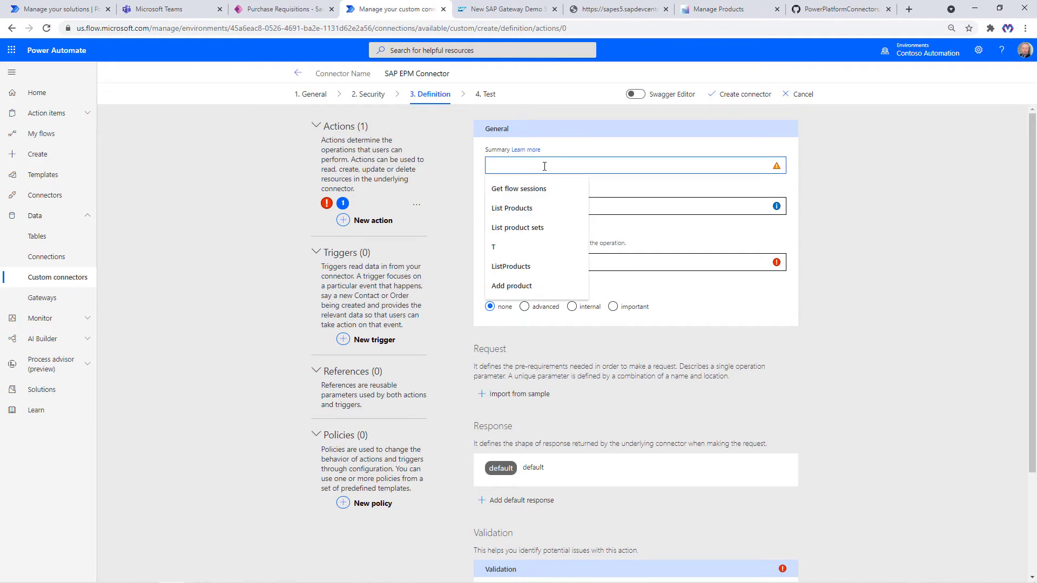
text(List Product)
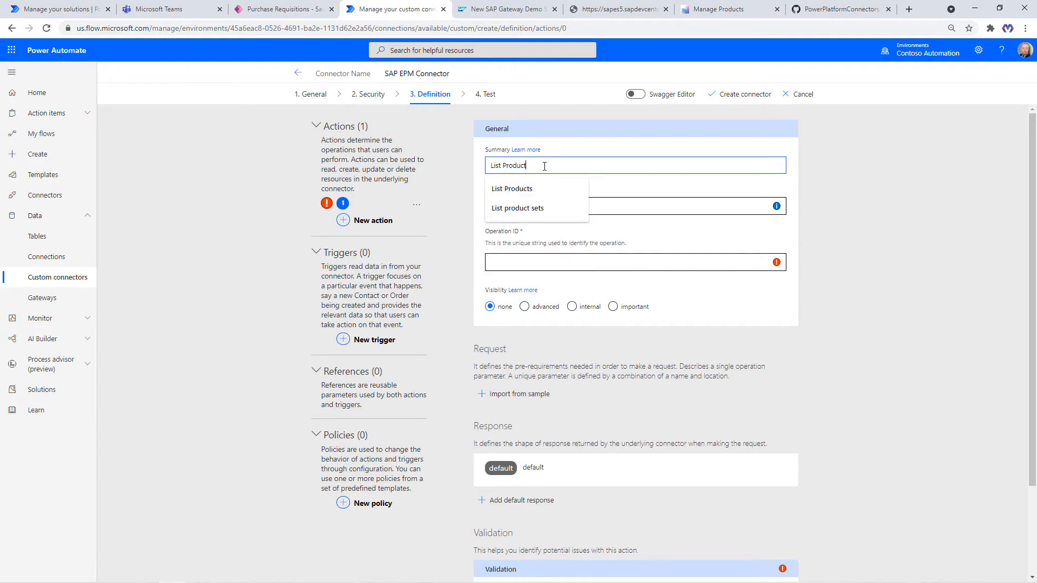
click(512, 188)
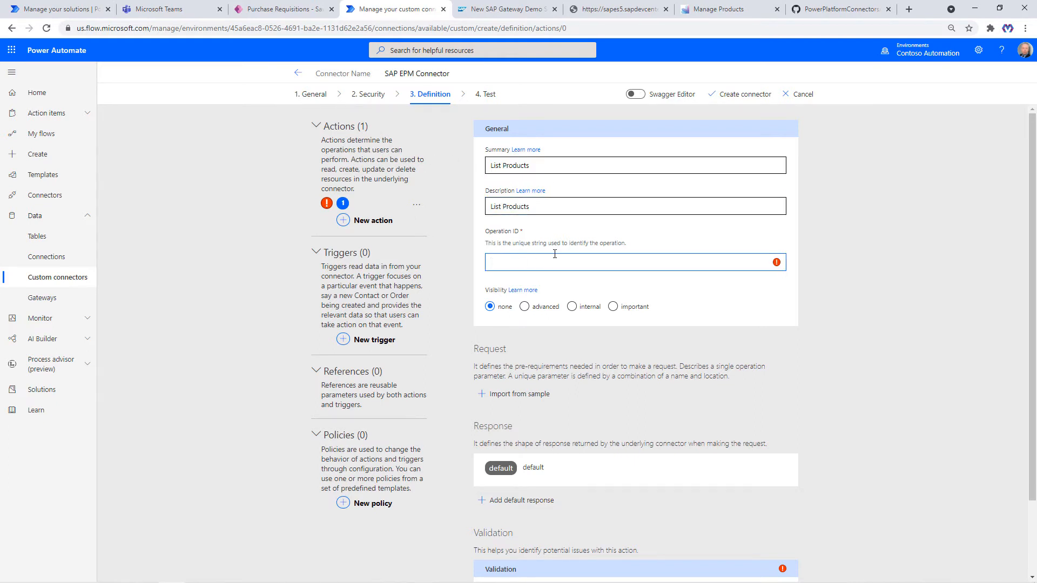
text(List Products)
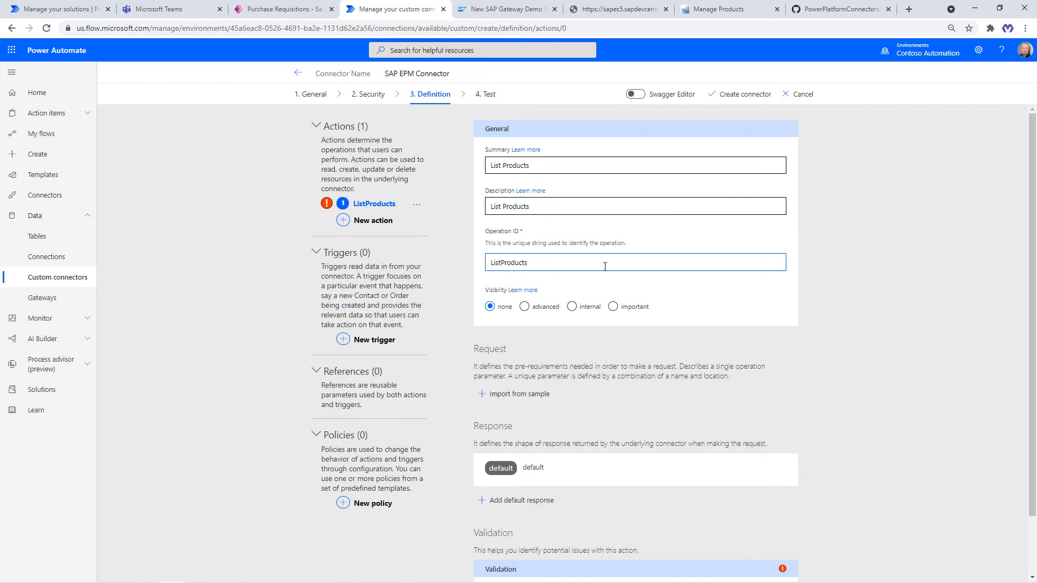
click(519, 394)
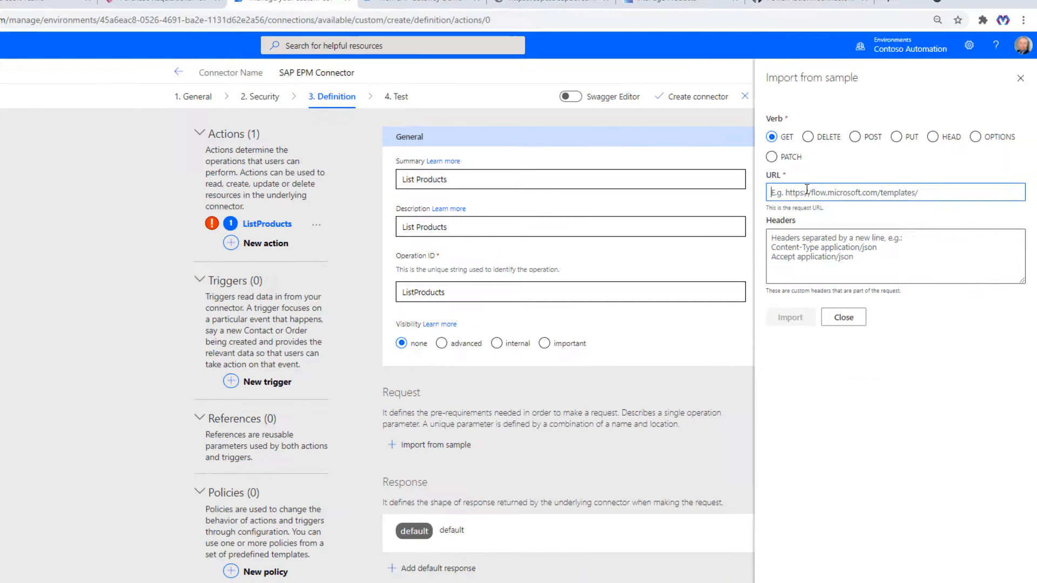
Enter a GET to the ProductSet URL with Content-Type application/json and x-csrf-token headers.
text(BASIC/ProductSet?$format=json&$top=100&$skip=&$filter=&$select=)
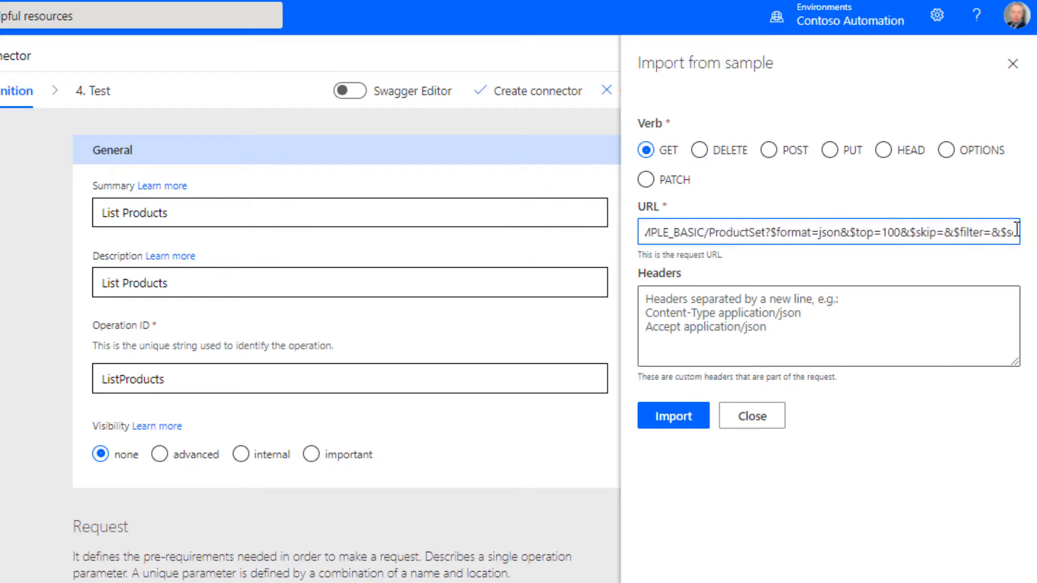
text(select=)
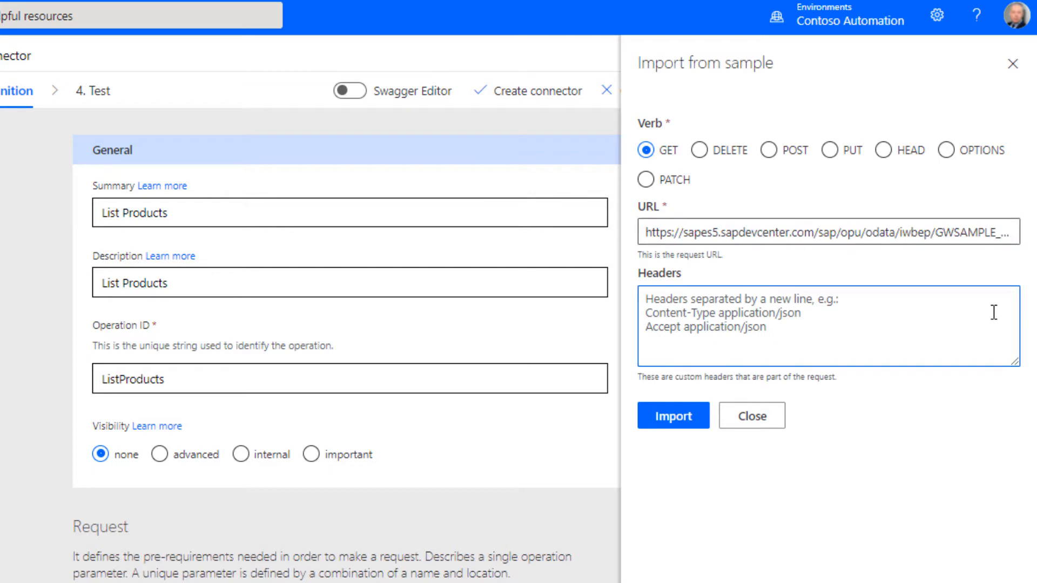
text(Content-T)
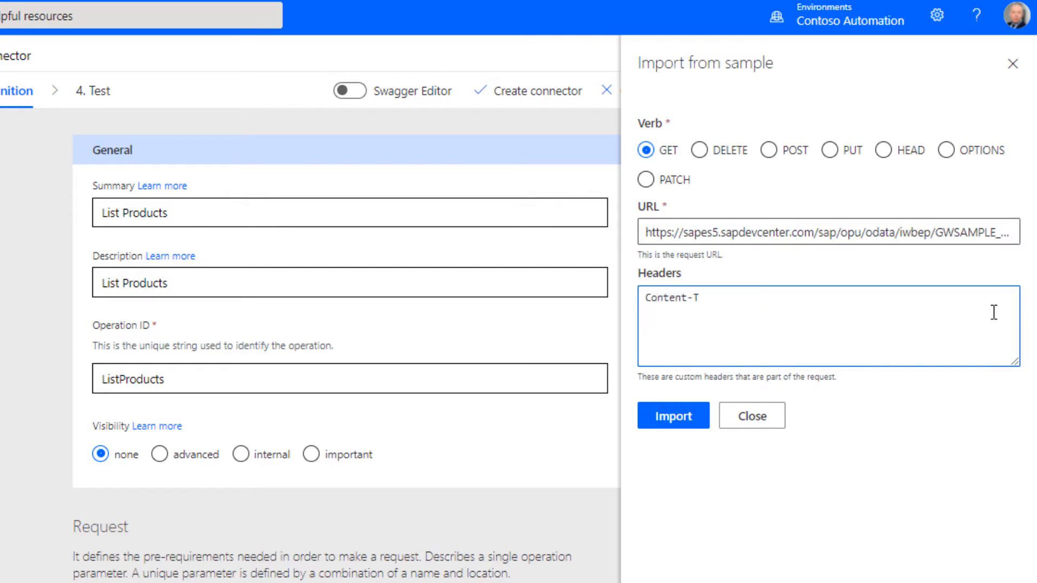
text(ype)
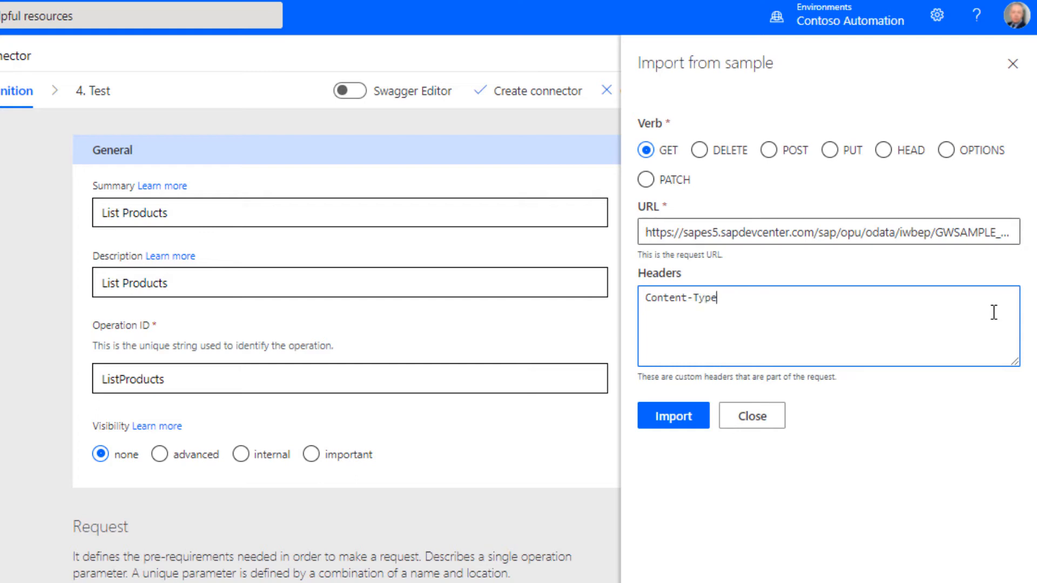
text(applica)
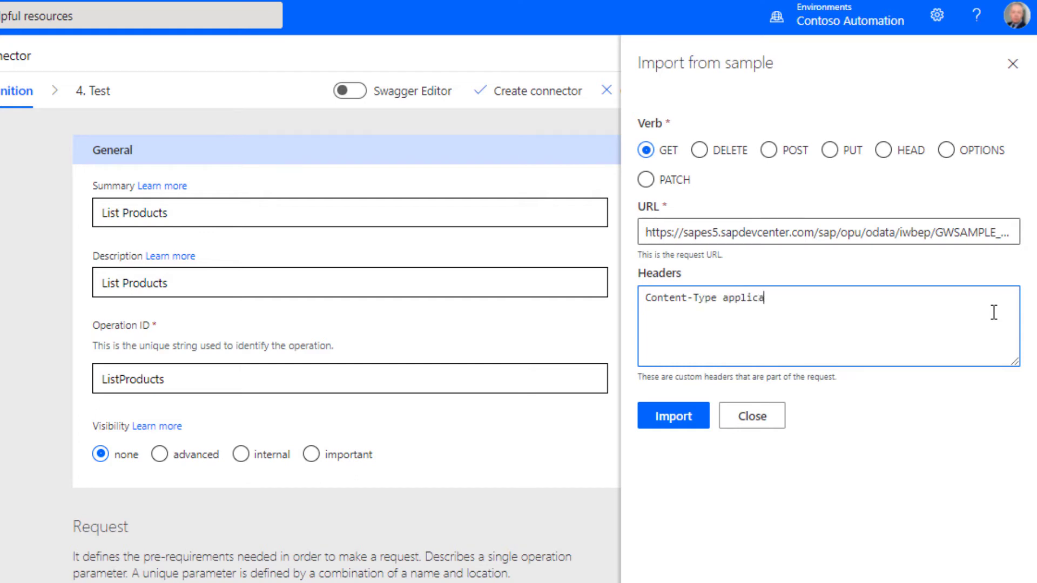
text(tion/json)
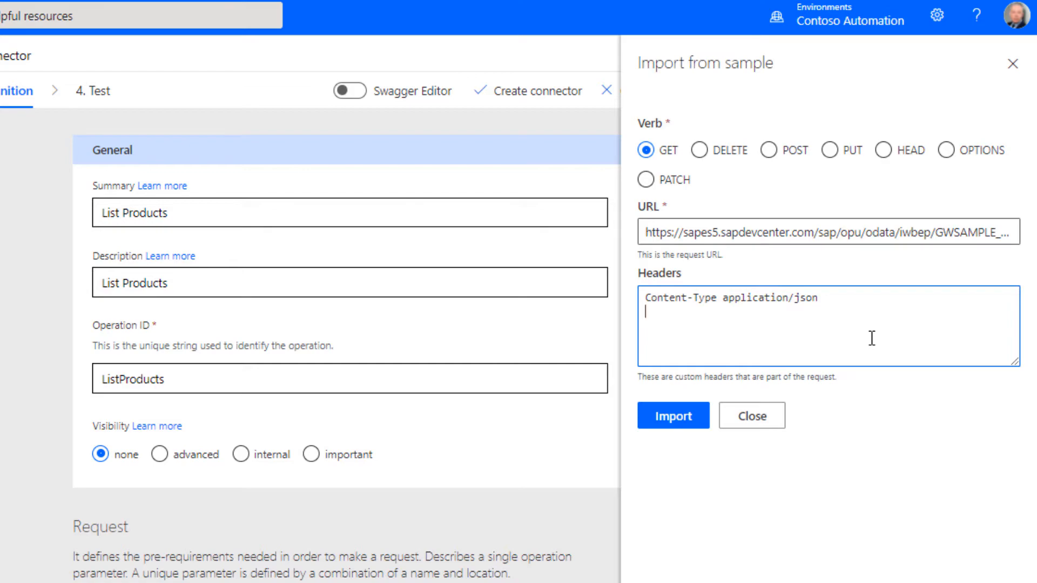
text(x-csrf-token)
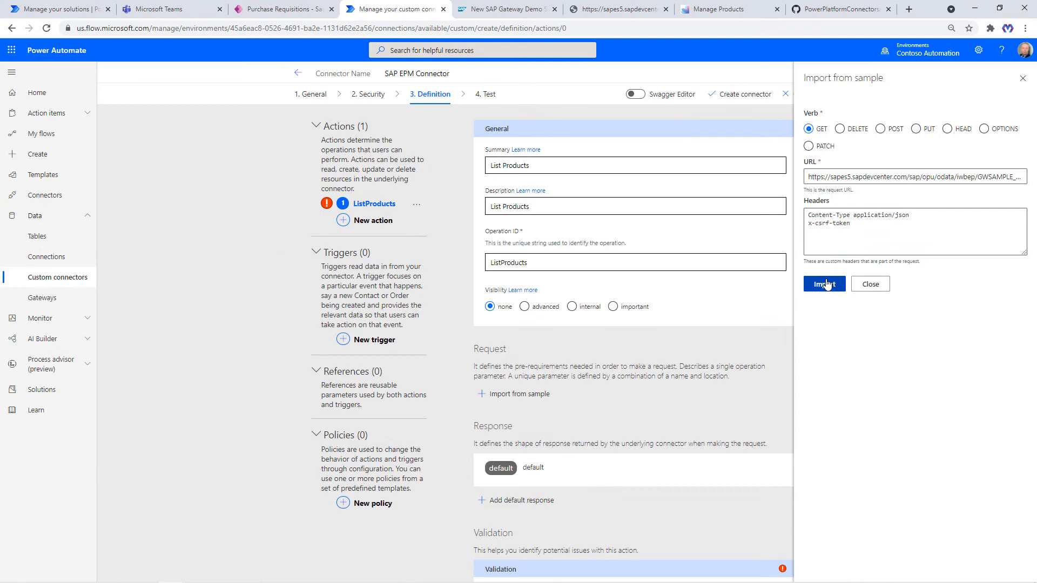
Import the request, fix x-csrf-token to static 'fetch', and make $format required, defaulting to json.
click(824, 284)
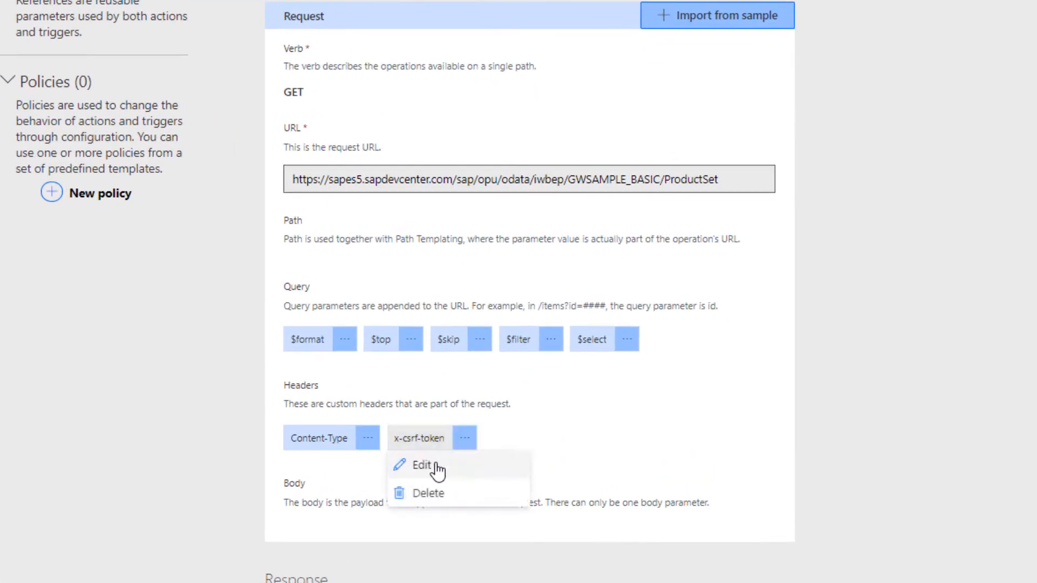
click(421, 466)
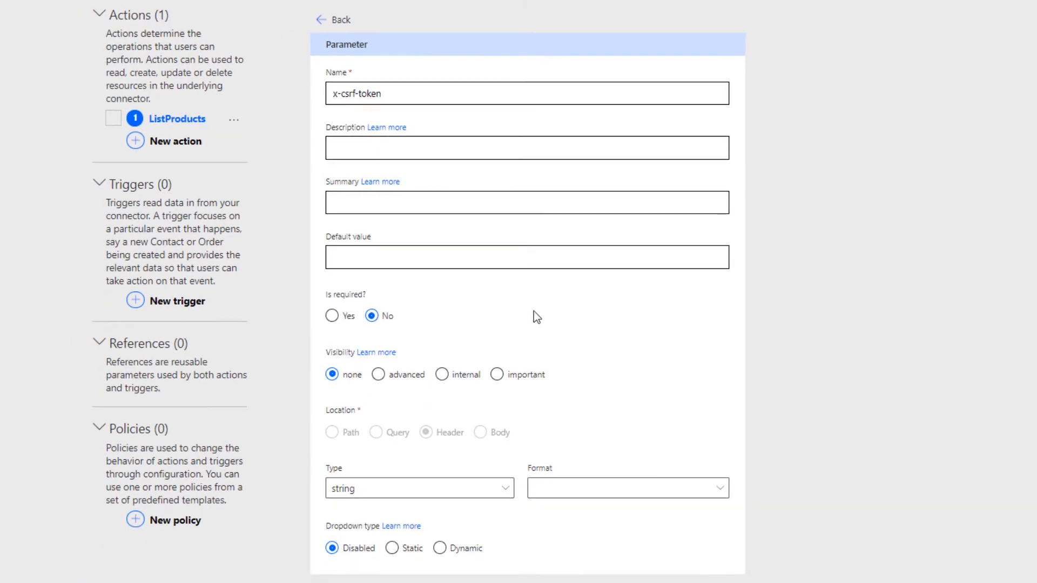
scroll(down, 3)
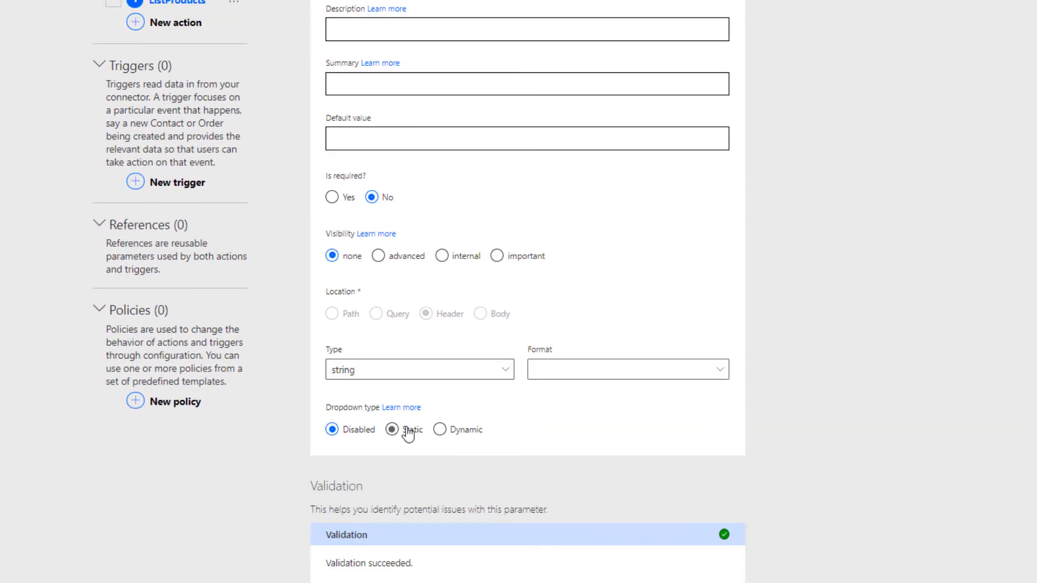
click(390, 430)
text("fetch")
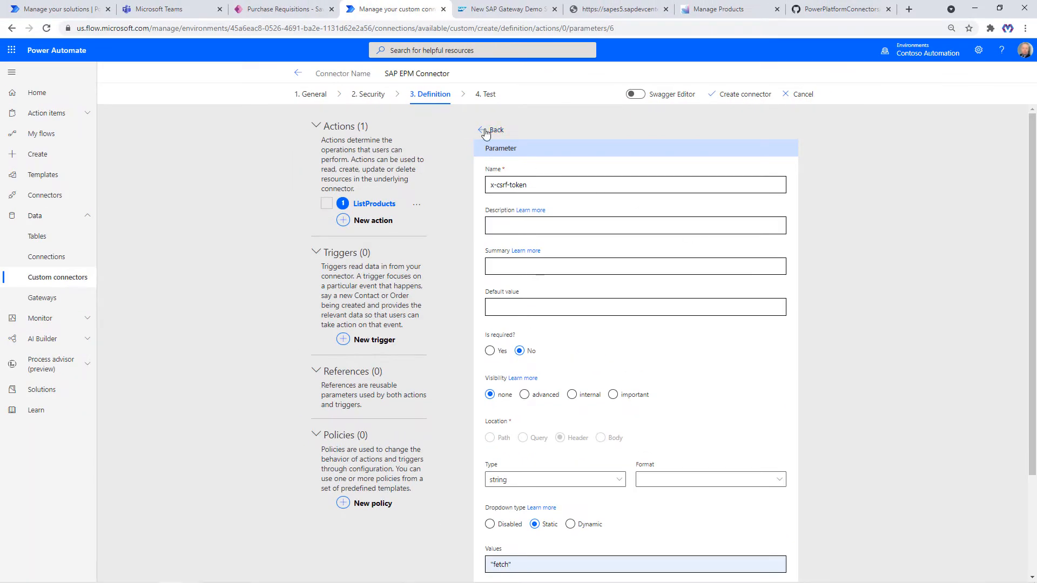
click(485, 129)
text(json)
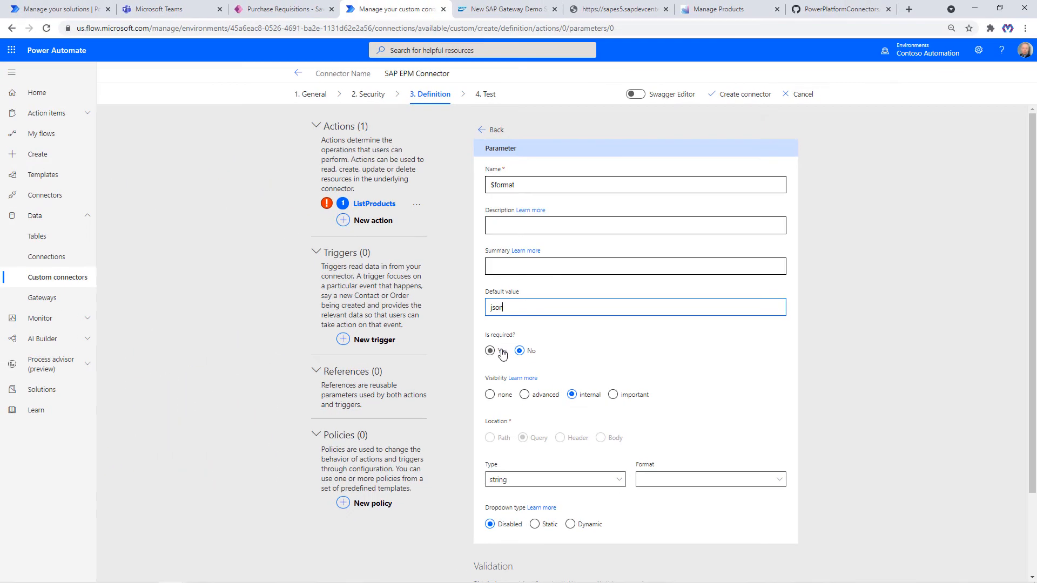
click(490, 351)
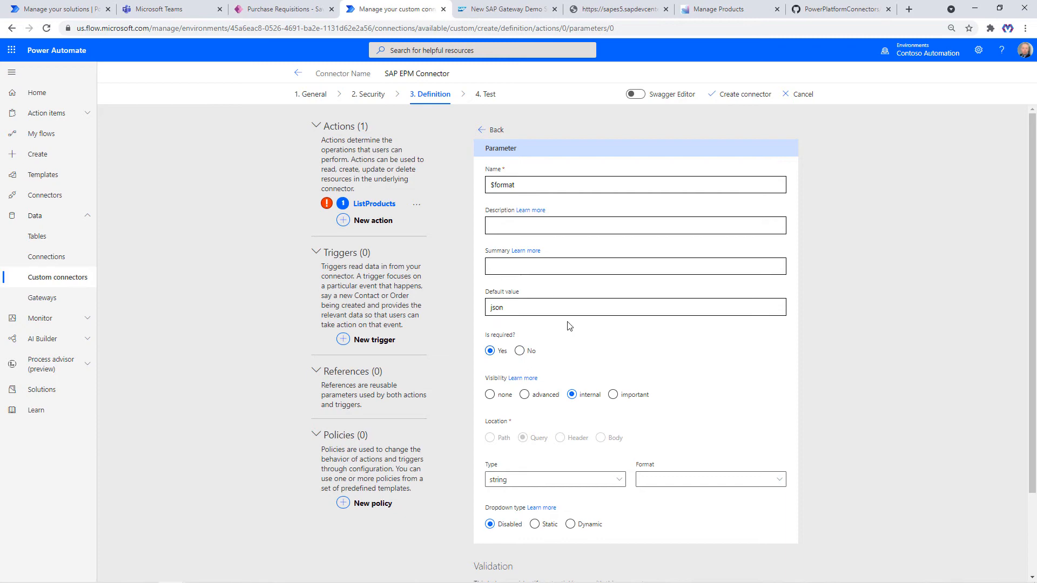
click(489, 130)
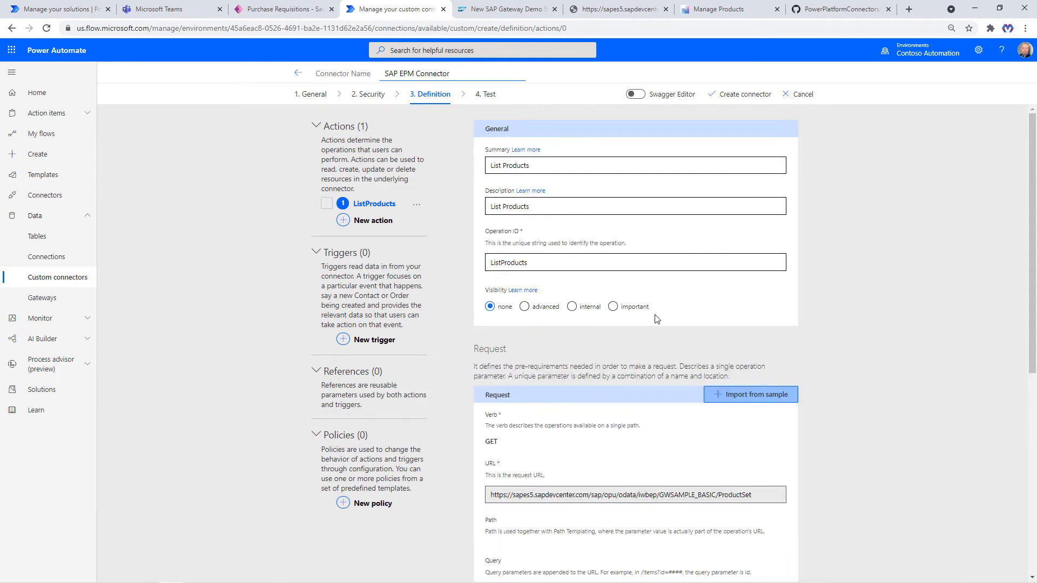
Scroll through the ListProducts definition and create the SAP EPM Connector.
scroll(down, 3)
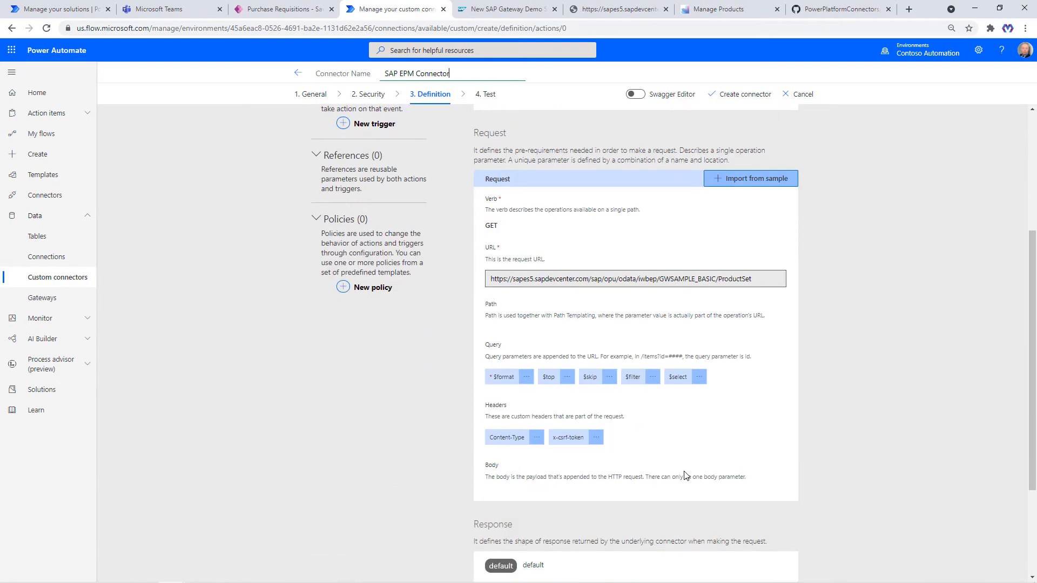
mouse_move(602, 439)
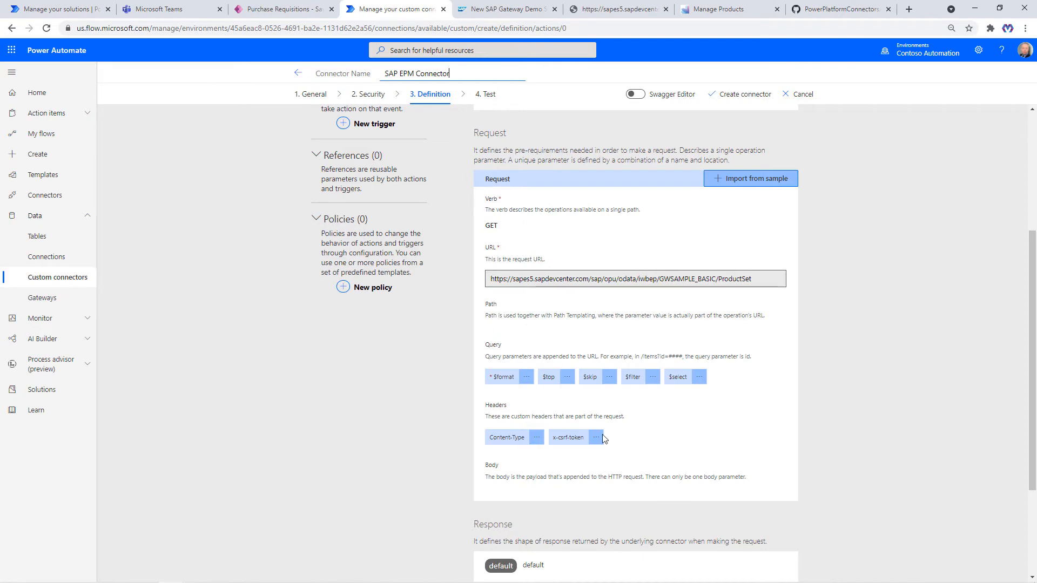
scroll(down, 3)
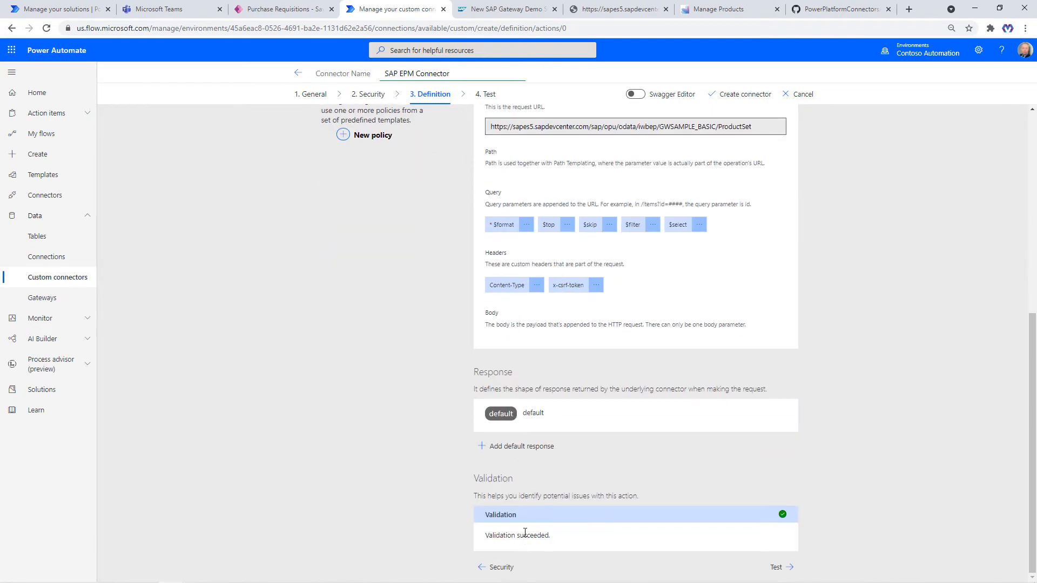
click(501, 413)
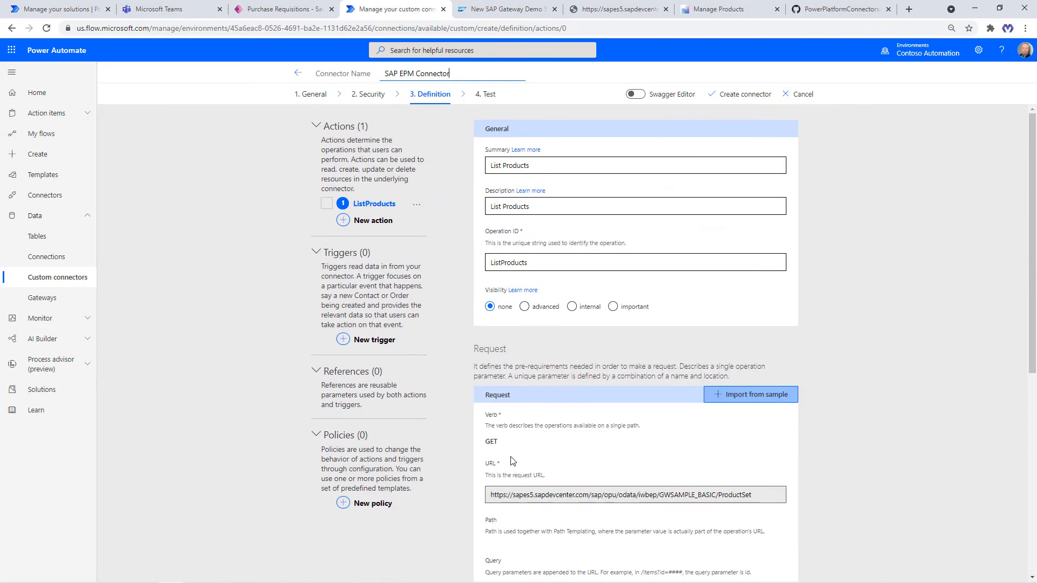
click(743, 94)
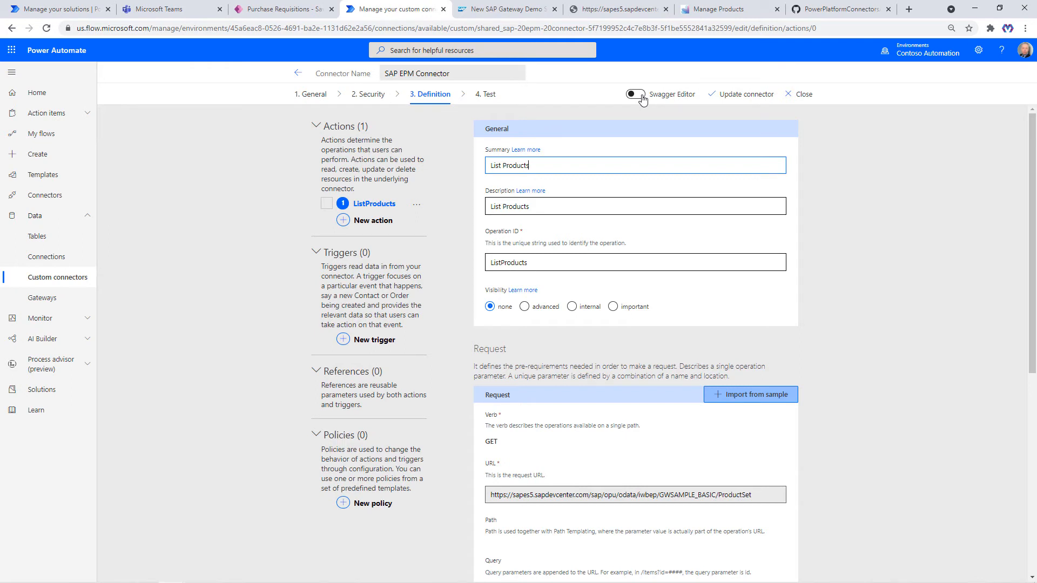
Review the connector's OpenAPI code in Swagger Editor, then return to the form view.
click(632, 94)
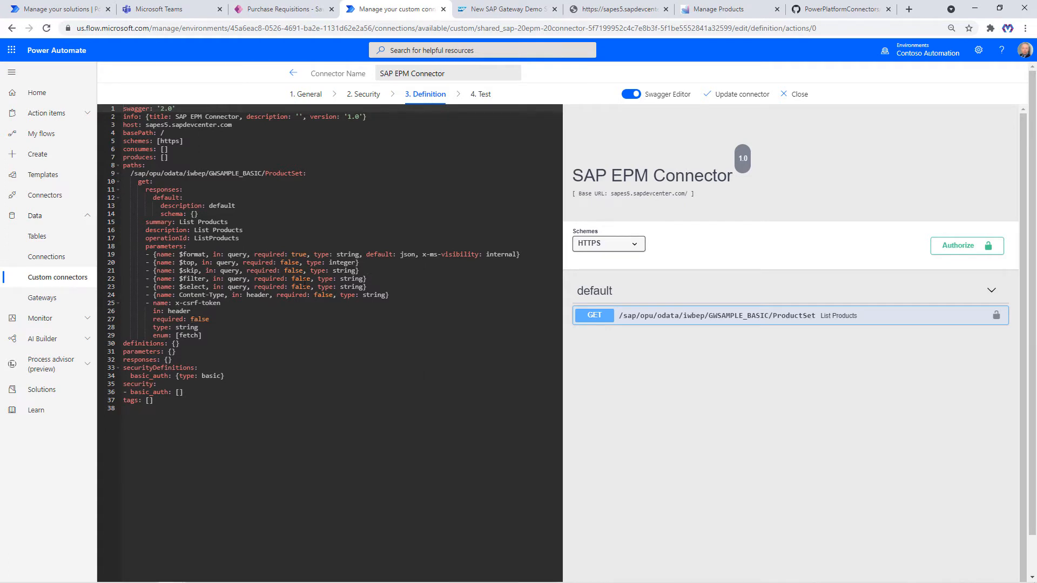
click(630, 94)
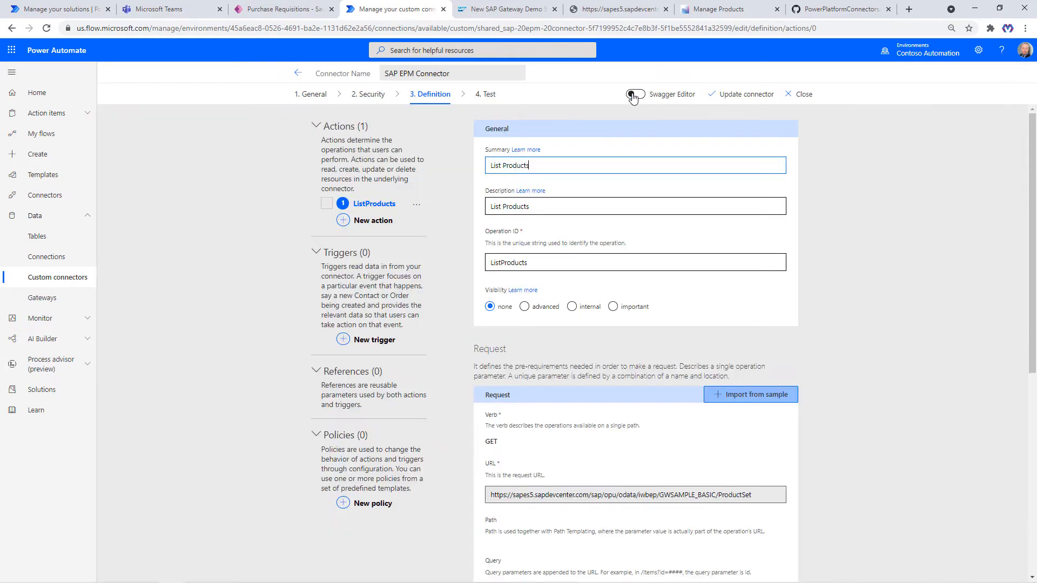
click(635, 94)
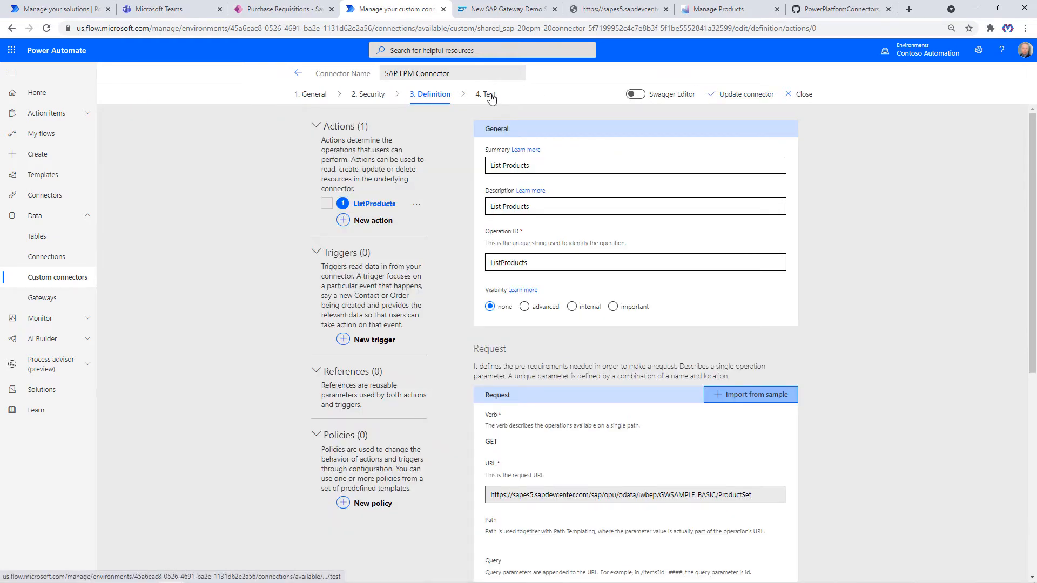
Create a new SAP EPM Connector test connection with the SAP user's credentials.
click(484, 95)
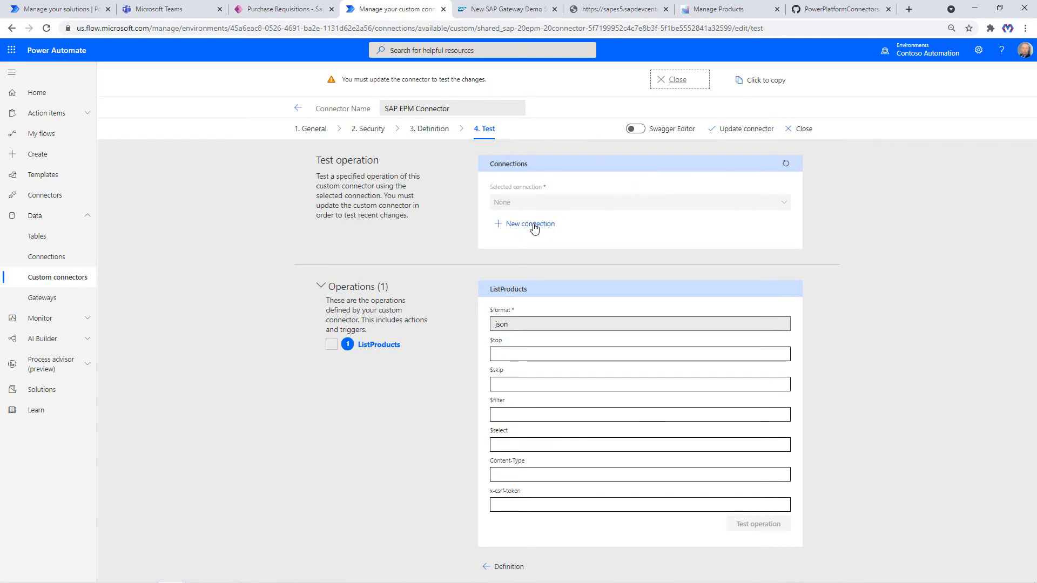
click(529, 223)
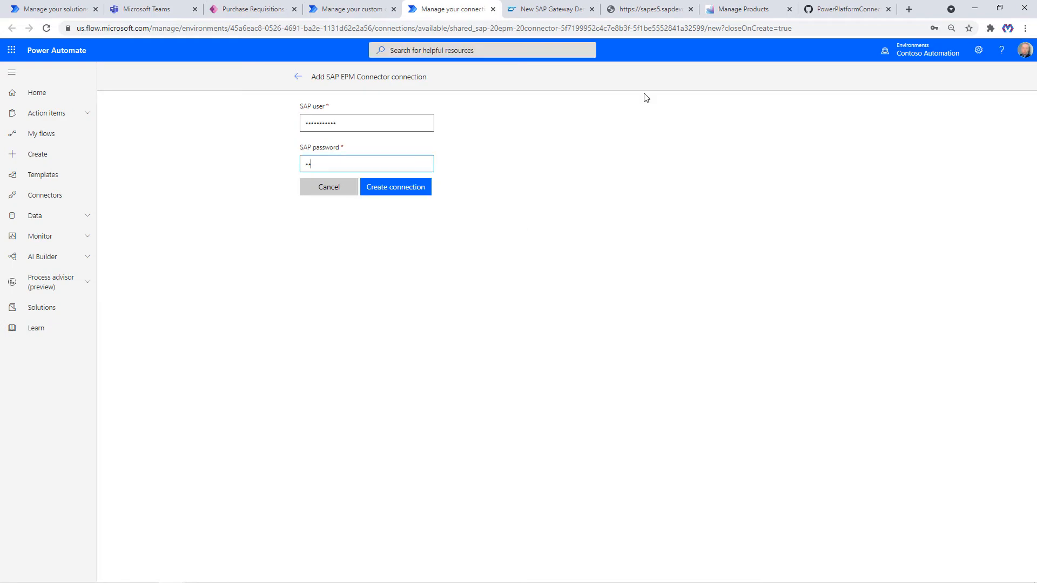
text(••••••)
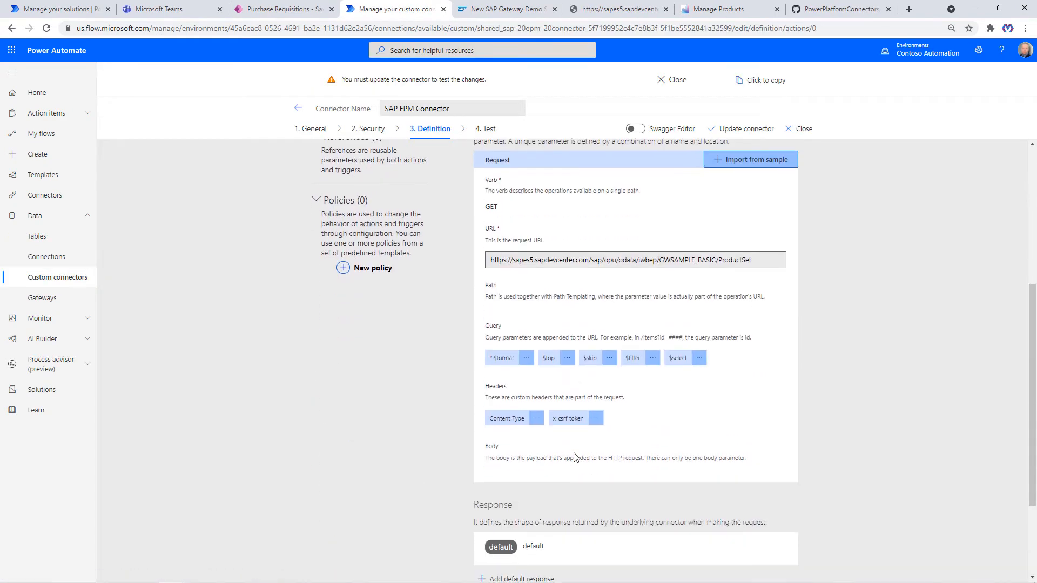
Make Content-Type required and internal, defaulting to application/json, and update the connector.
click(506, 418)
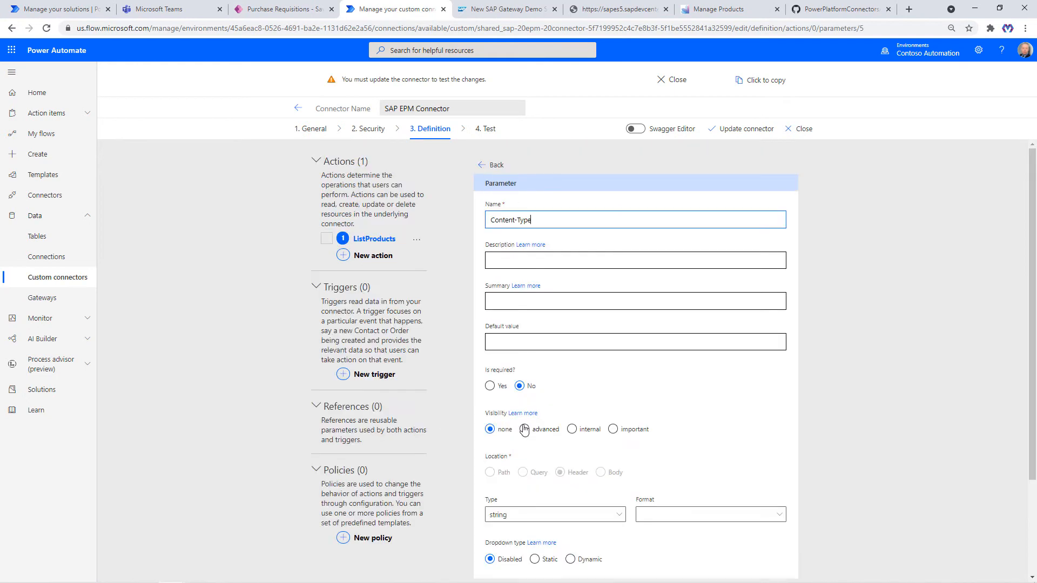
text(application/)
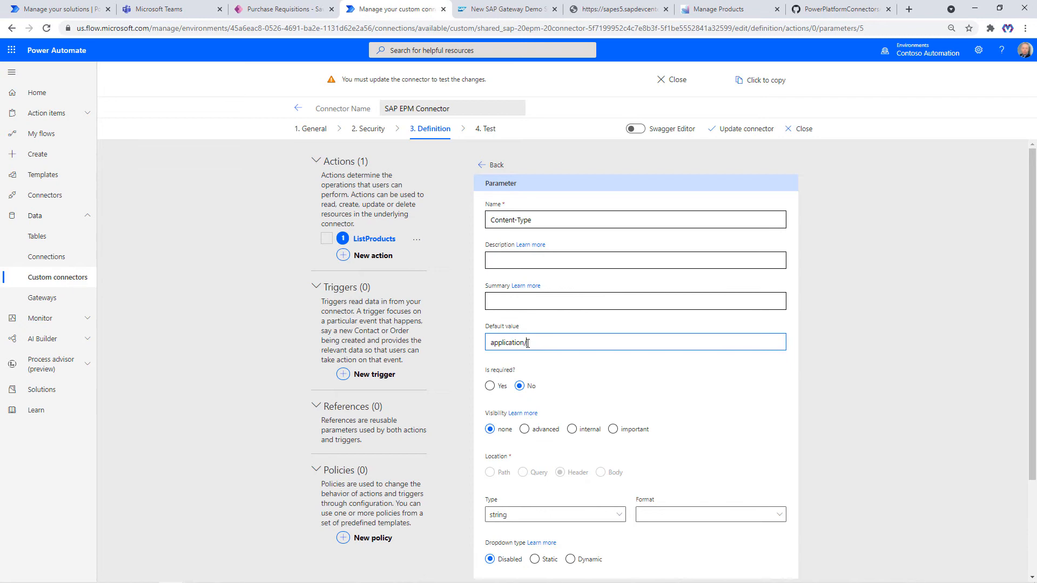
text(json)
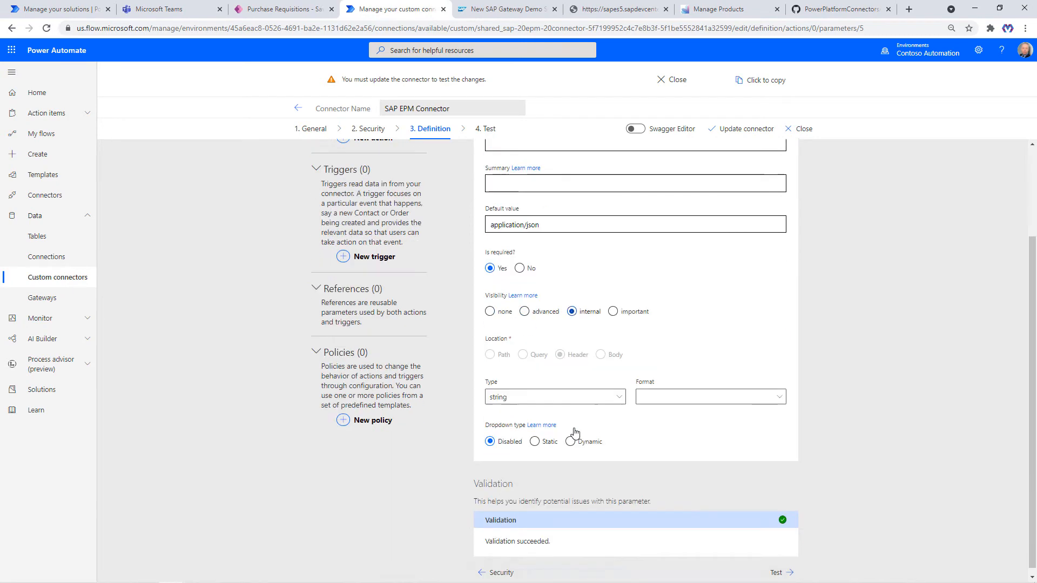
click(488, 165)
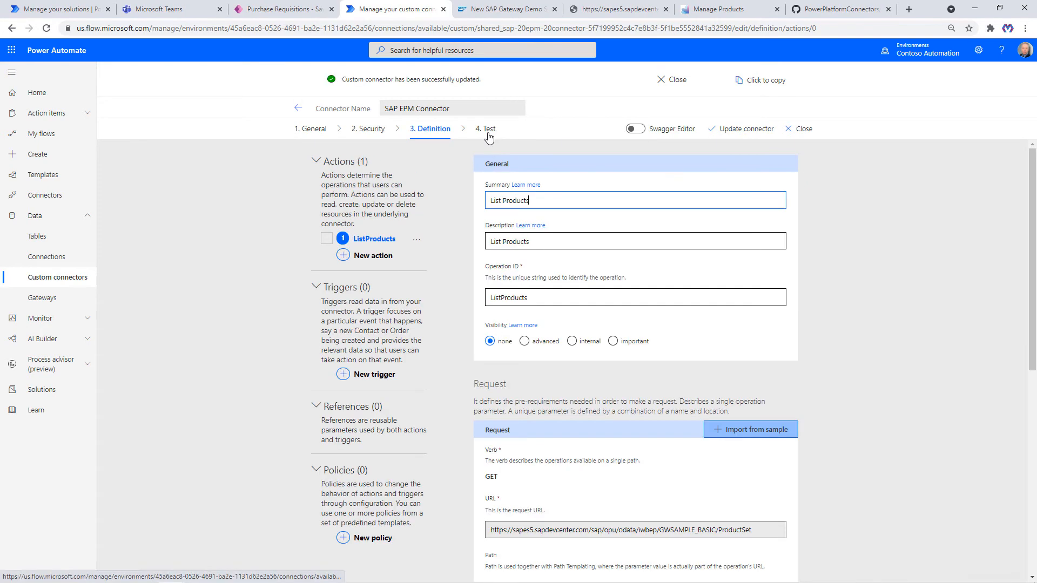
Run the ListProducts test and check the 200 response against the raw ProductSet JSON.
click(489, 128)
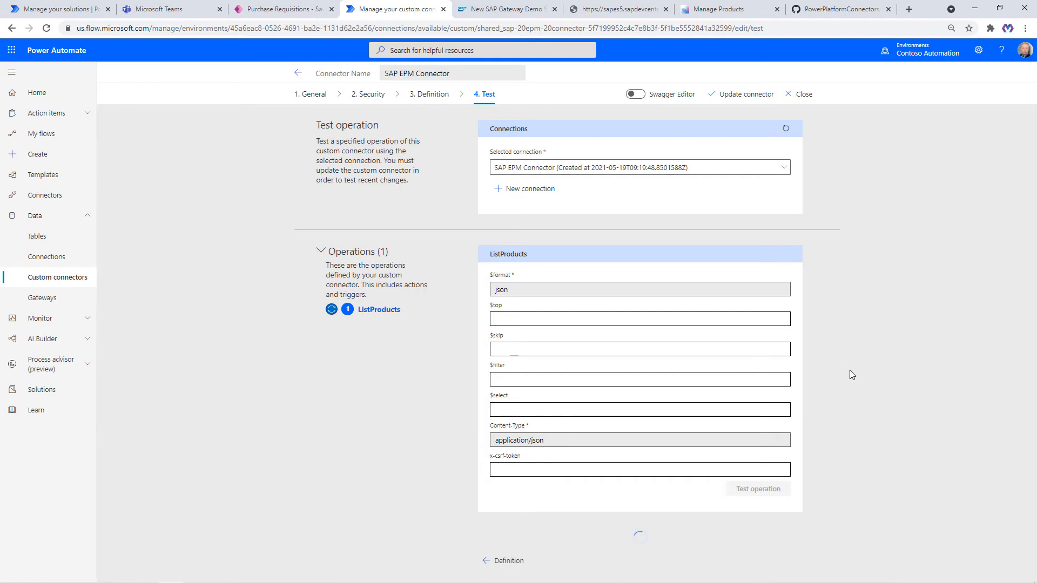
click(753, 488)
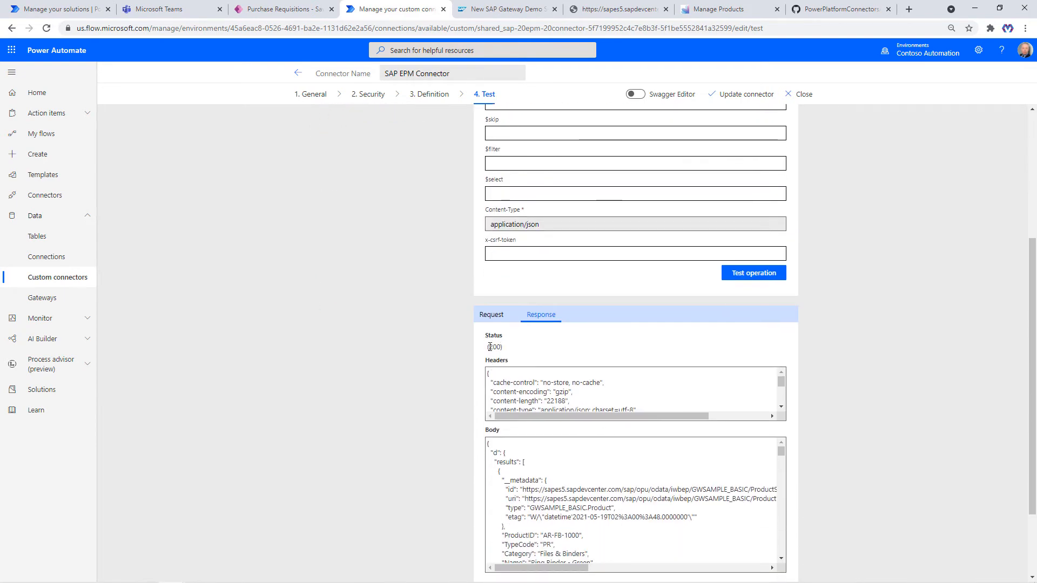
scroll(down, 3)
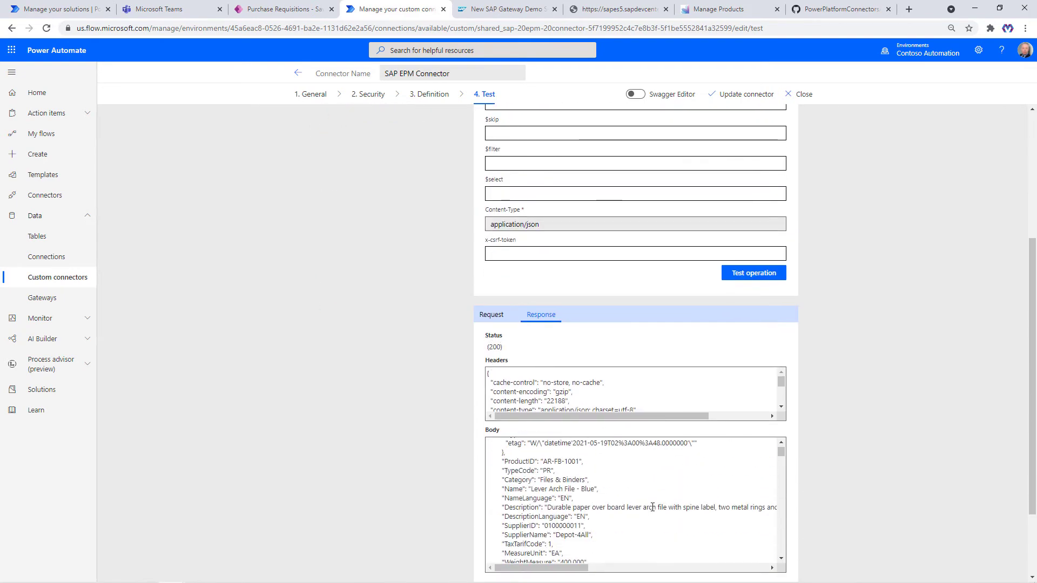
scroll(down, 3)
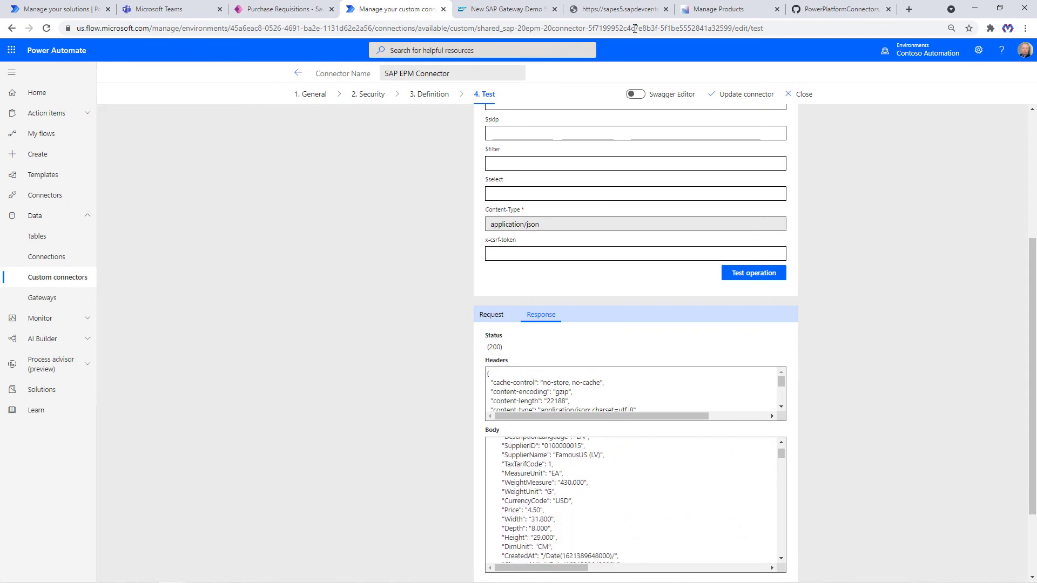
click(625, 9)
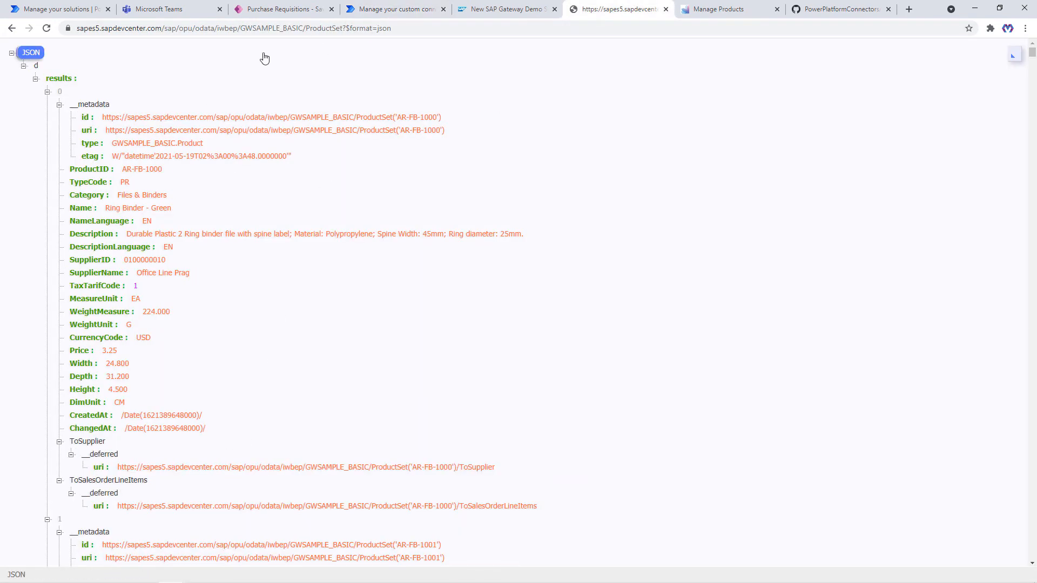
click(394, 10)
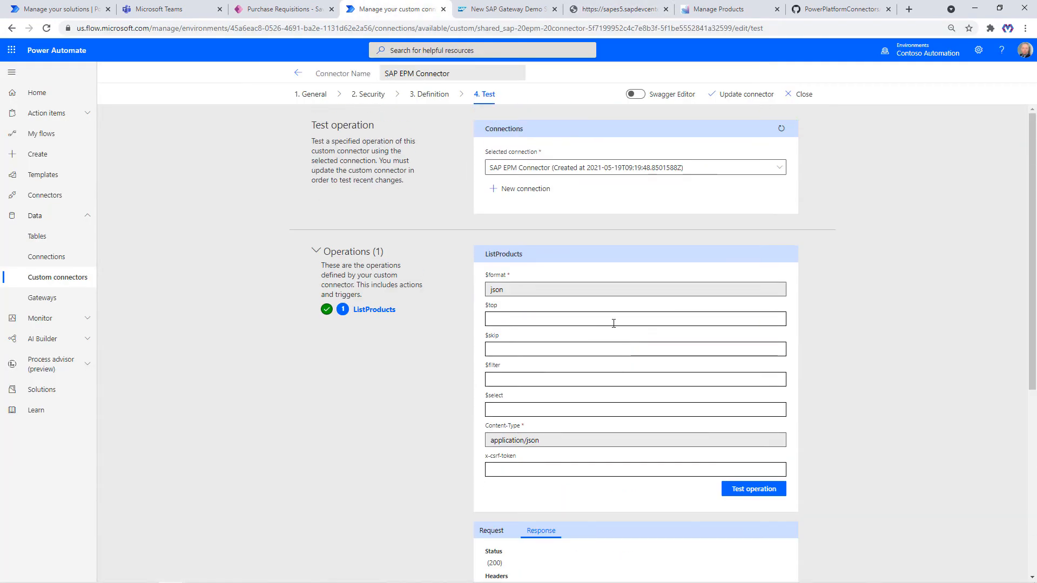
Test ListProducts with $top 1 and $skip 5, returning product AR-FB-1005.
text(1)
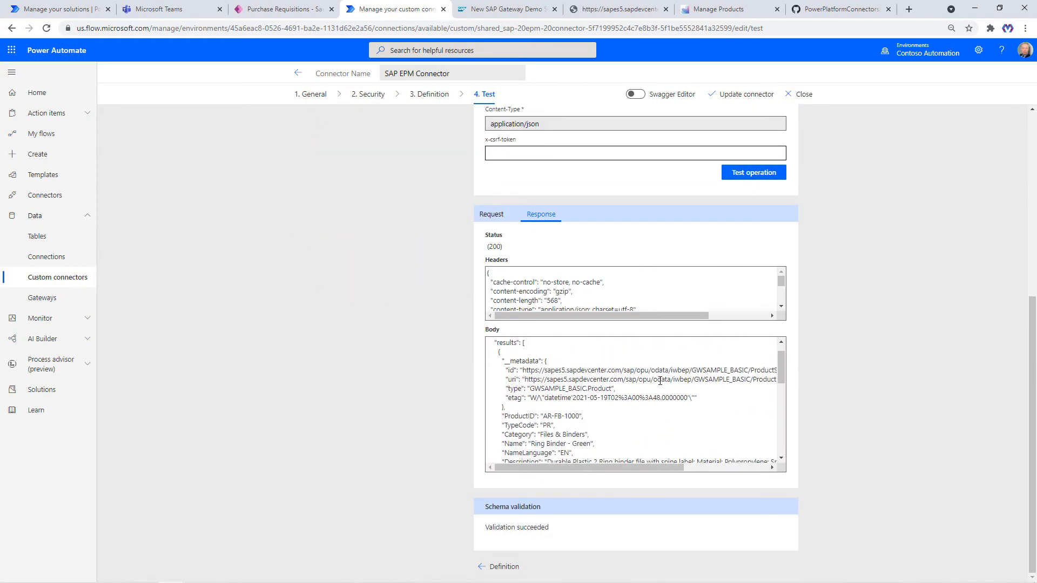
scroll(down, 3)
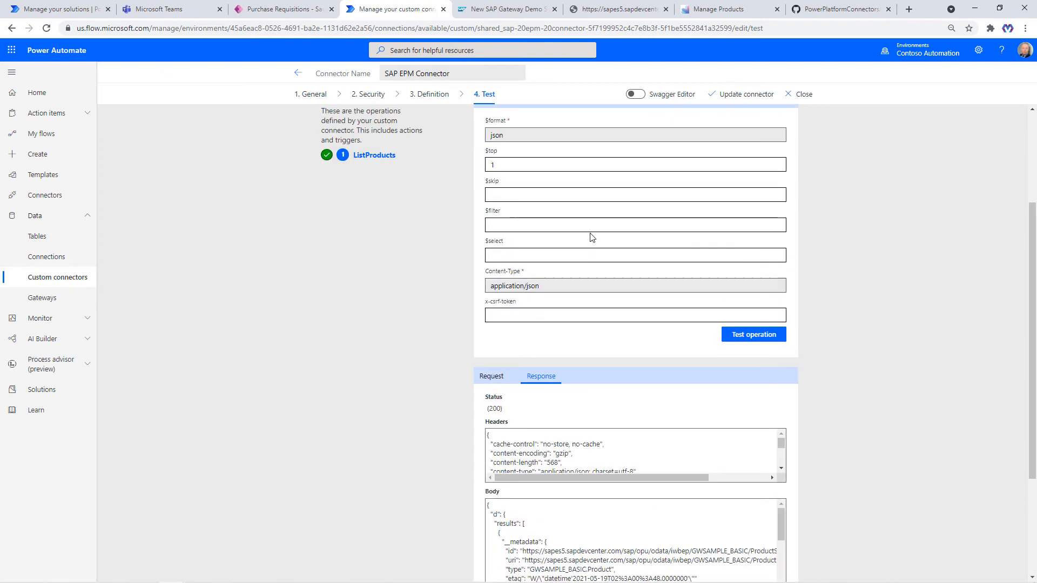
text(5)
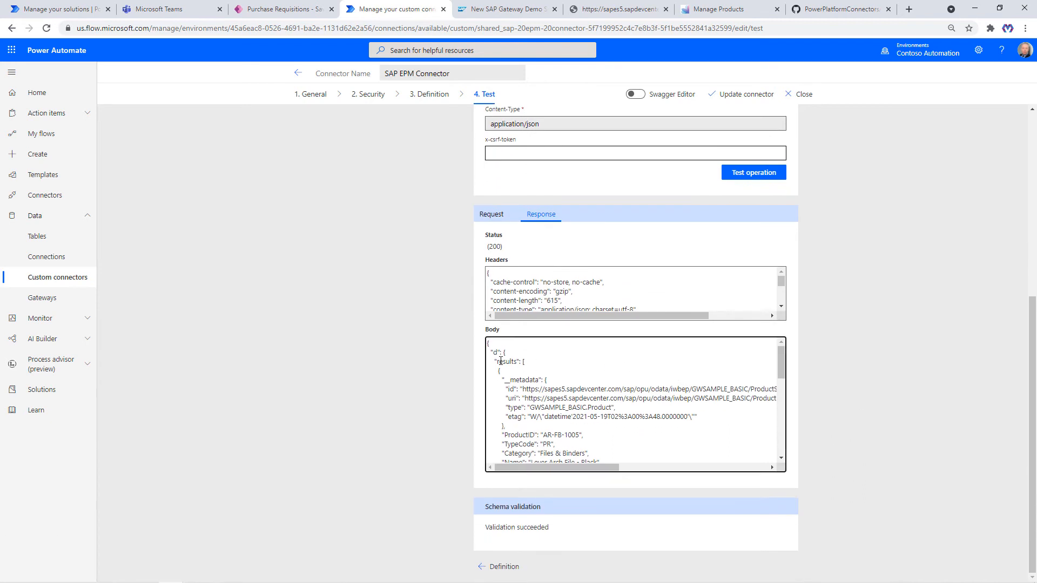
double_click(506, 362)
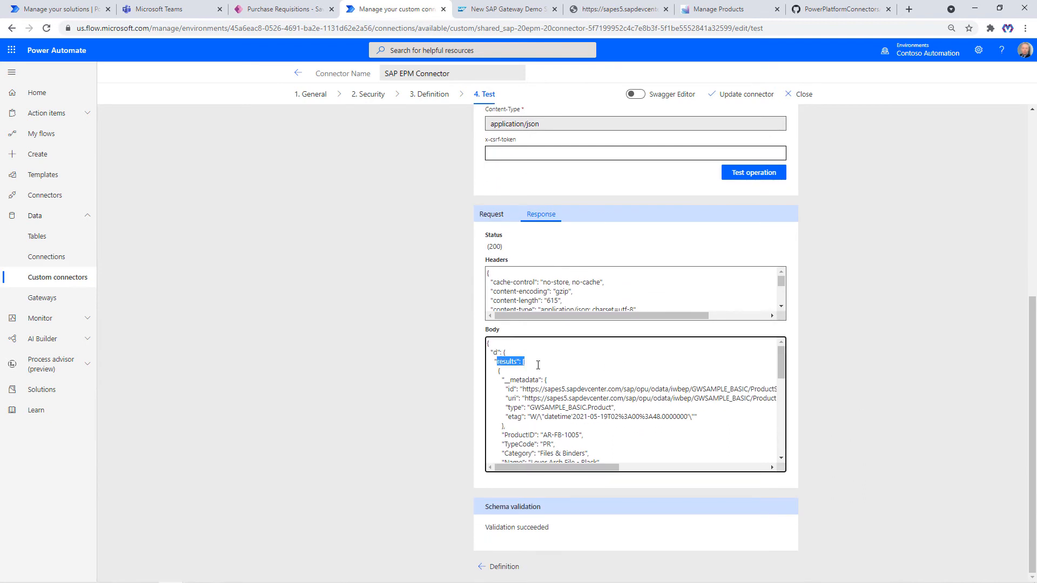
scroll(down, 3)
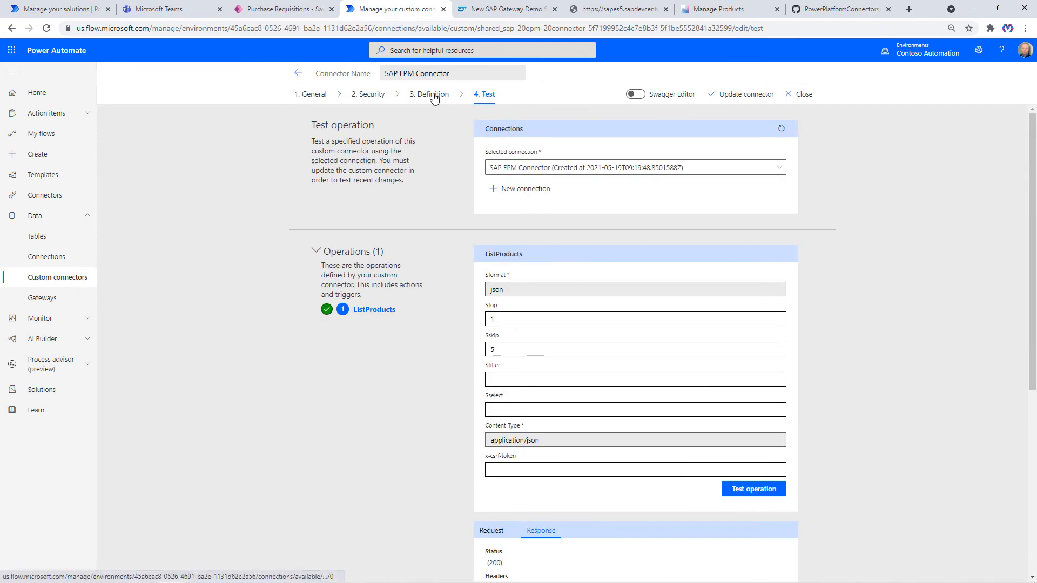
Return to the connector definition and scroll down to the default response.
click(433, 94)
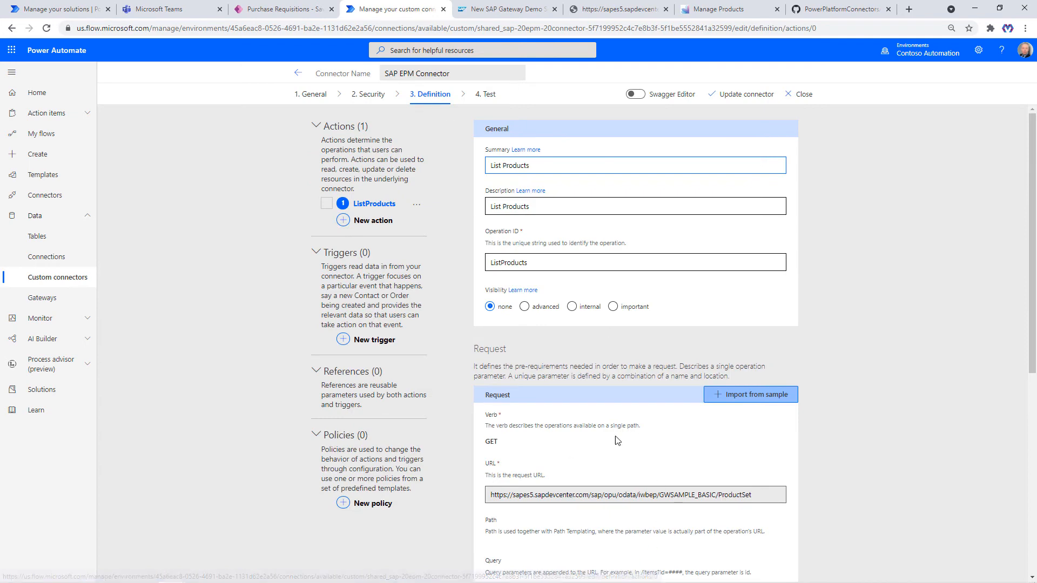
scroll(down, 3)
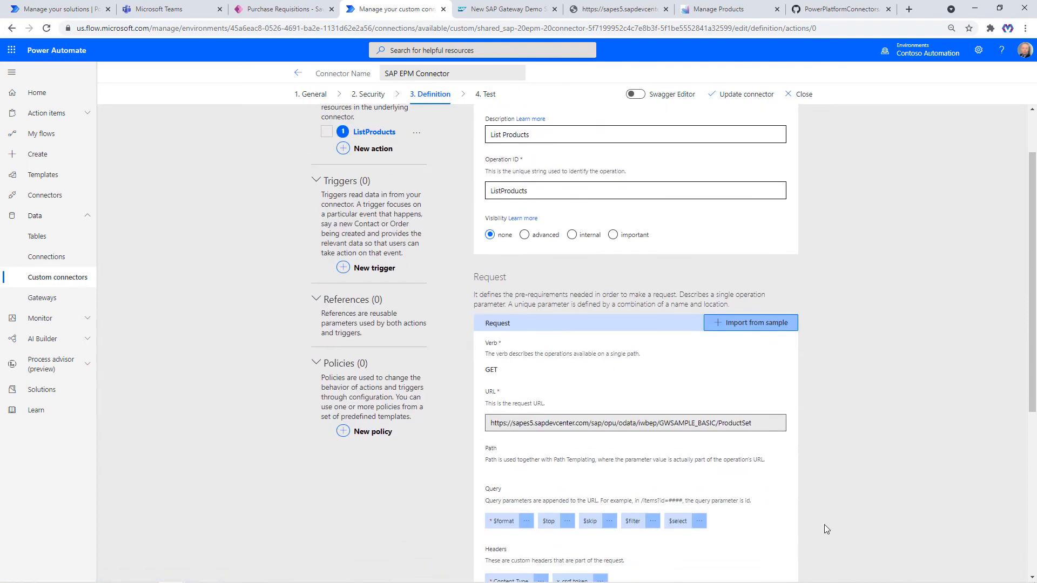
scroll(down, 3)
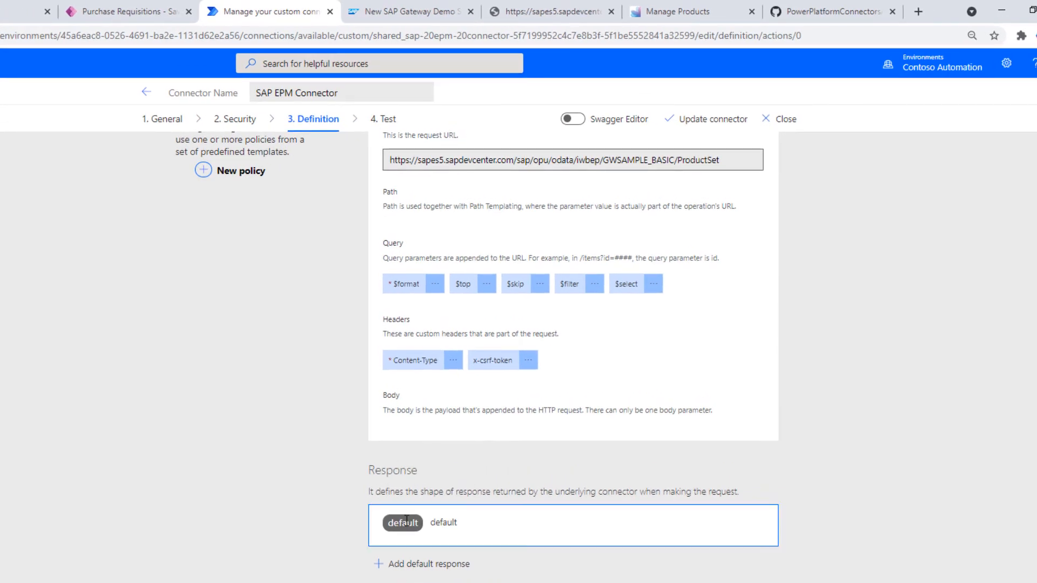
Import the default response from a sample with x-csrf-token and Set-Cookie headers and product body.
click(403, 523)
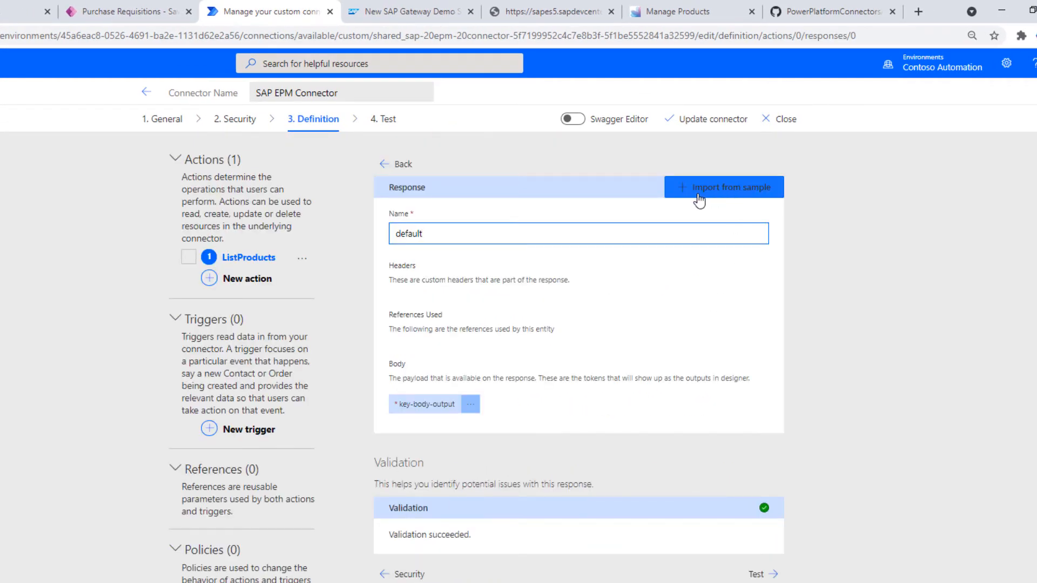
click(723, 187)
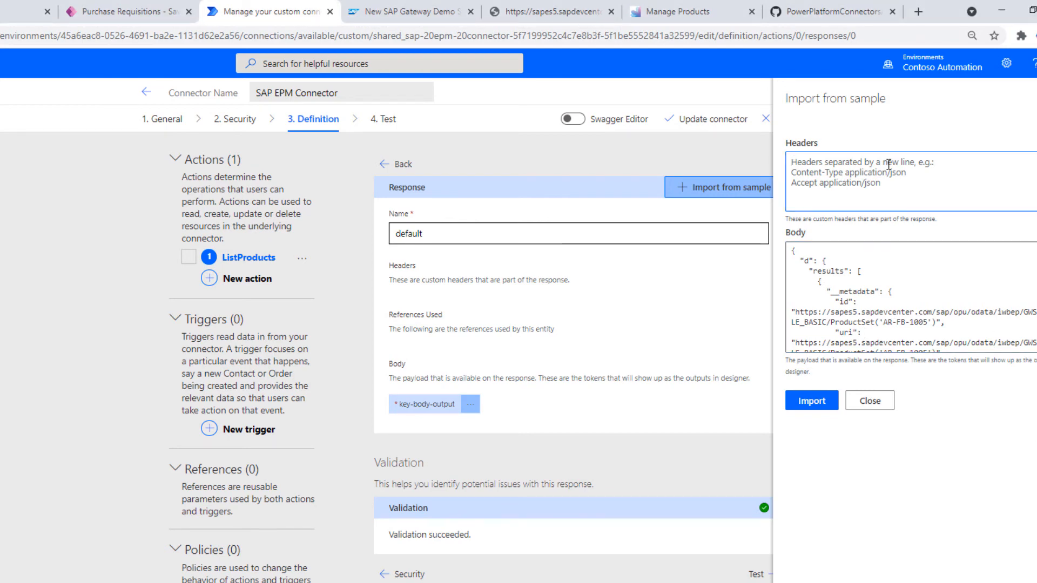
text(x-csrf-token)
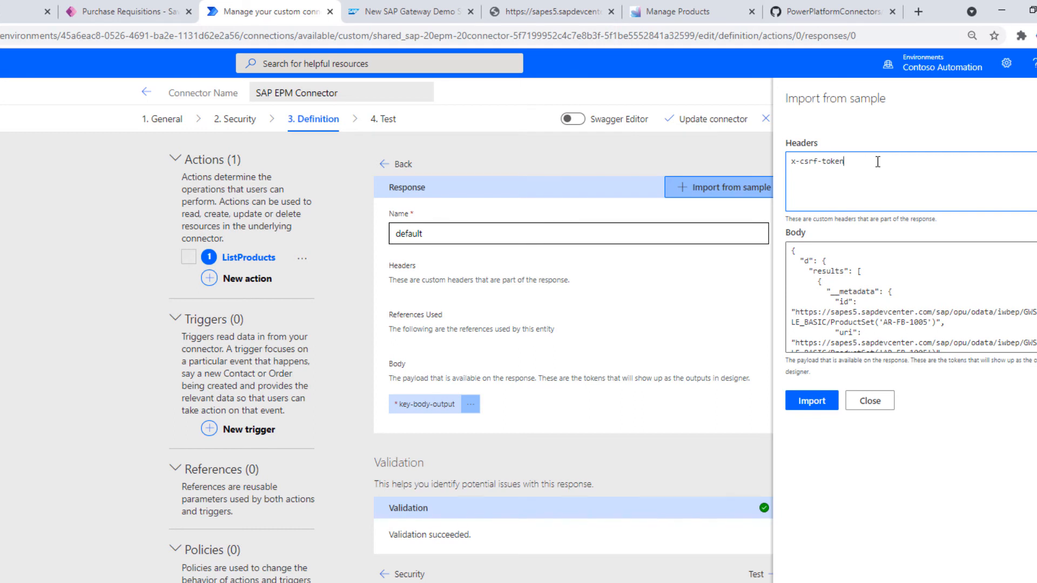
text(Set-Cookie)
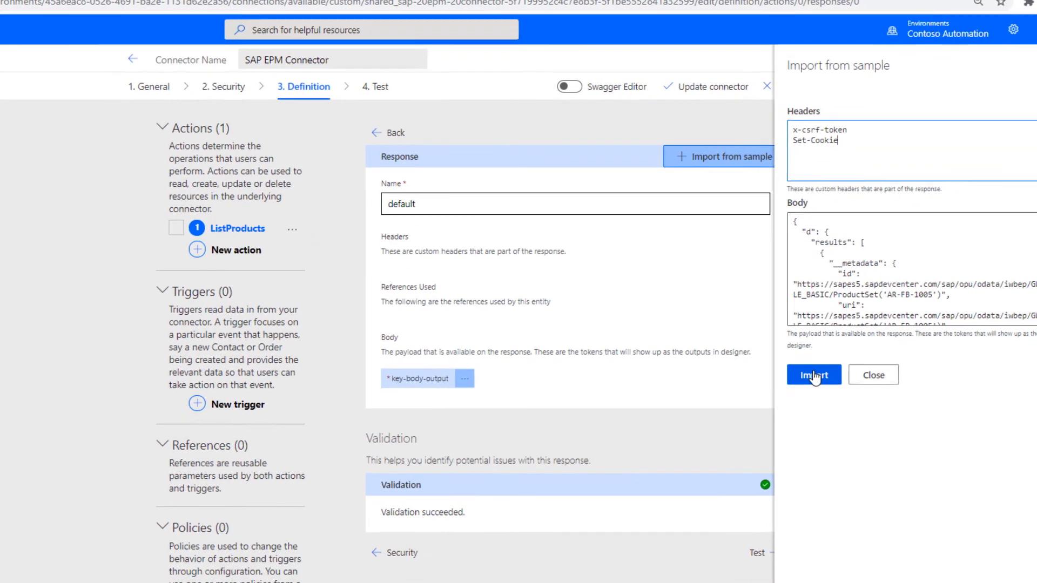
click(814, 375)
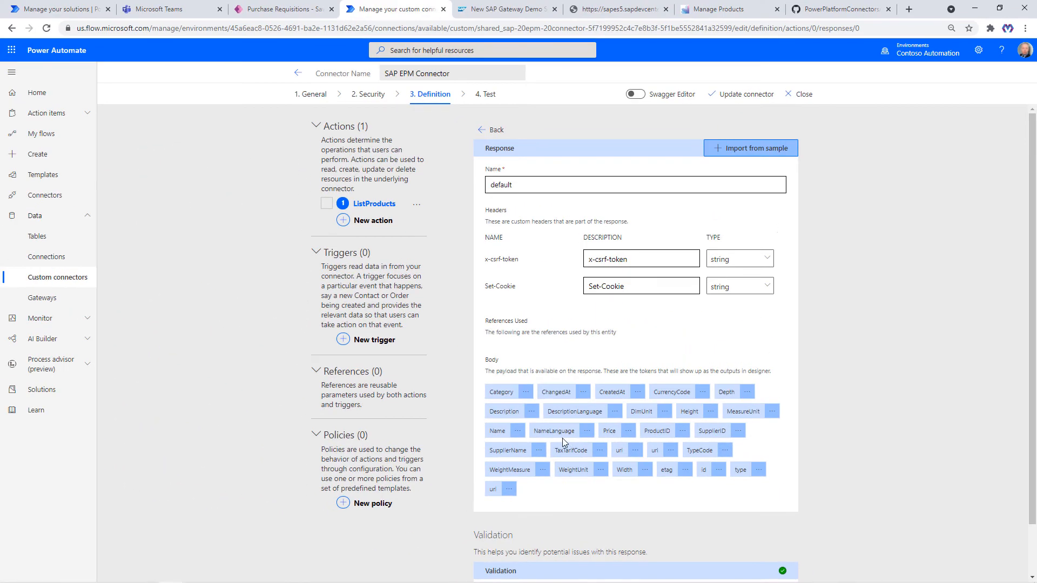
mouse_move(686, 409)
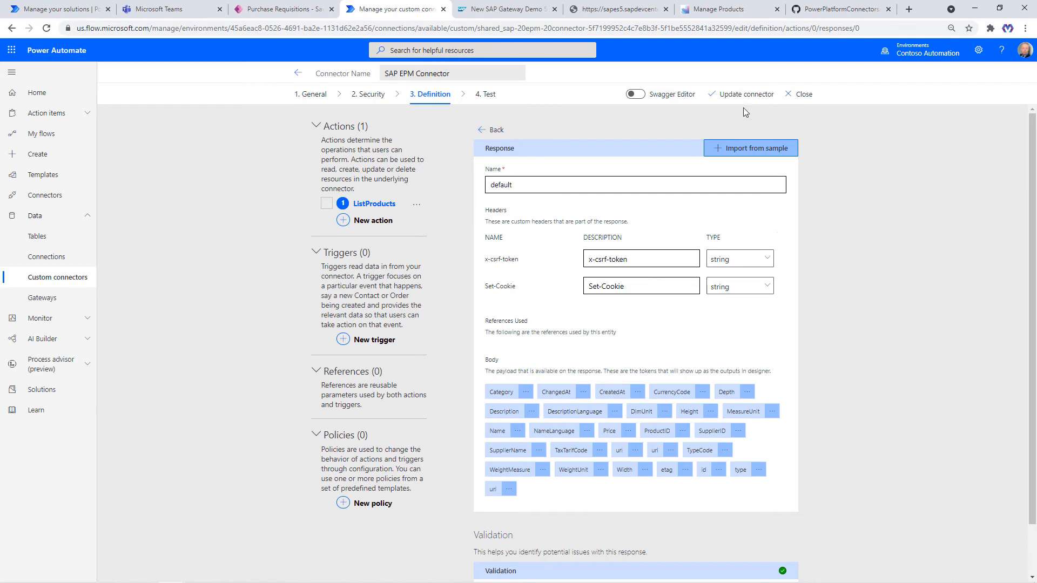
Save the connector, then test ListProducts with $top 10 and review the 200 response.
click(745, 94)
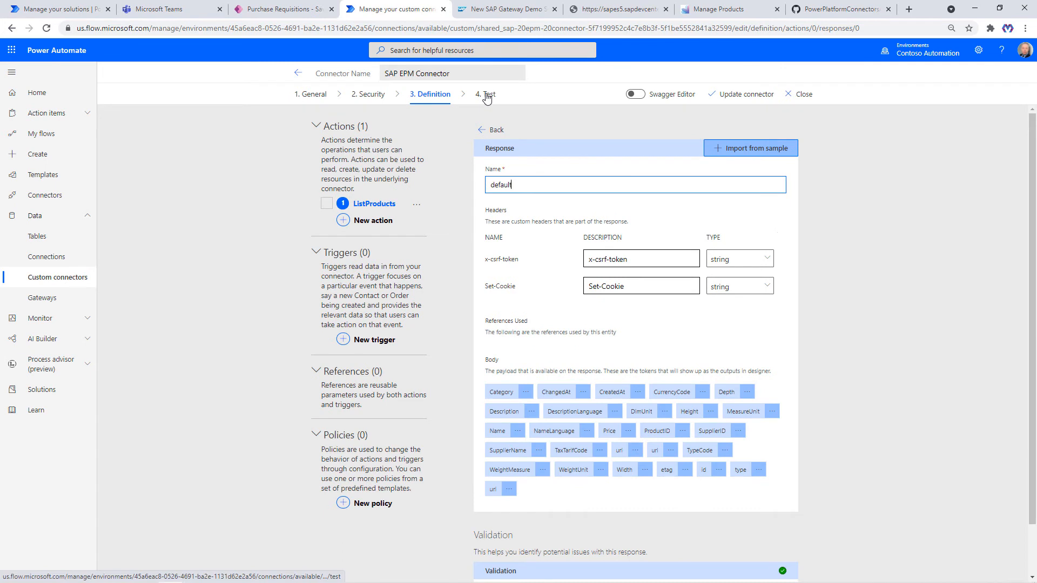
click(485, 94)
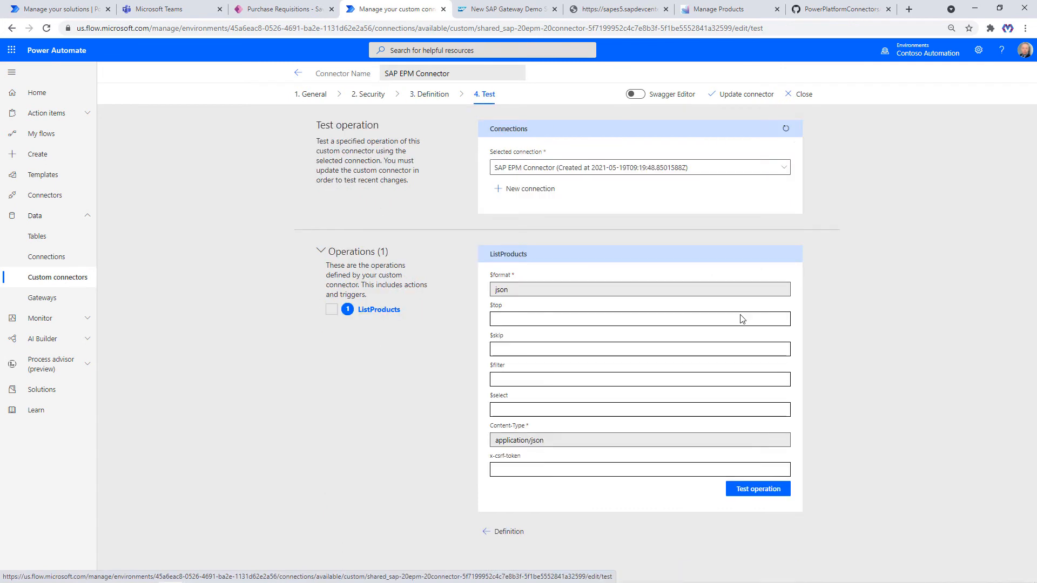
click(640, 319)
text(10)
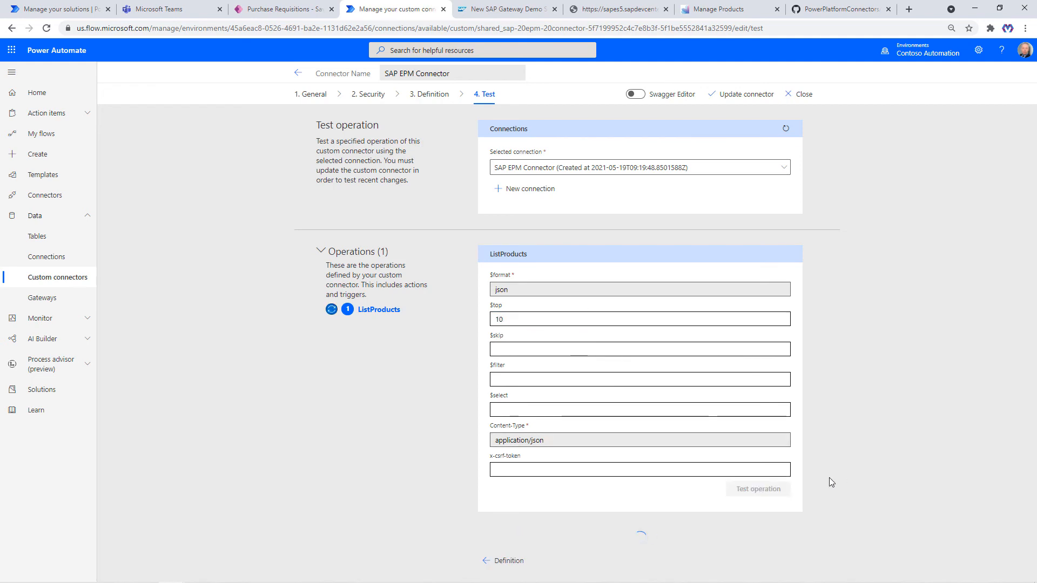
click(758, 489)
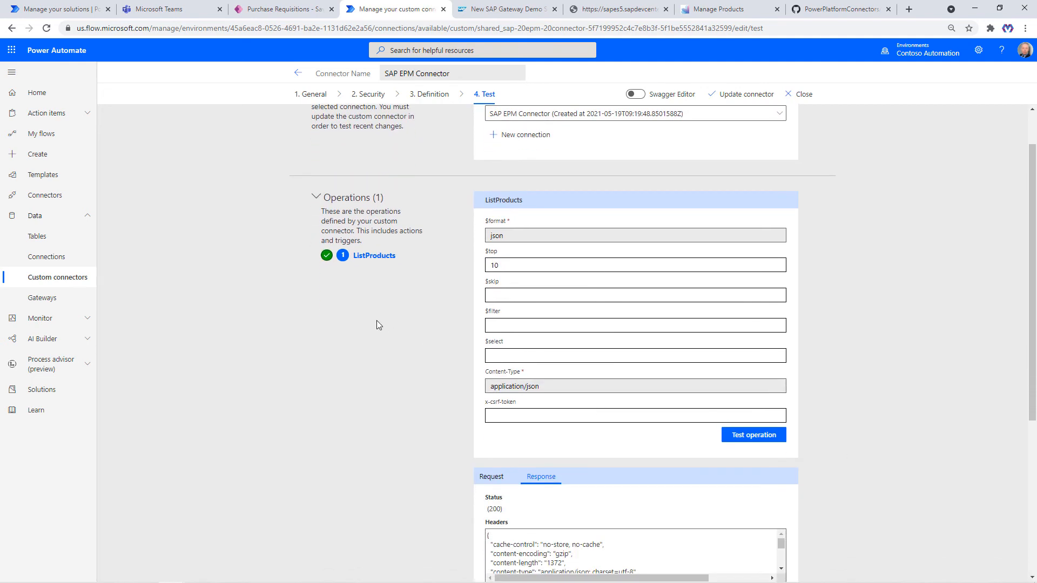
scroll(down, 3)
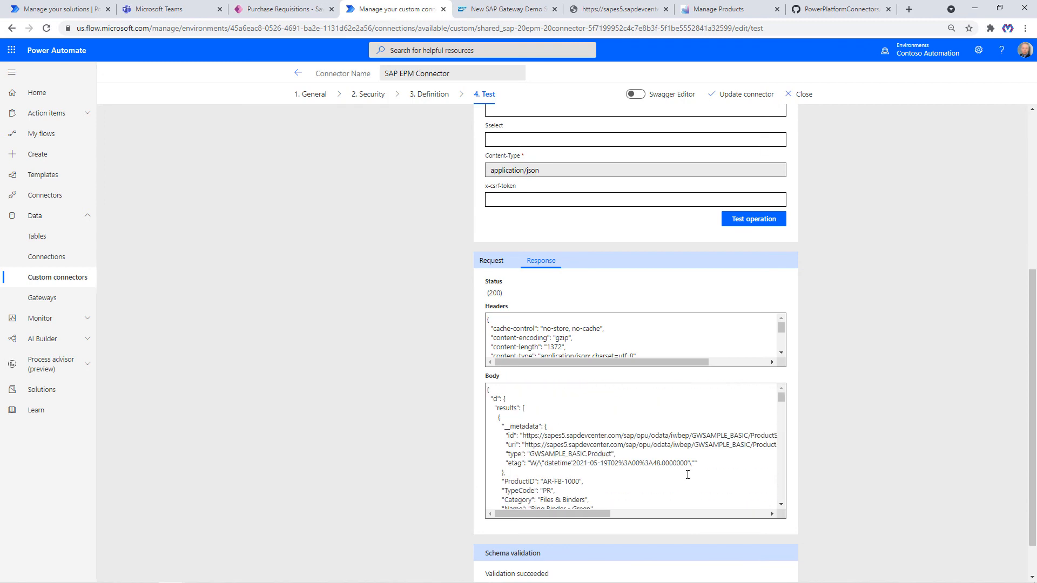
mouse_move(321, 91)
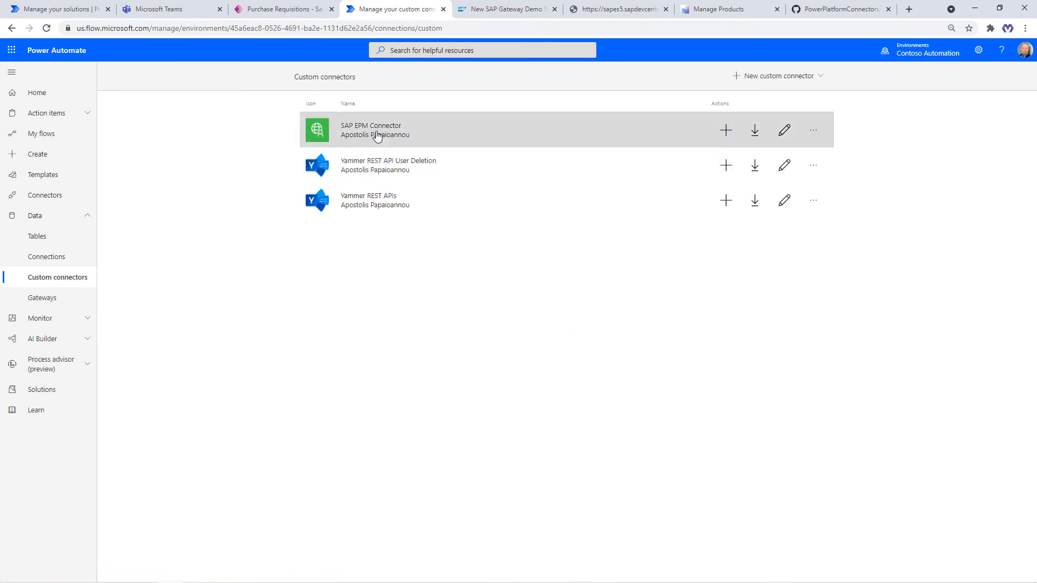
mouse_move(429, 183)
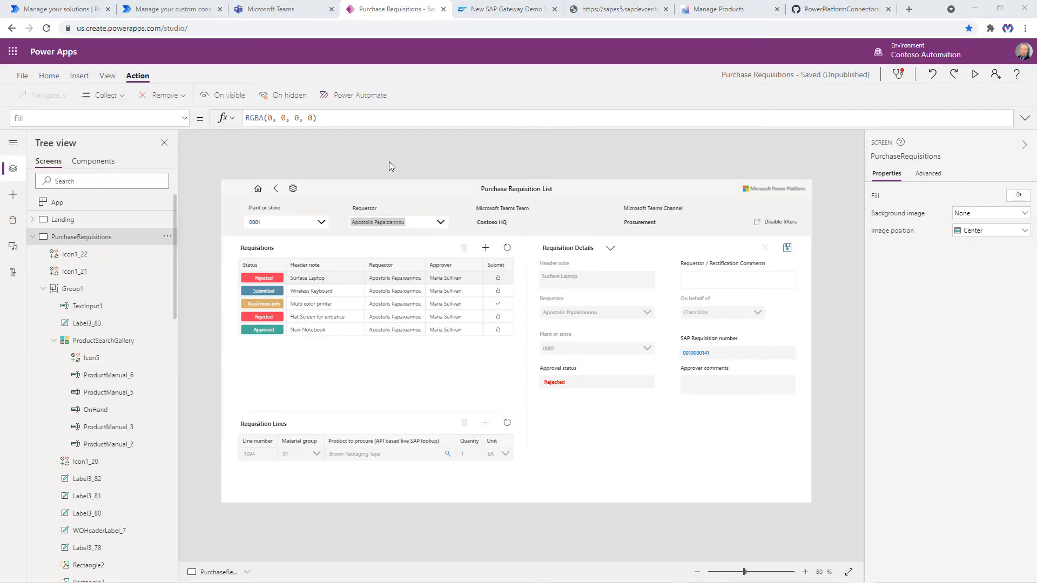
mouse_move(444, 455)
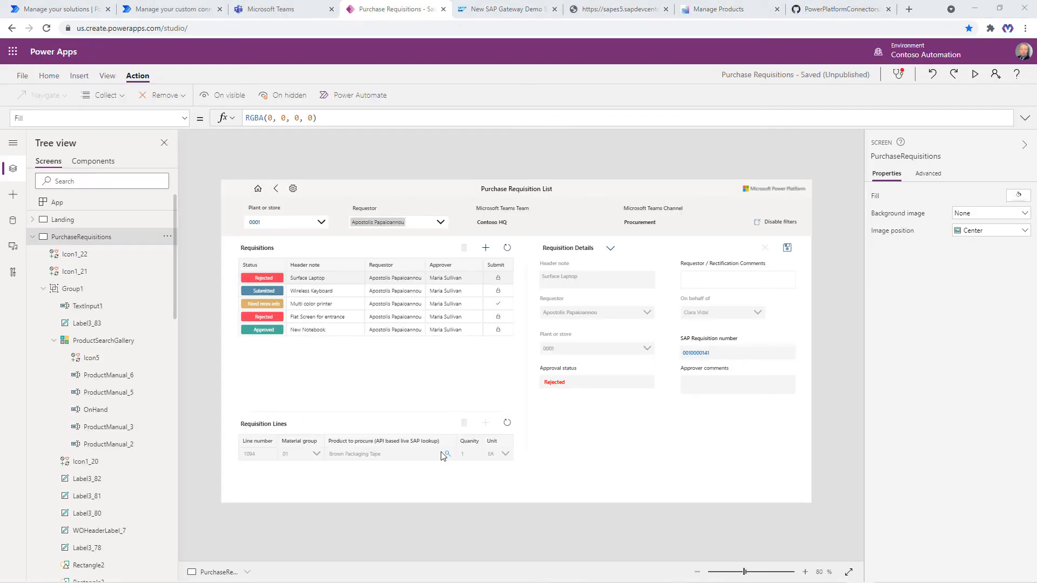
Select the Requisition Lines product search icon to show its OnSelect formula.
click(448, 453)
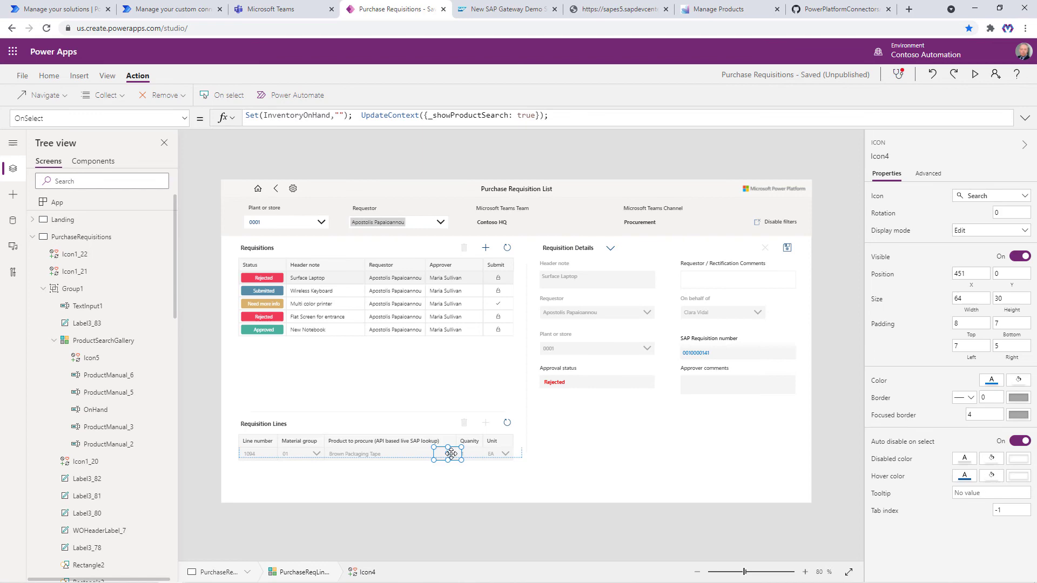
mouse_move(495, 446)
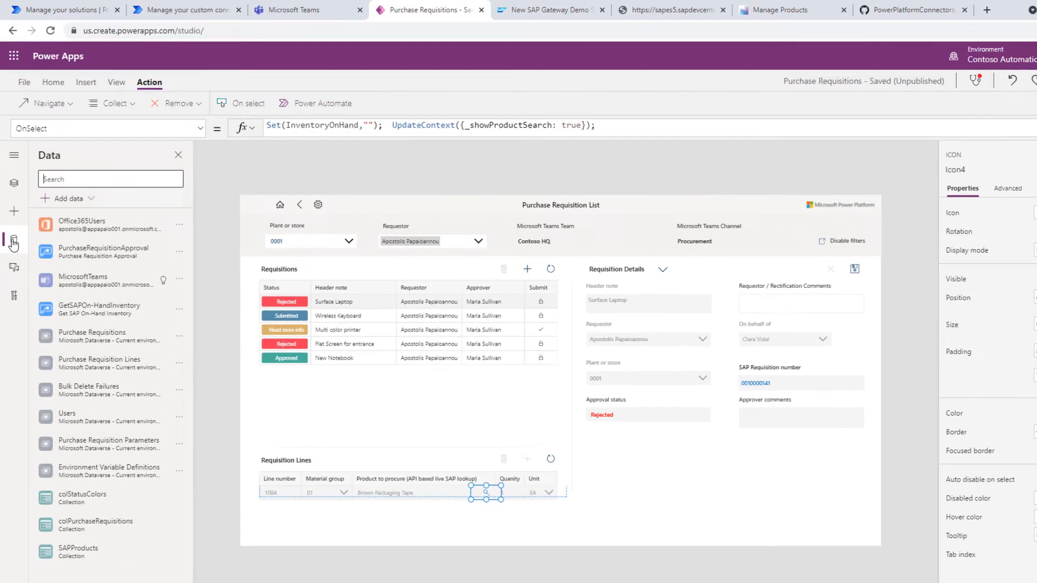
Add a data source by searching for the SAP EPM Connector.
click(69, 198)
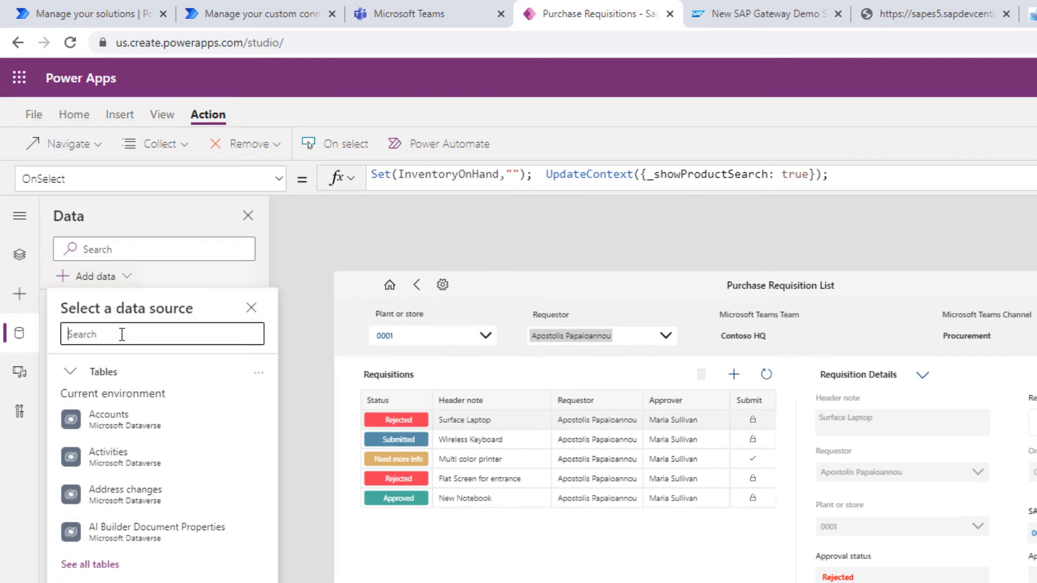
text(sap)
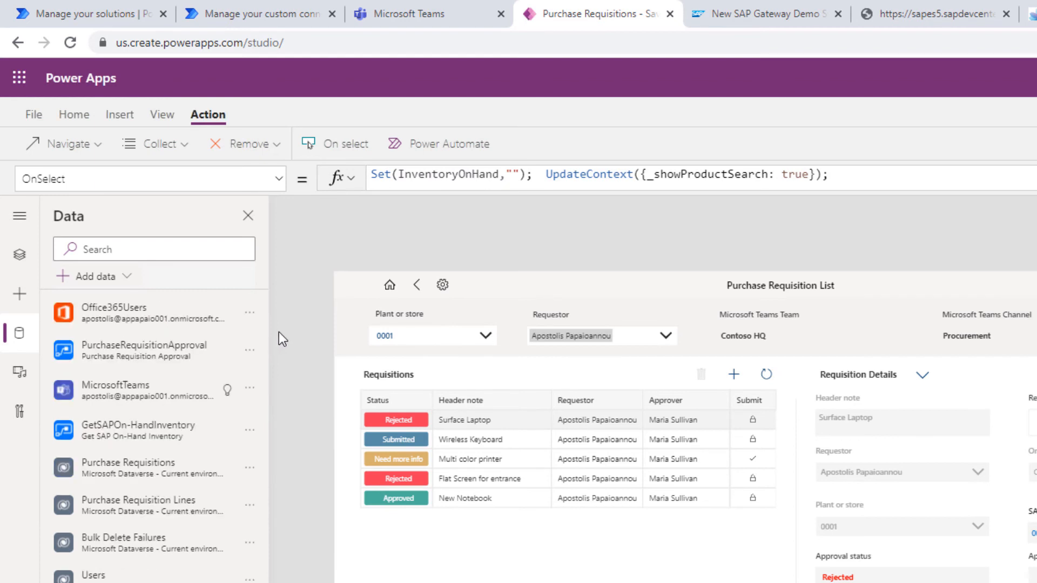
mouse_move(861, 418)
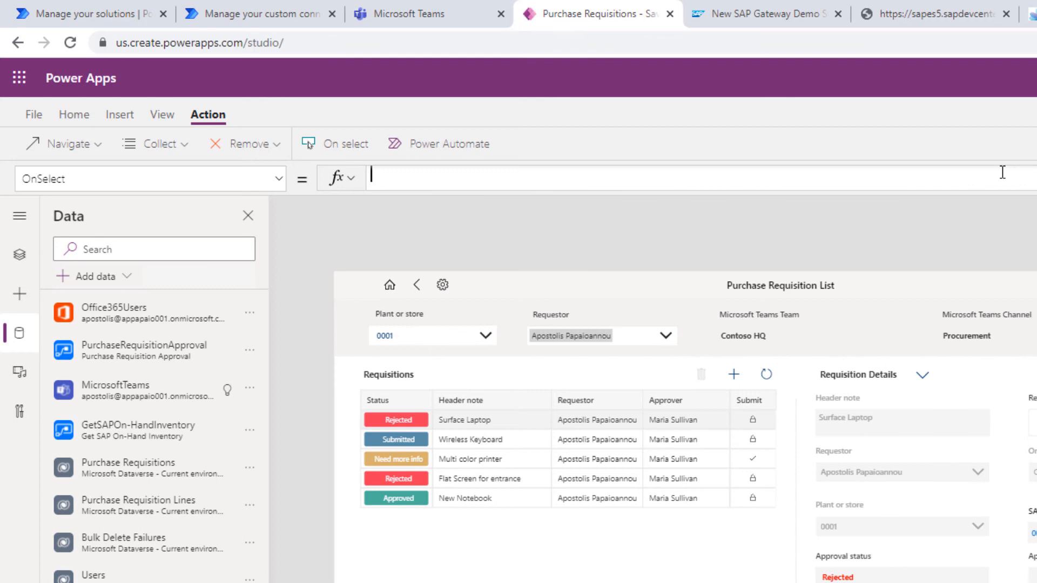
Write ClearCollect(SAPProducts, SAPEPMConnector.ListProducts().d.results) in the lookup icon's OnSelect.
text(SAP)
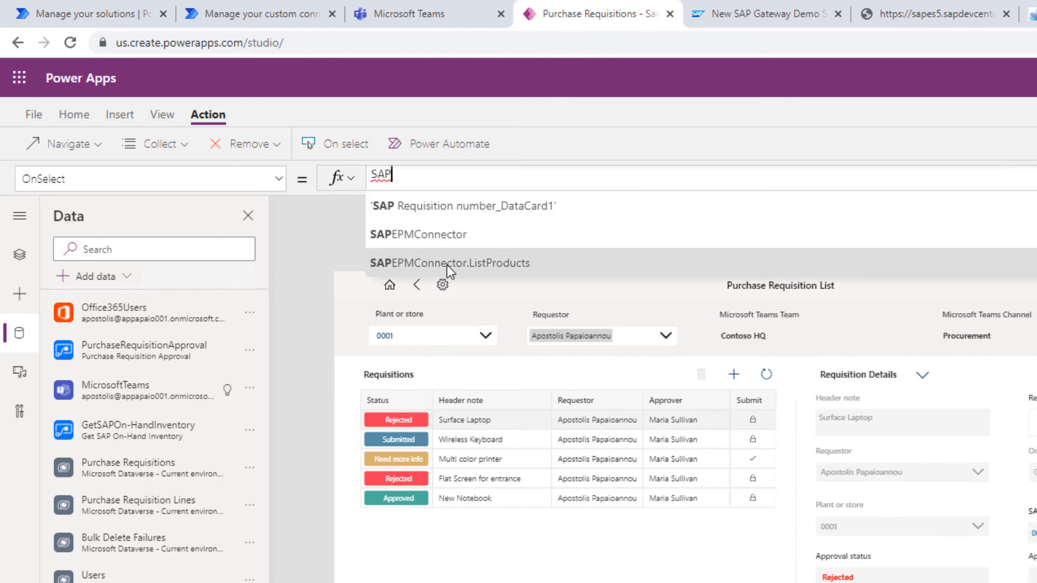
click(450, 263)
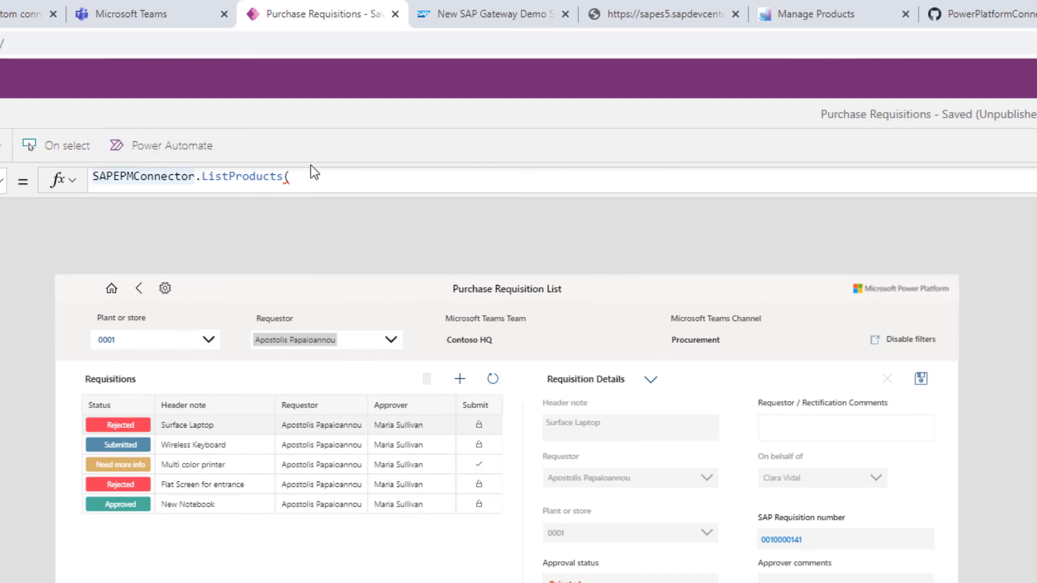
text(ClearColle)
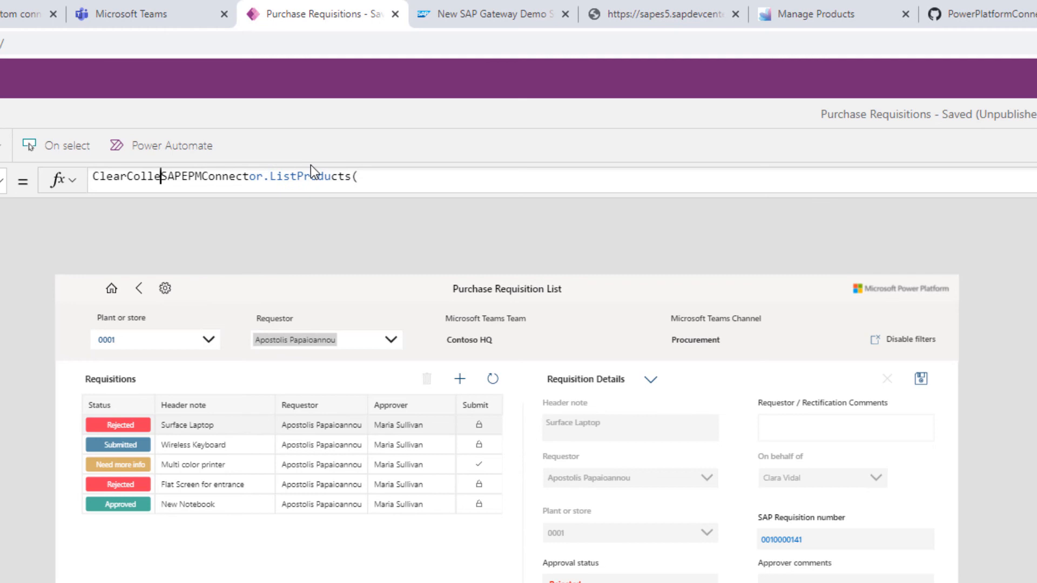
text(()
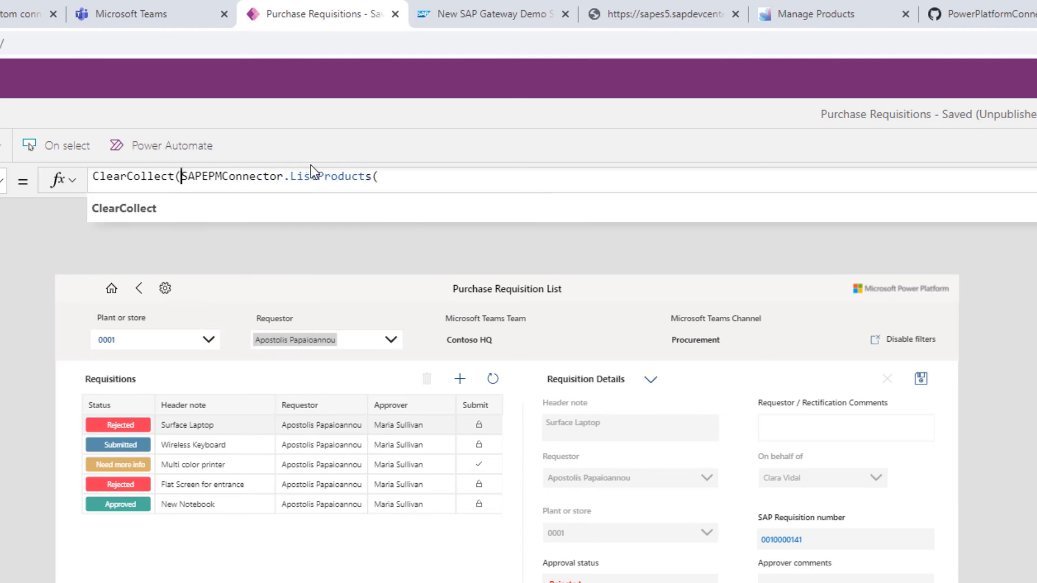
text(SAPProducts,)
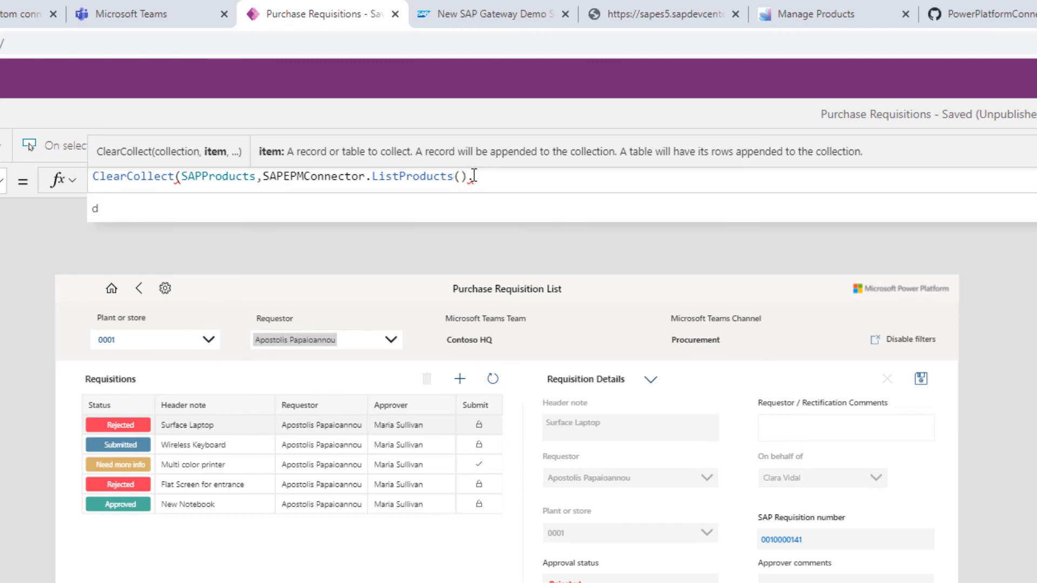
text(.d)
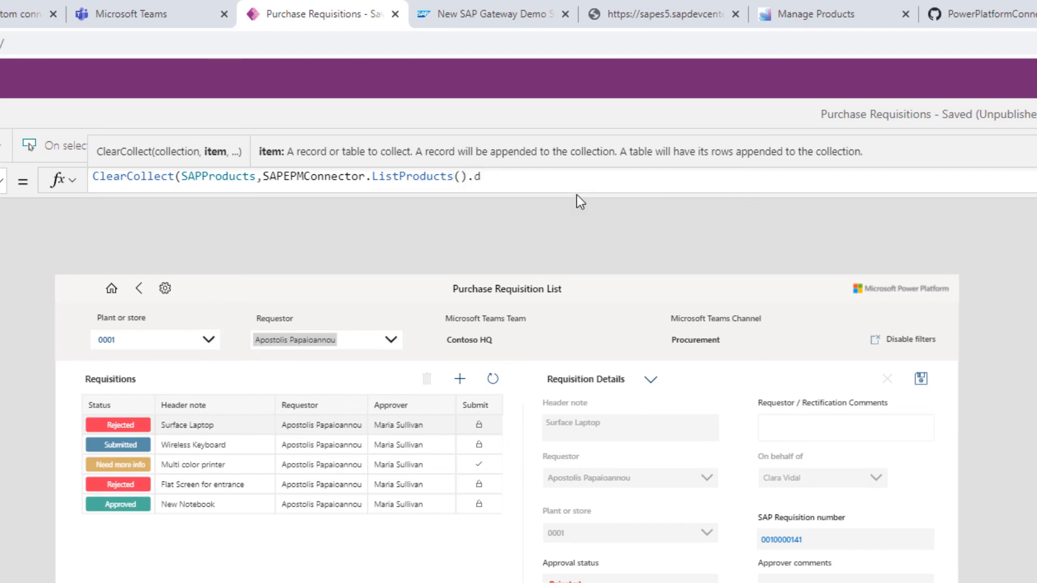
text(res)
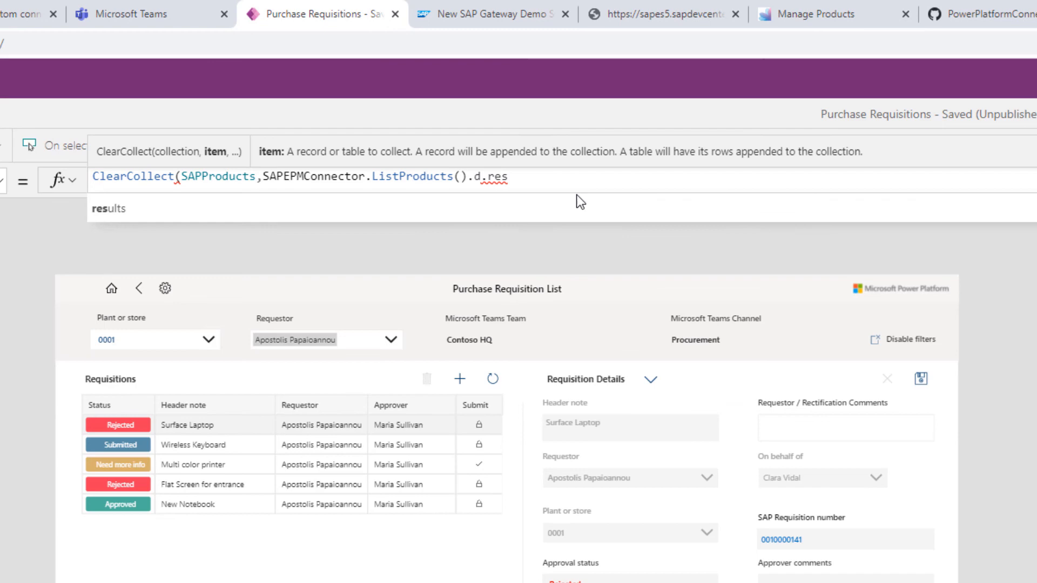
click(162, 9)
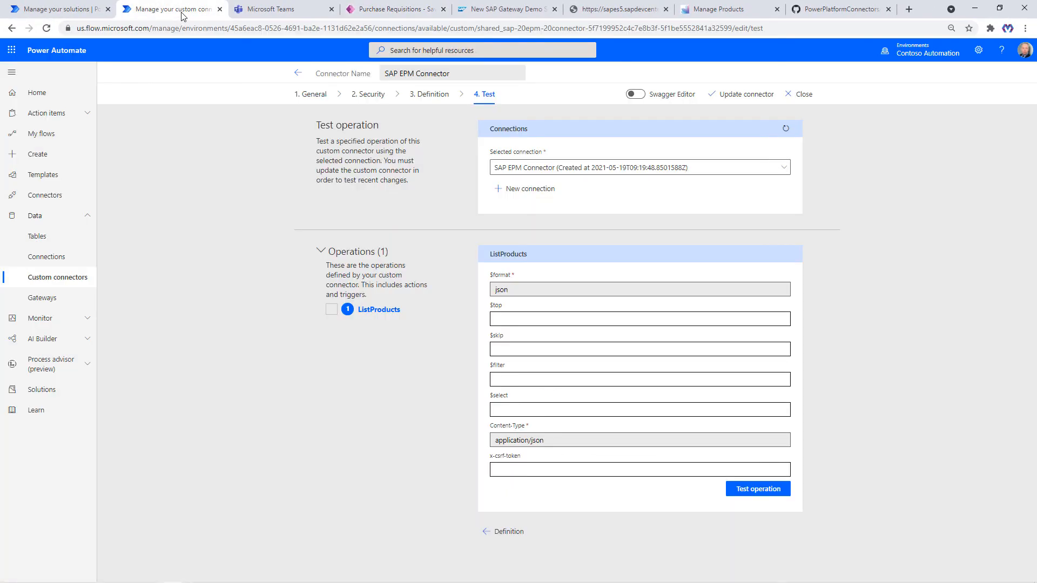
mouse_move(620, 337)
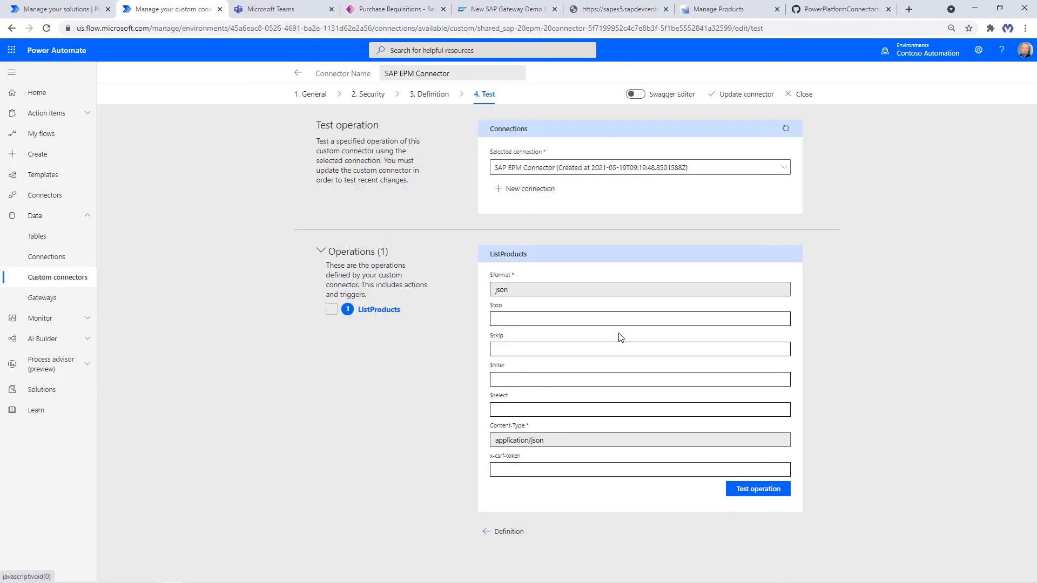
Rerun the ListProducts test without a $top limit and inspect the d/results body.
click(758, 489)
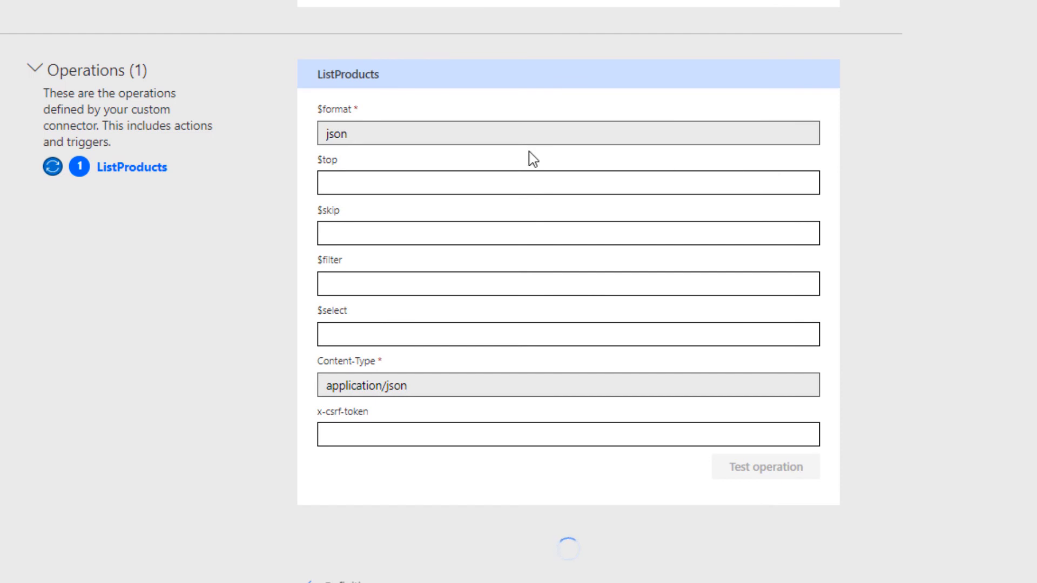
click(766, 467)
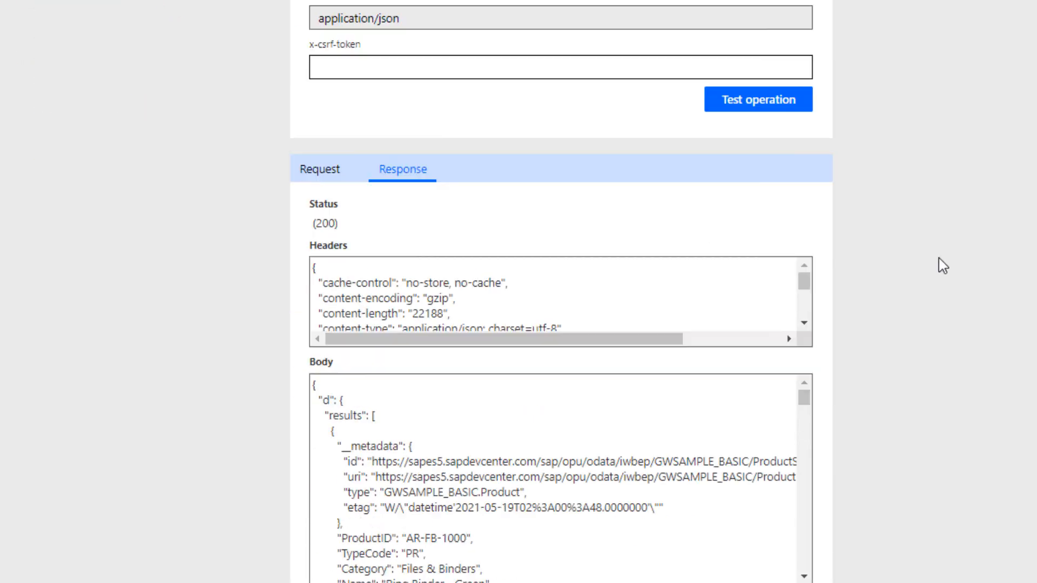
scroll(down, 3)
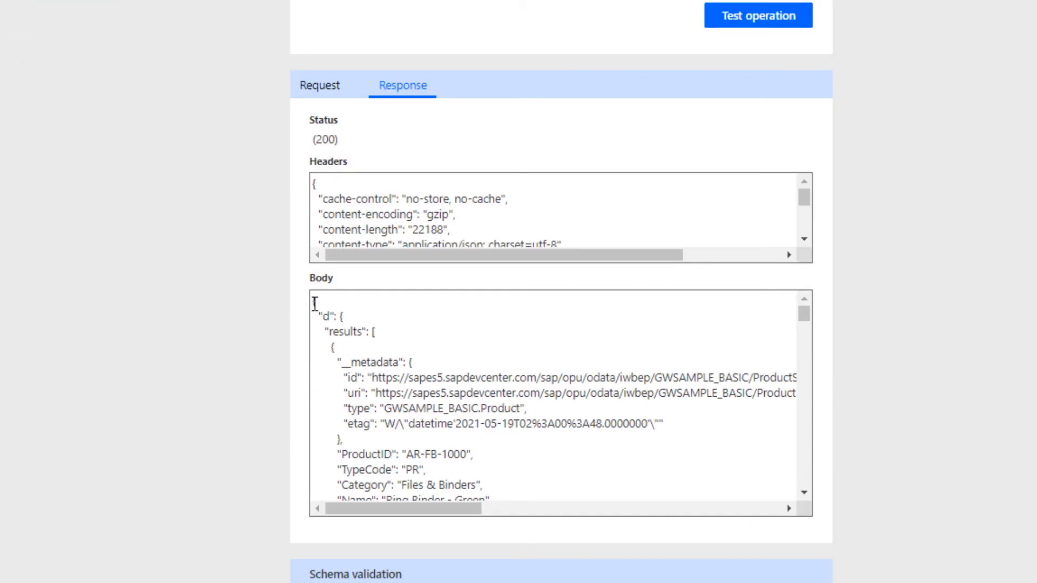
double_click(345, 331)
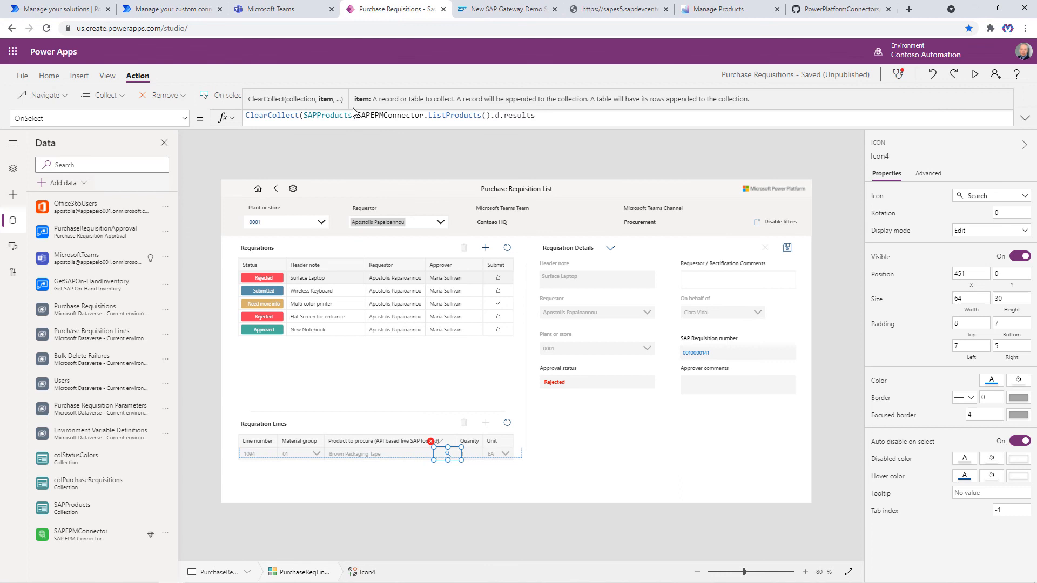
Run the Purchase Requisitions app in preview to show the Brown Packaging Tape requisition line.
click(584, 116)
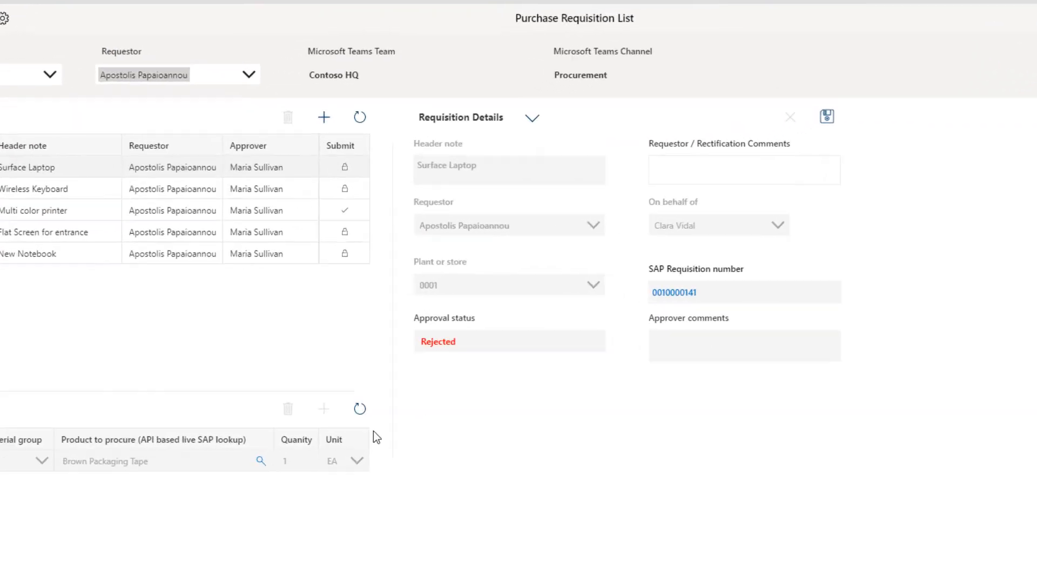
Search the SAP Product Live Lookup for 'B', then inspect the gallery's SAPProducts Items formula.
click(261, 462)
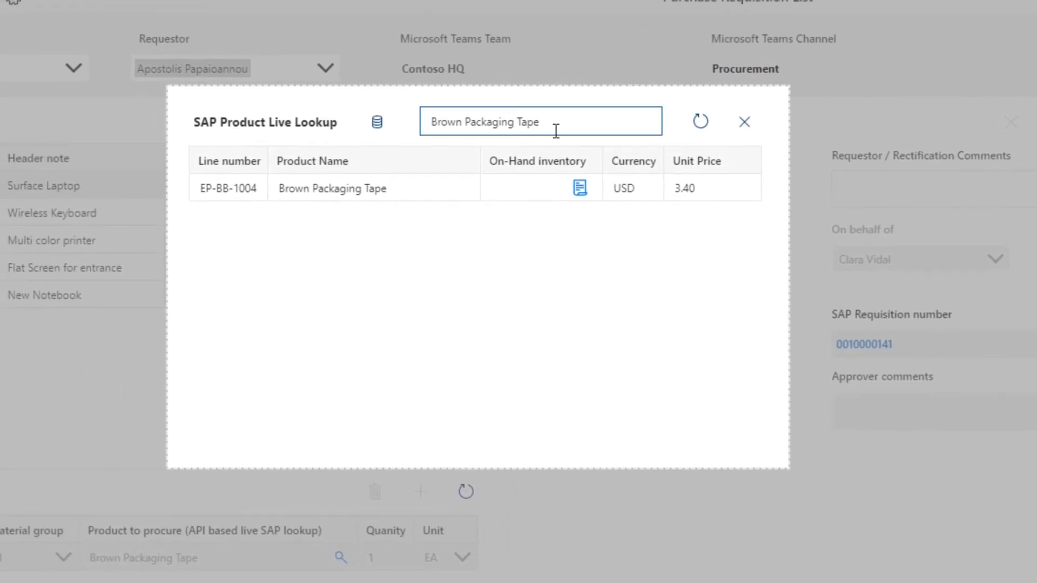
triple_click(541, 121)
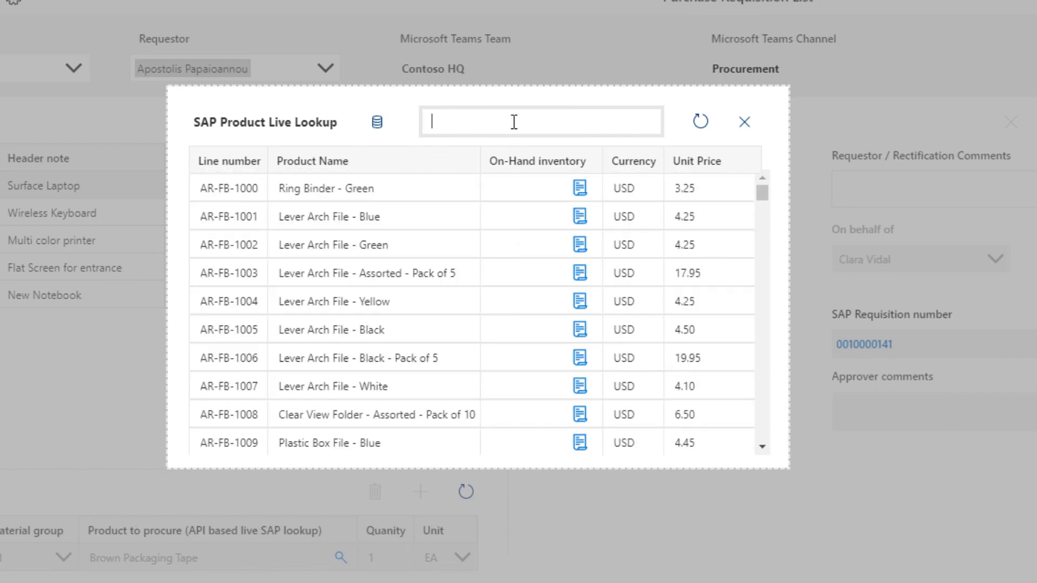
text(Brow)
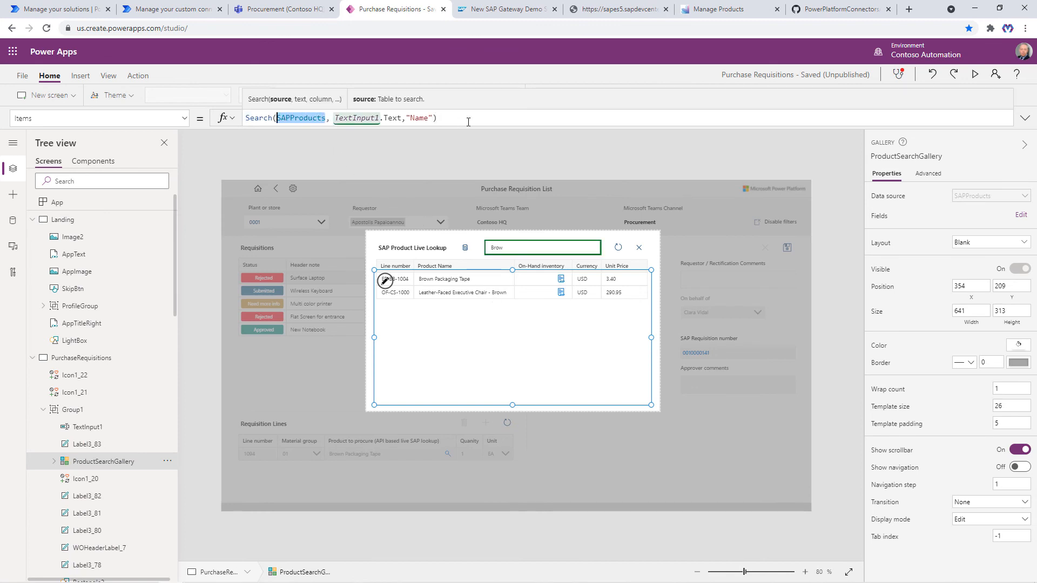
click(301, 118)
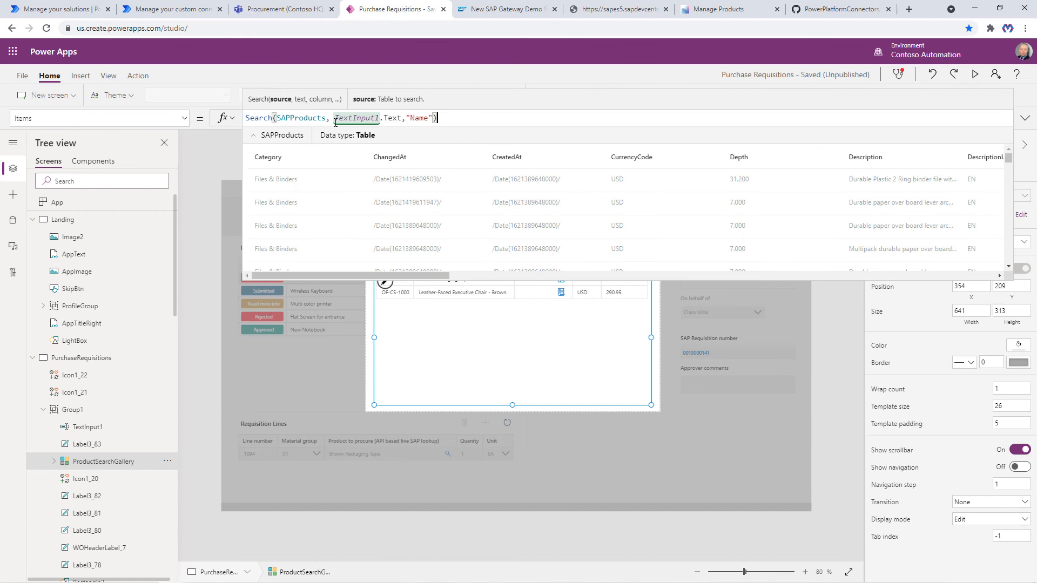